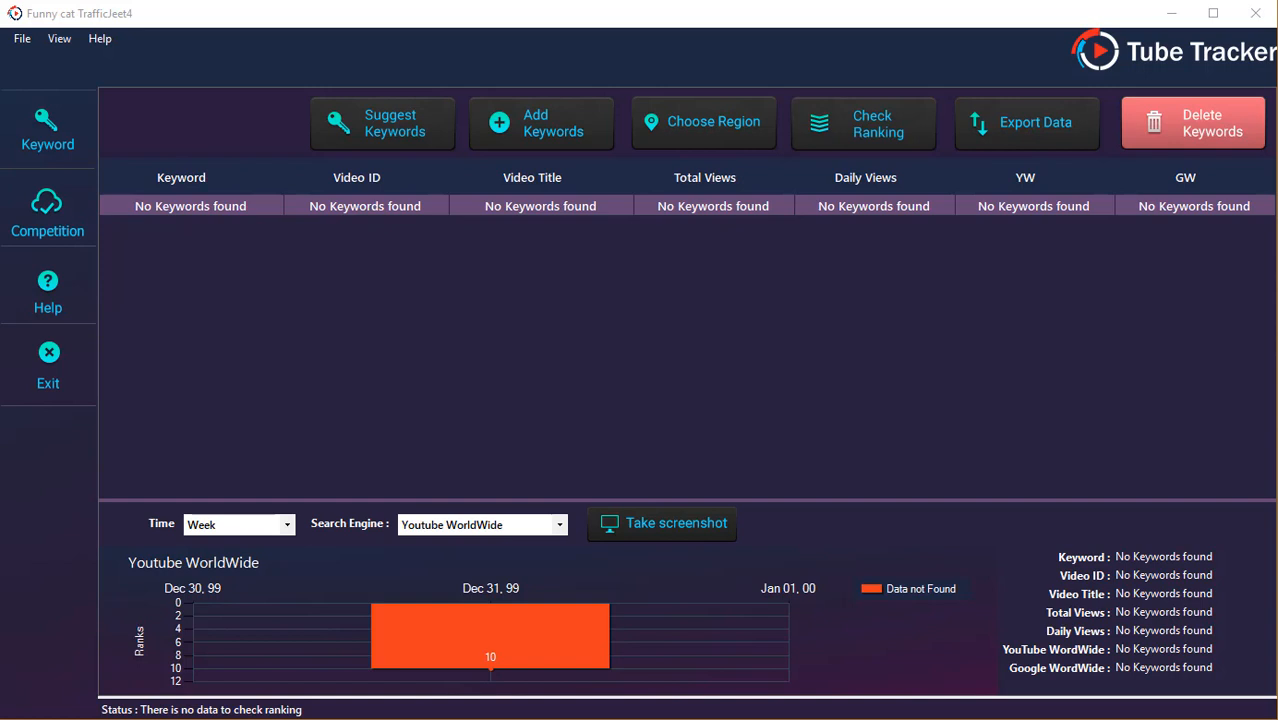
{"action": "mouse_move", "coordinate": [20, 38]}
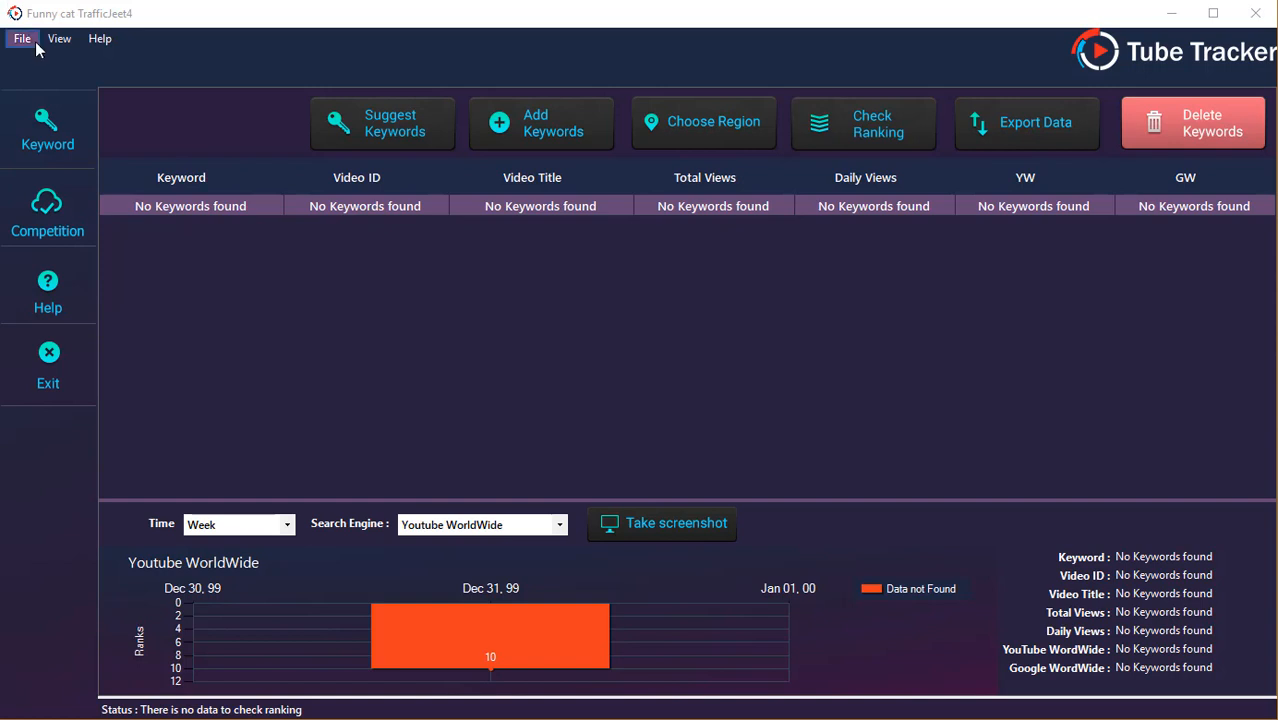
{"action": "mouse_move", "coordinate": [58, 38]}
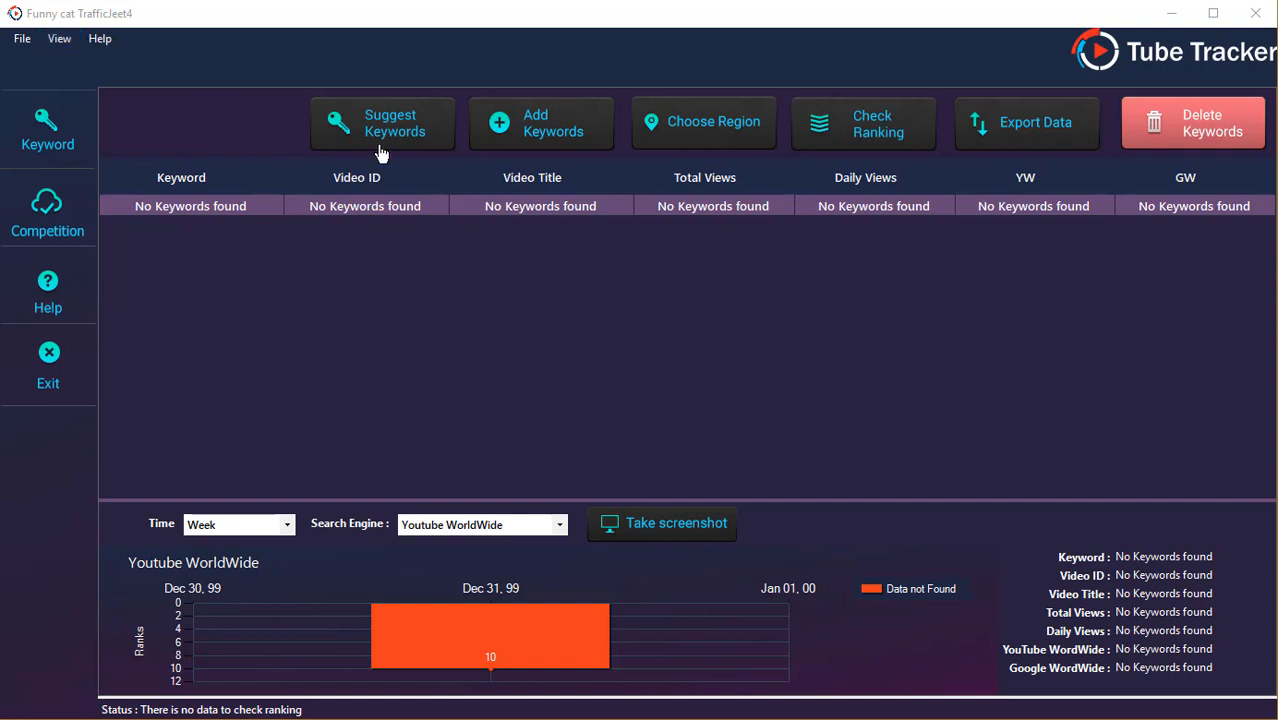
Step: Start a new keyword 'funny cat' with Add New Video ticked, ready to enter the video URL
{"action": "left_click", "coordinate": [540, 124]}
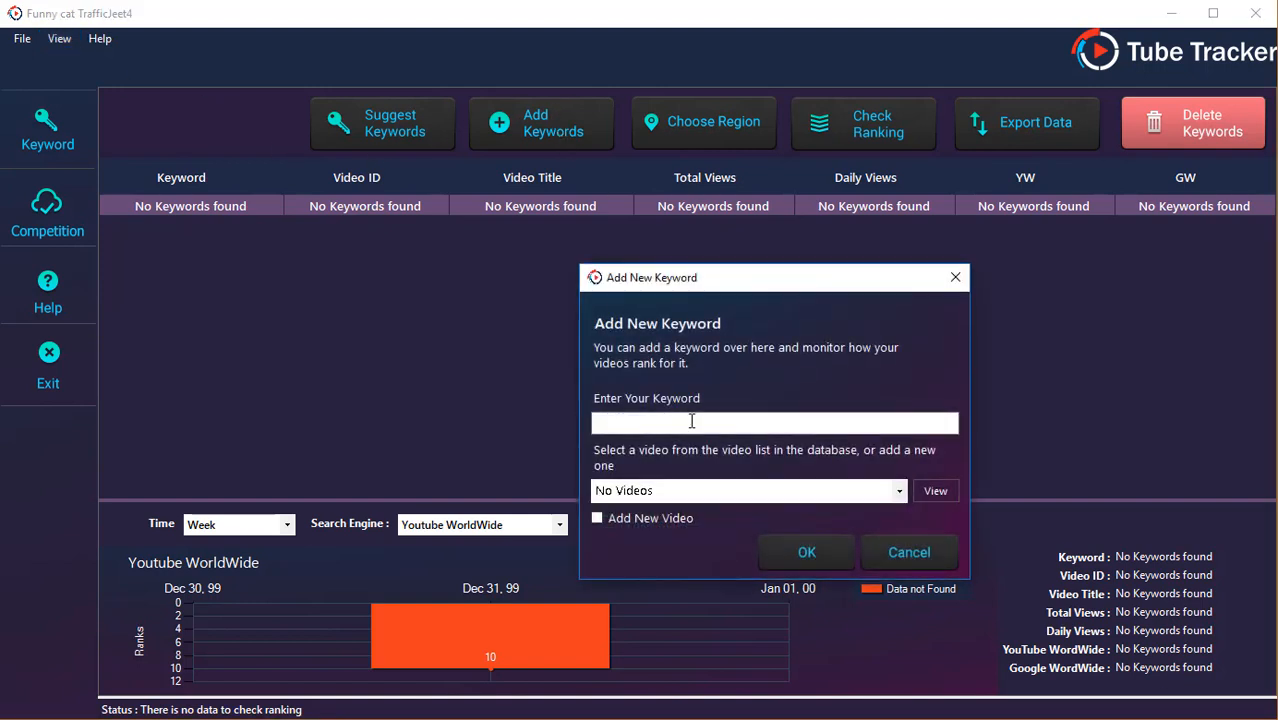
{"action": "type", "text": "funny cat"}
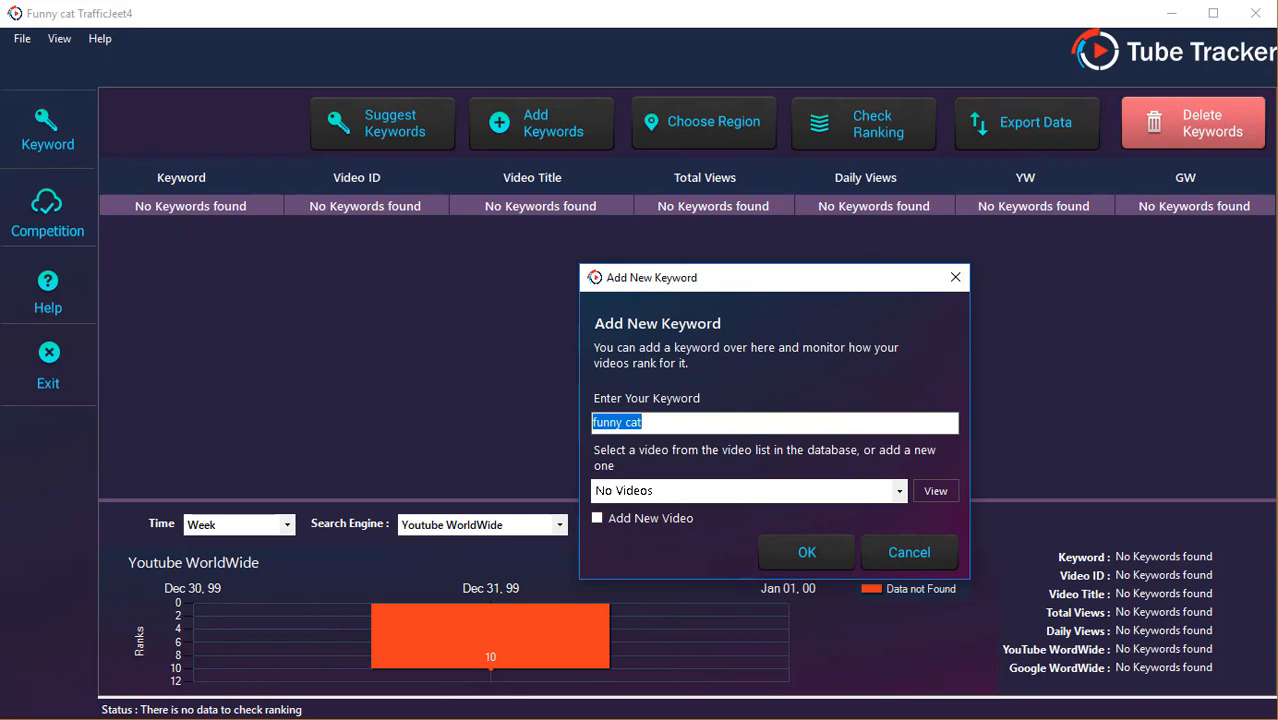
{"action": "left_click", "coordinate": [596, 518]}
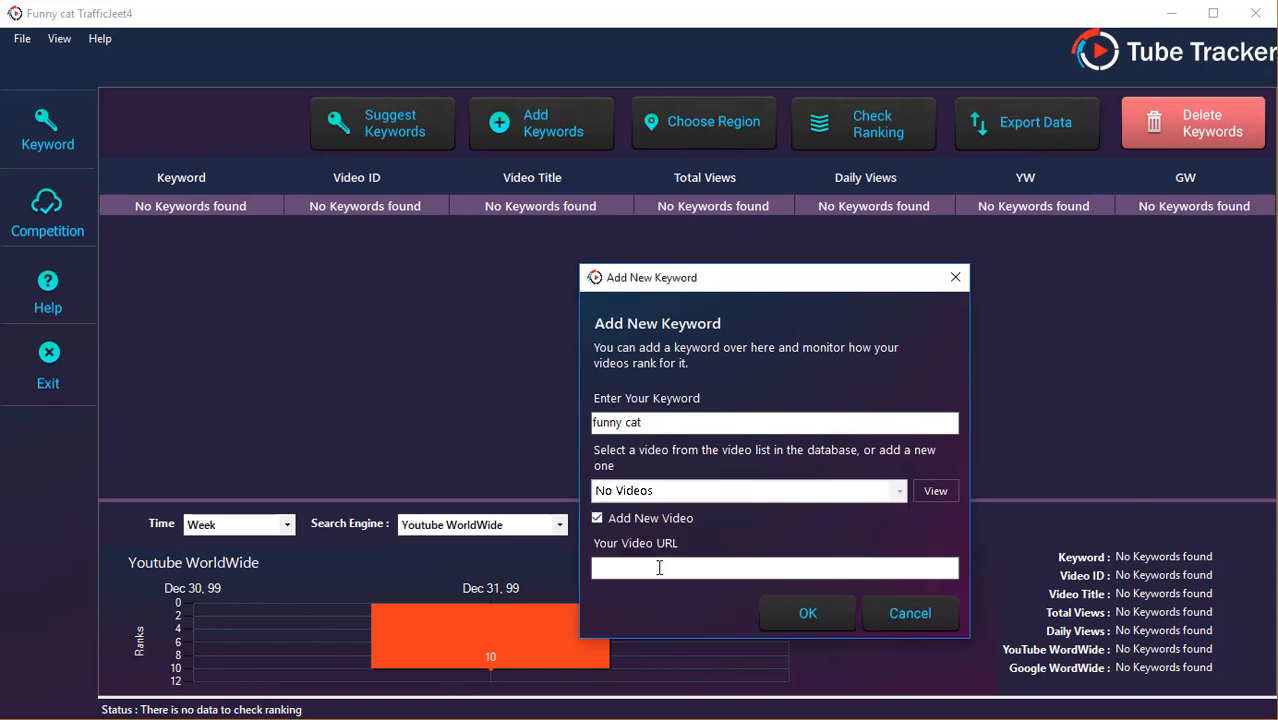
{"action": "left_click", "coordinate": [808, 612]}
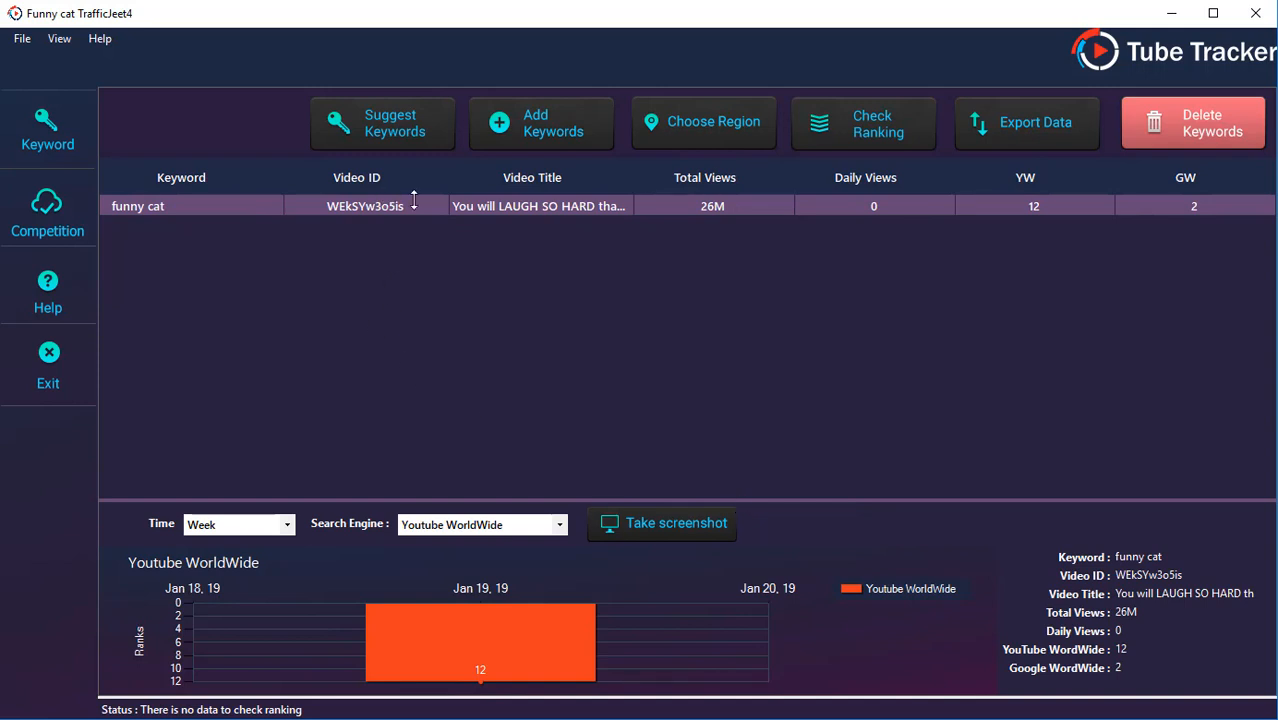
{"action": "mouse_move", "coordinate": [870, 210]}
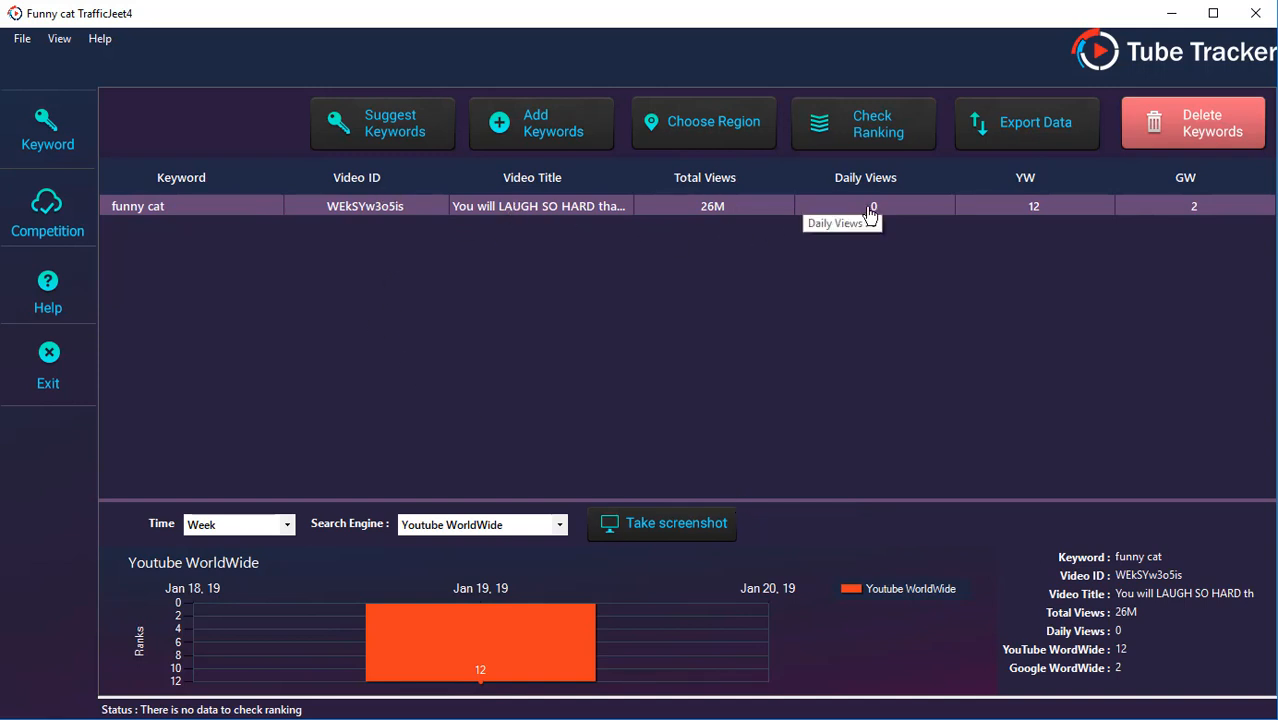
{"action": "mouse_move", "coordinate": [1040, 206]}
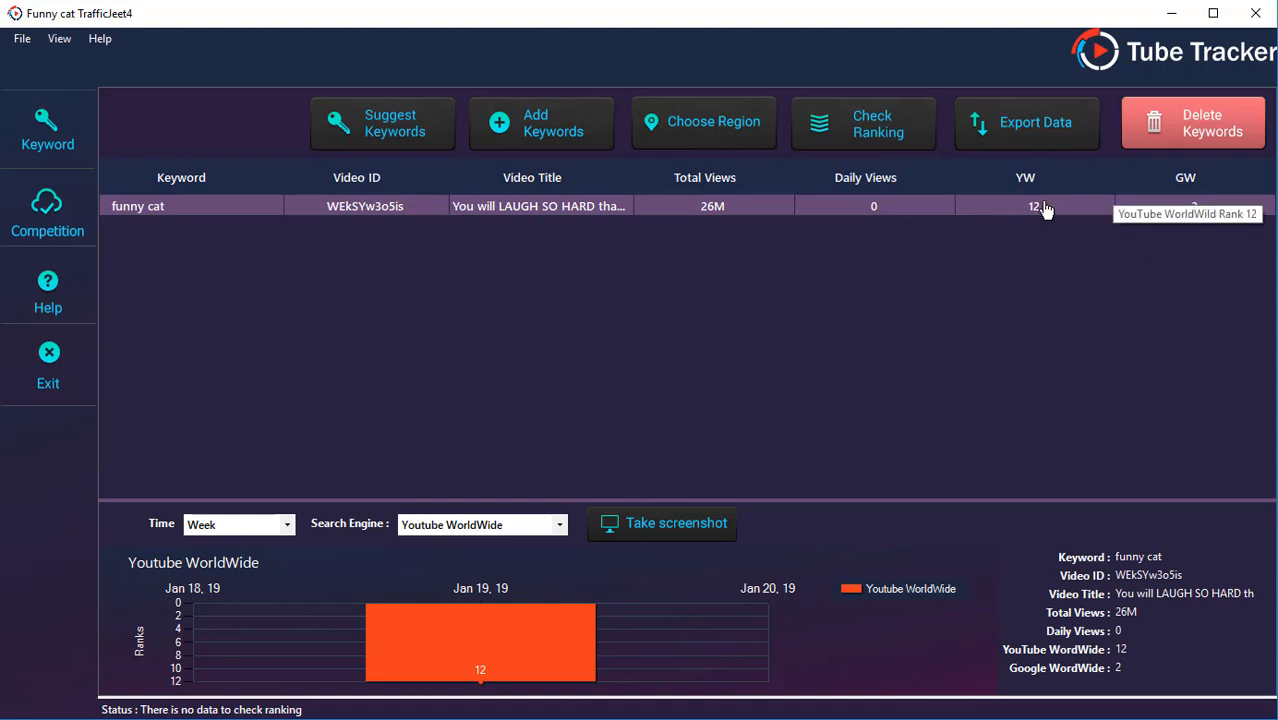
{"action": "mouse_move", "coordinate": [1044, 222]}
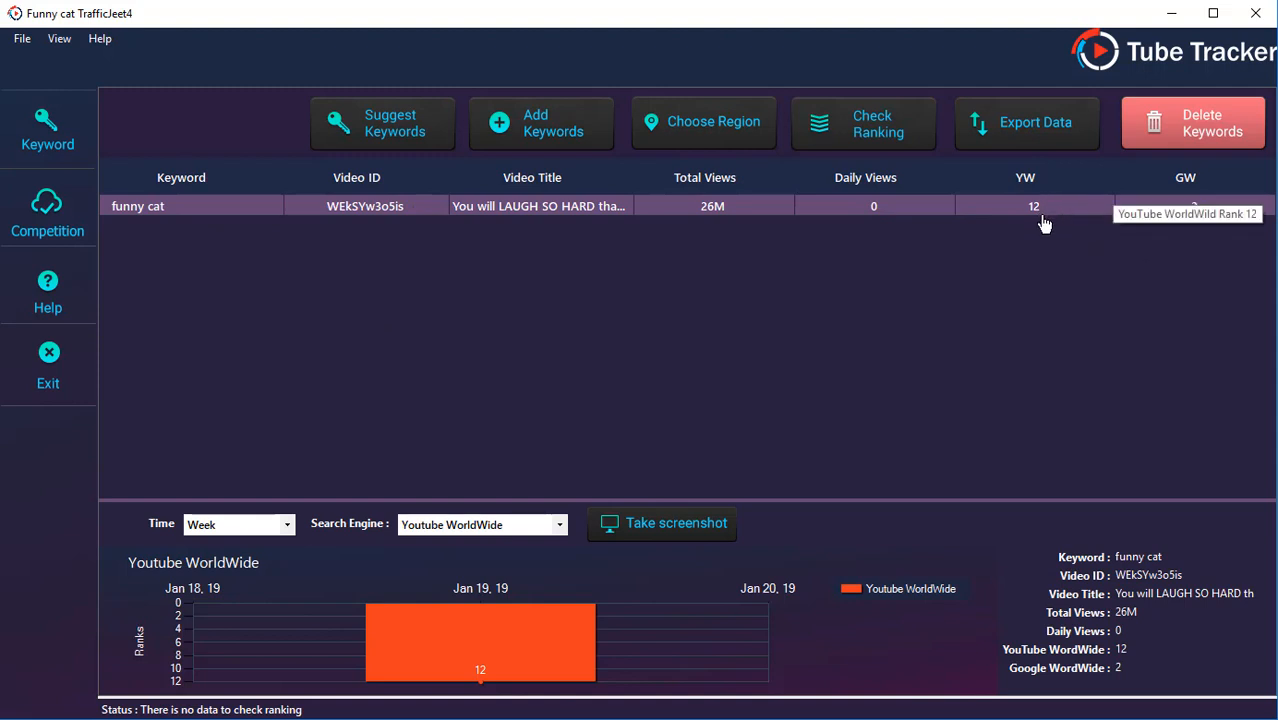
{"action": "mouse_move", "coordinate": [1196, 210]}
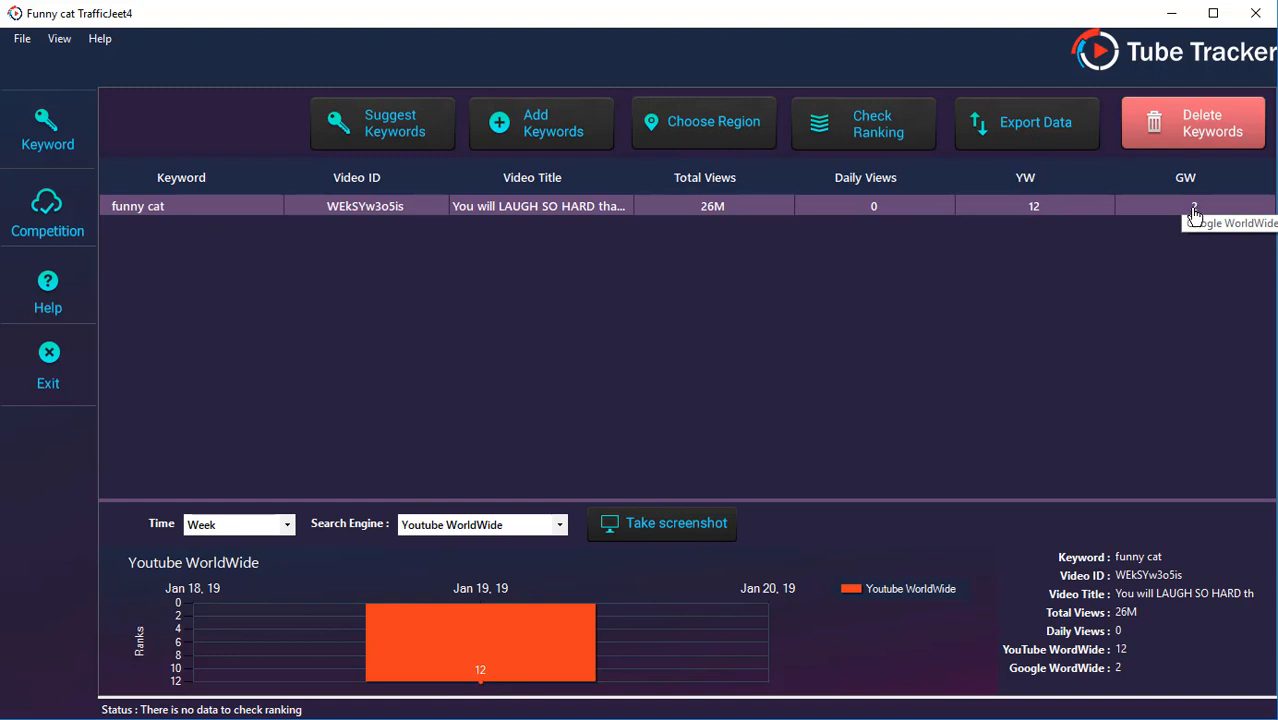
{"action": "mouse_move", "coordinate": [1190, 222]}
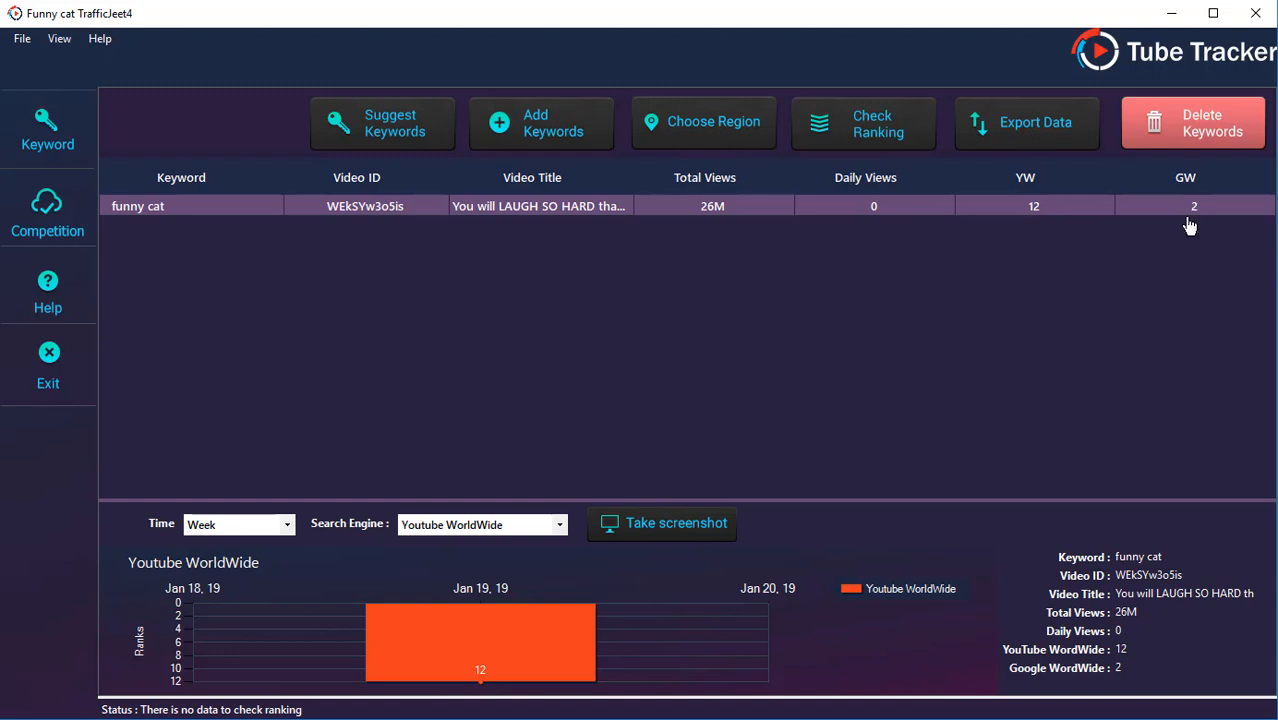
{"action": "mouse_move", "coordinate": [556, 236]}
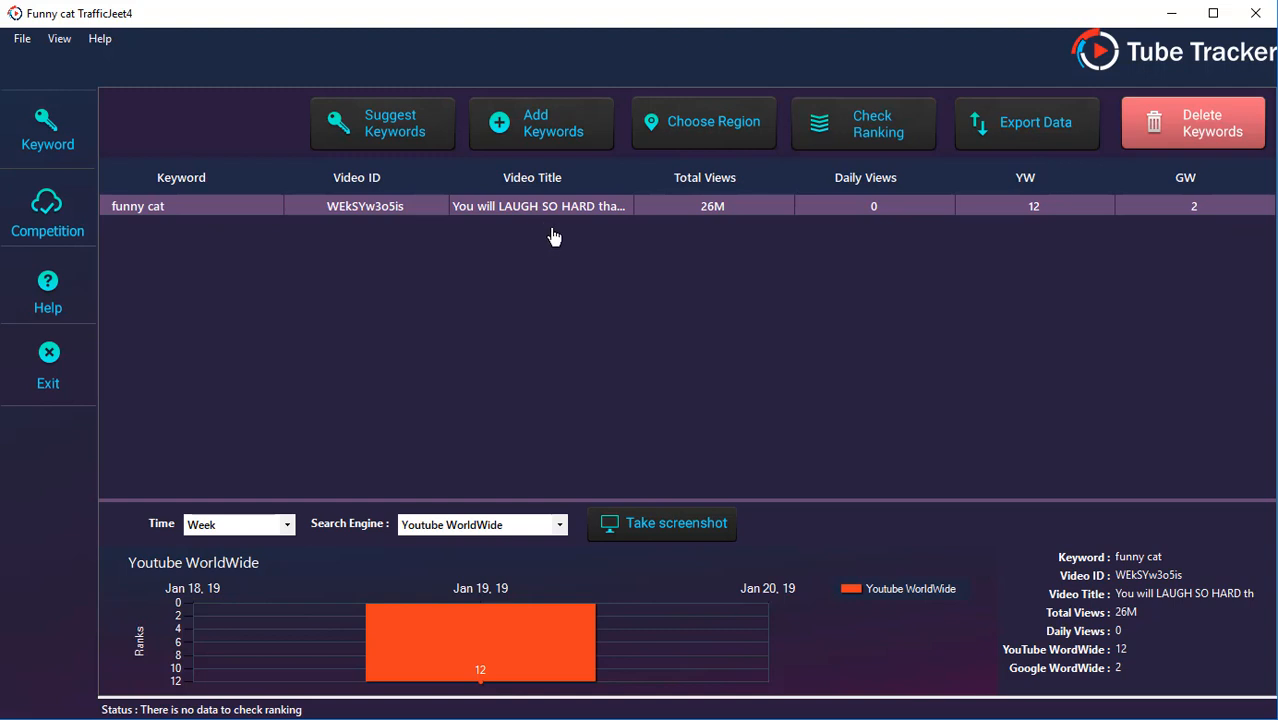
{"action": "mouse_move", "coordinate": [532, 500]}
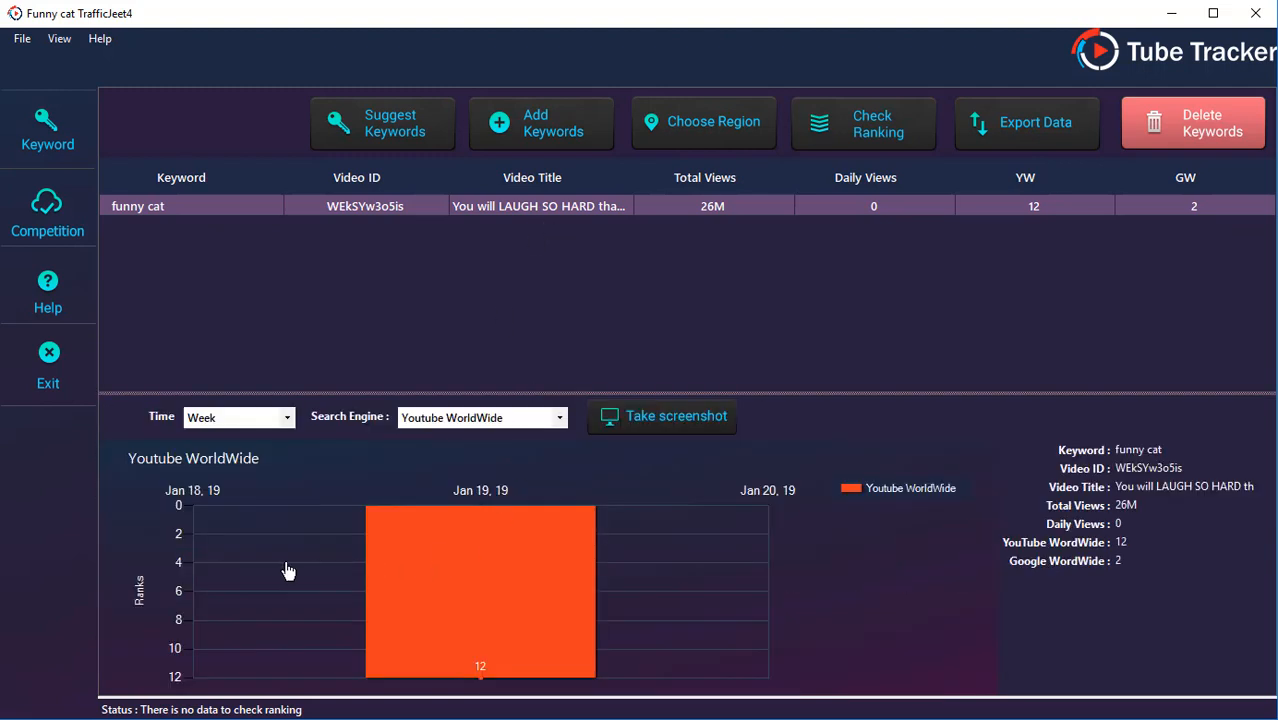
{"action": "mouse_move", "coordinate": [456, 550]}
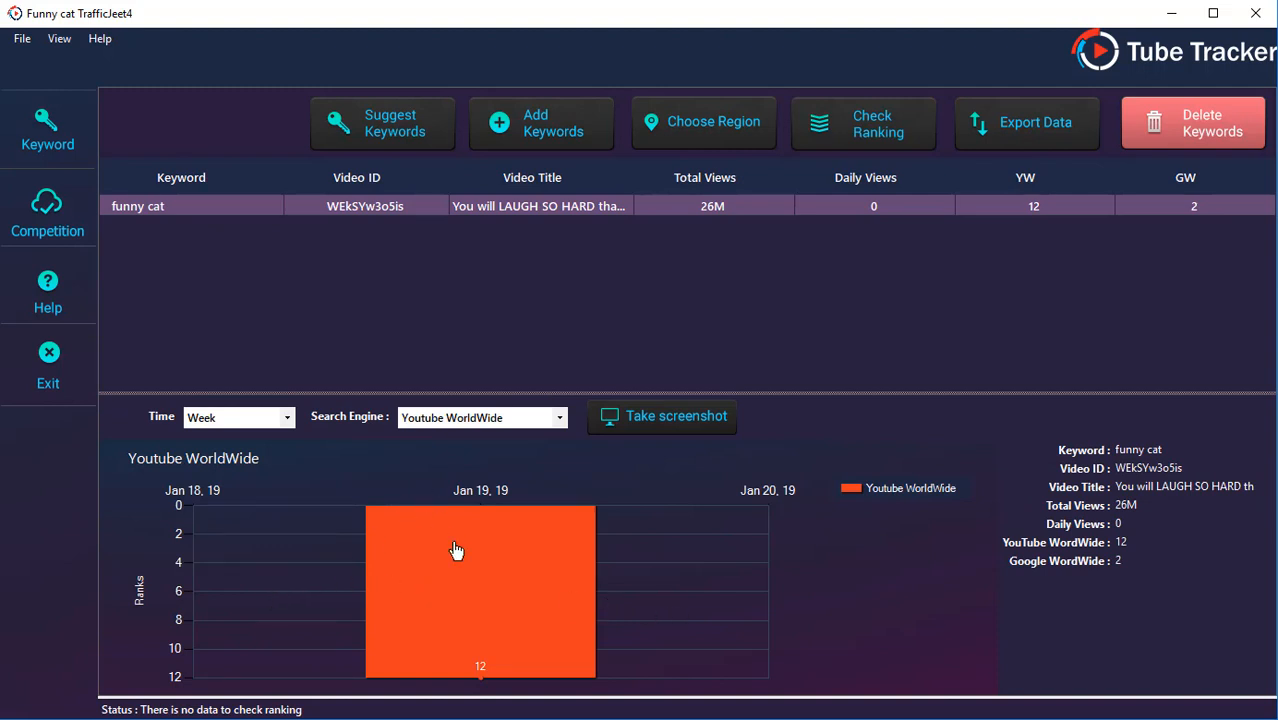
{"action": "mouse_move", "coordinate": [520, 580]}
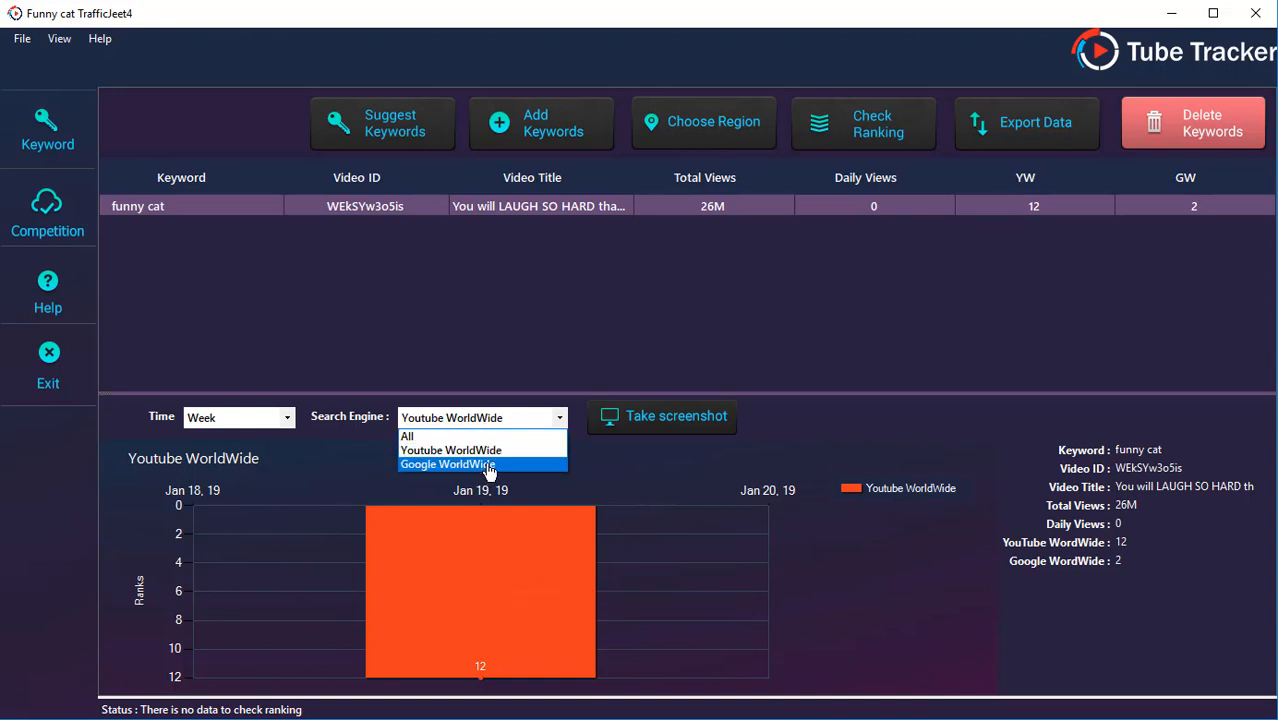
{"action": "left_click", "coordinate": [702, 122]}
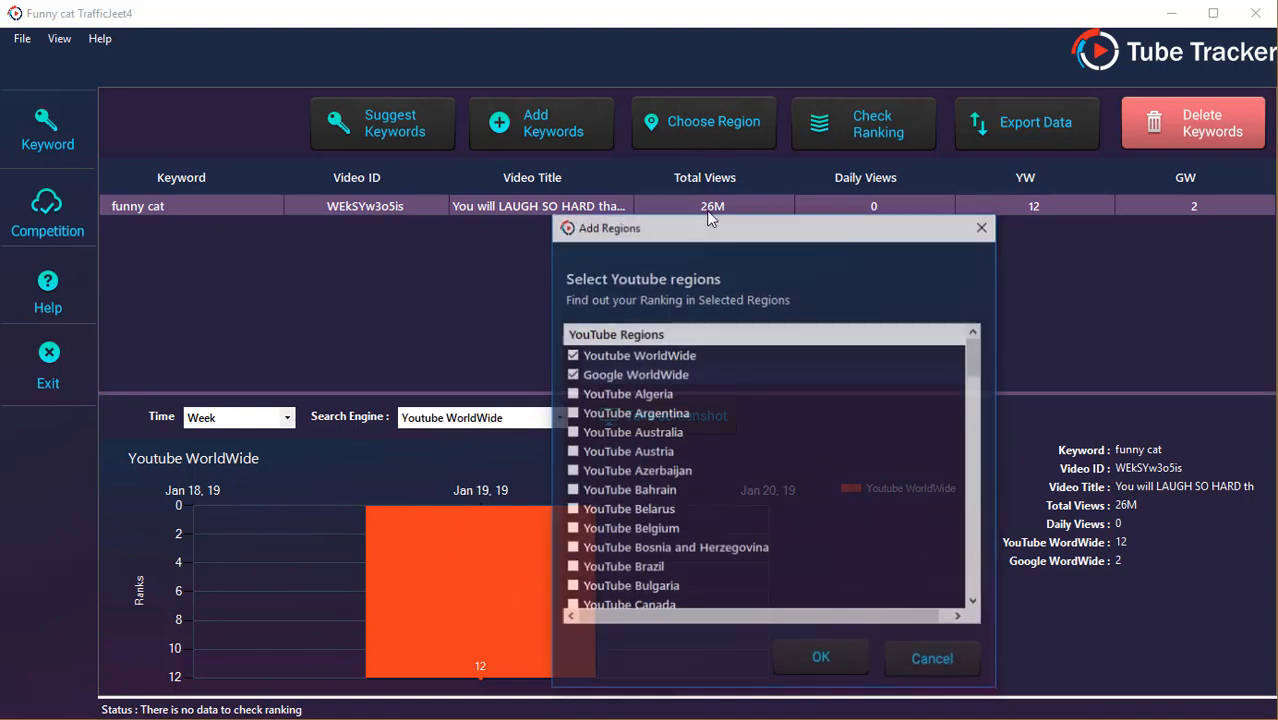
{"action": "scroll", "scroll_direction": "down", "scroll_amount": 3}
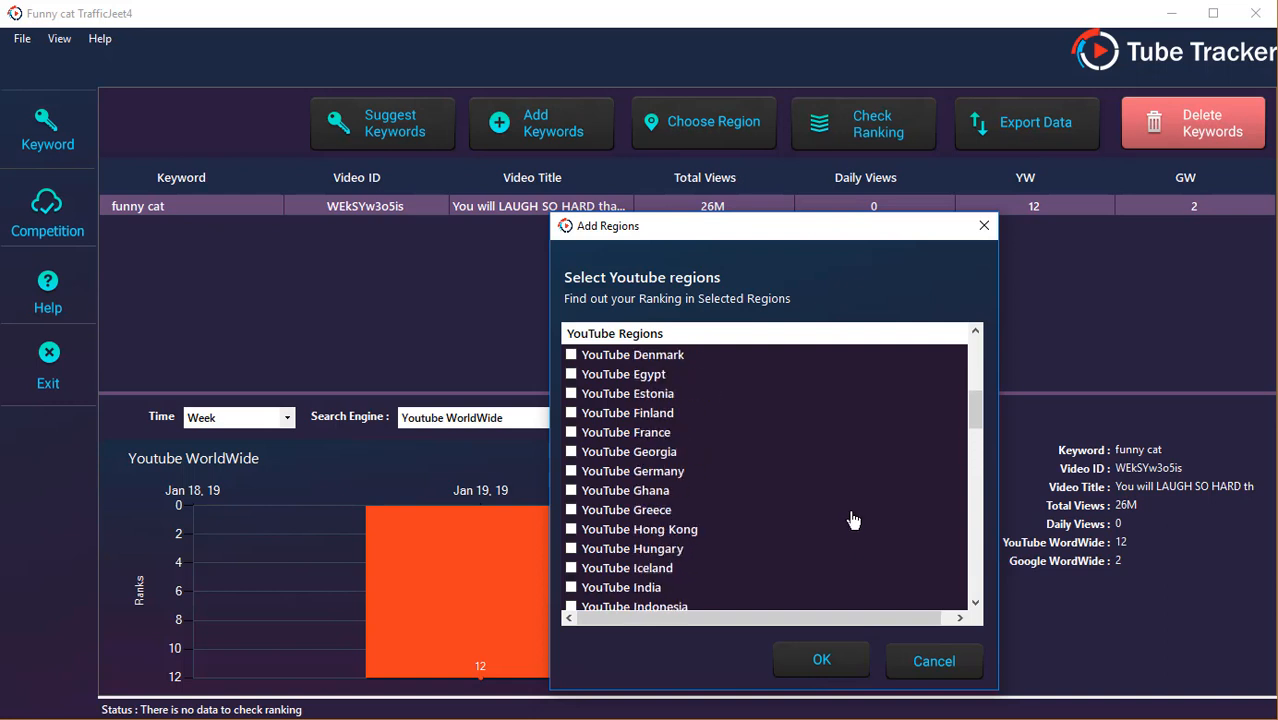
{"action": "scroll", "scroll_direction": "up", "scroll_amount": 3}
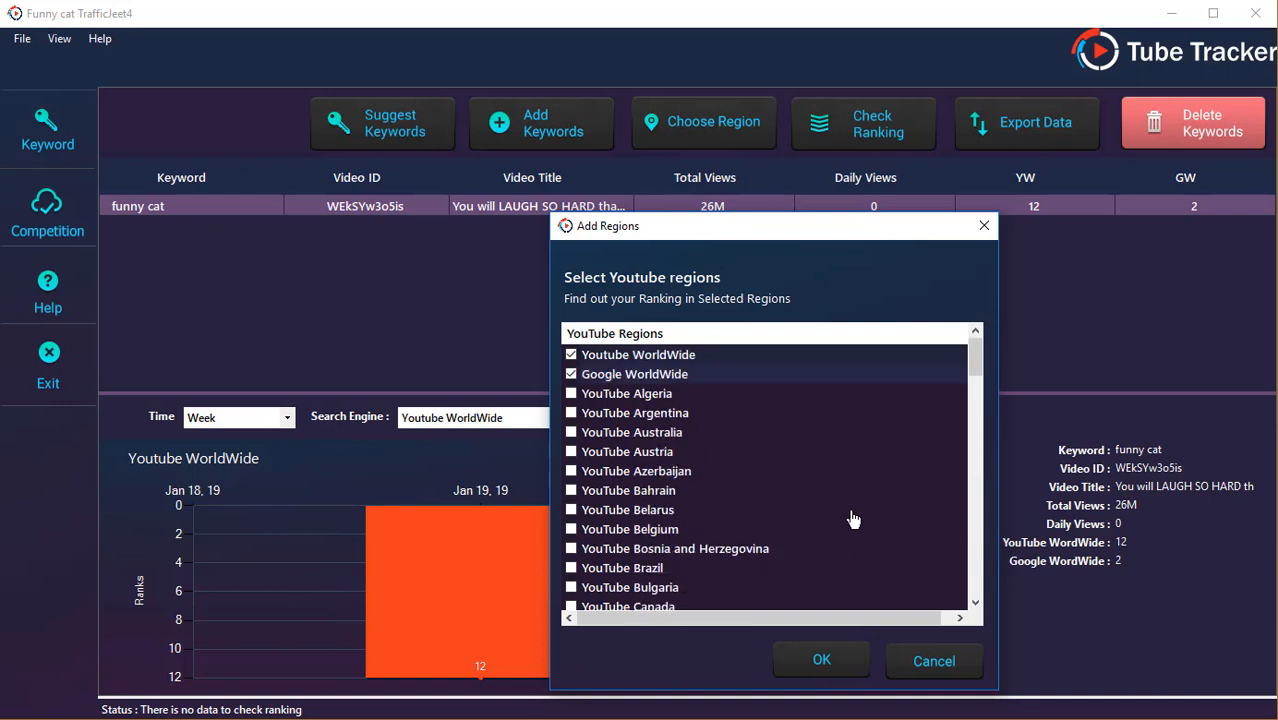
{"action": "mouse_move", "coordinate": [852, 520]}
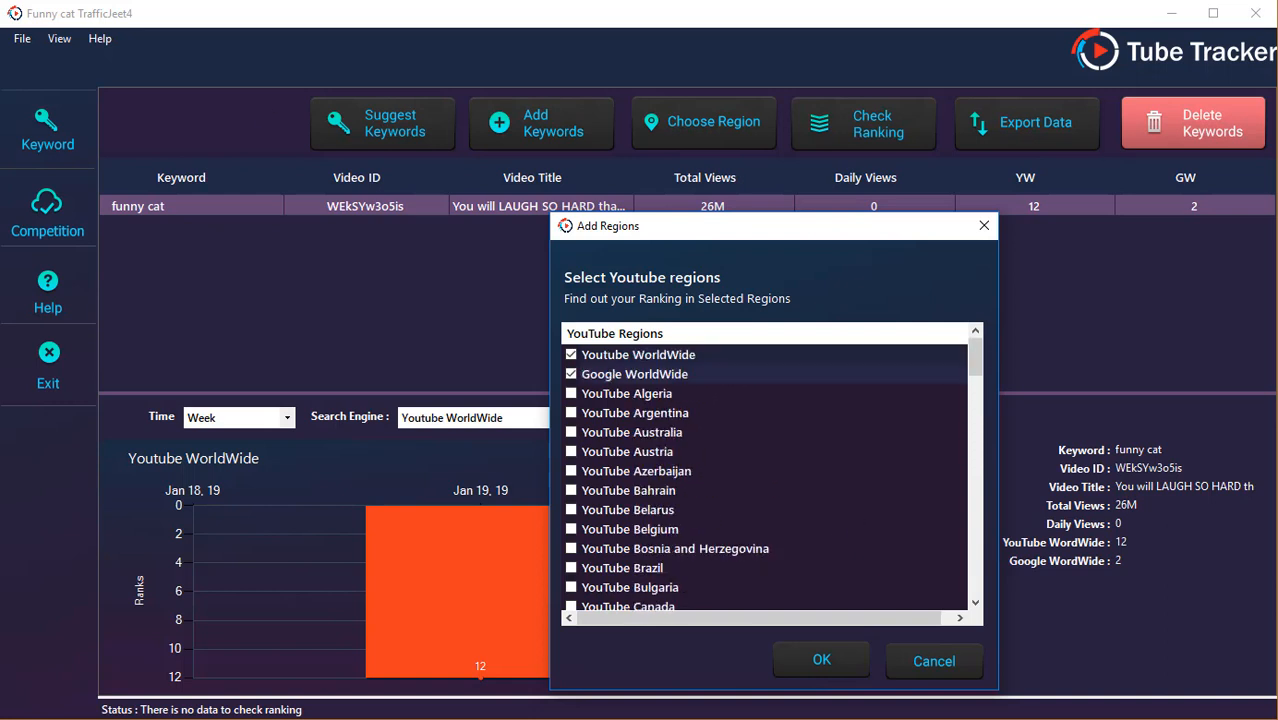
{"action": "scroll", "scroll_direction": "down", "scroll_amount": 3}
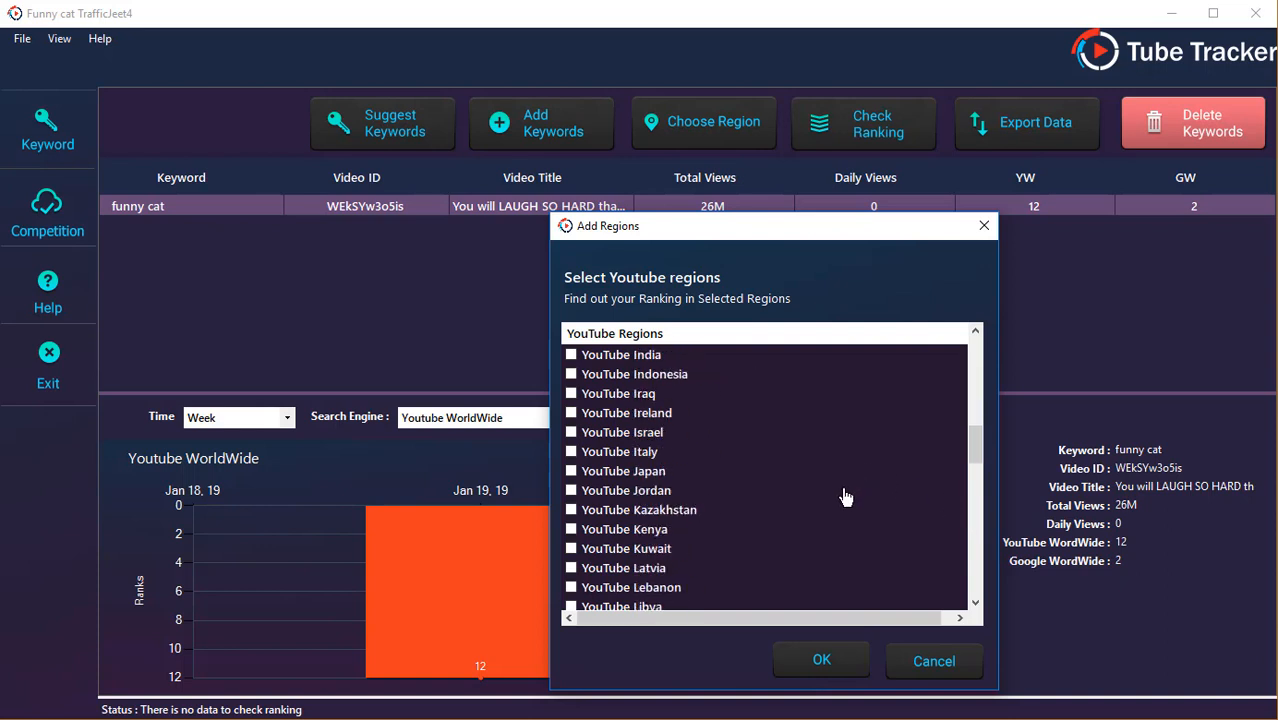
{"action": "scroll", "scroll_direction": "down", "scroll_amount": 3}
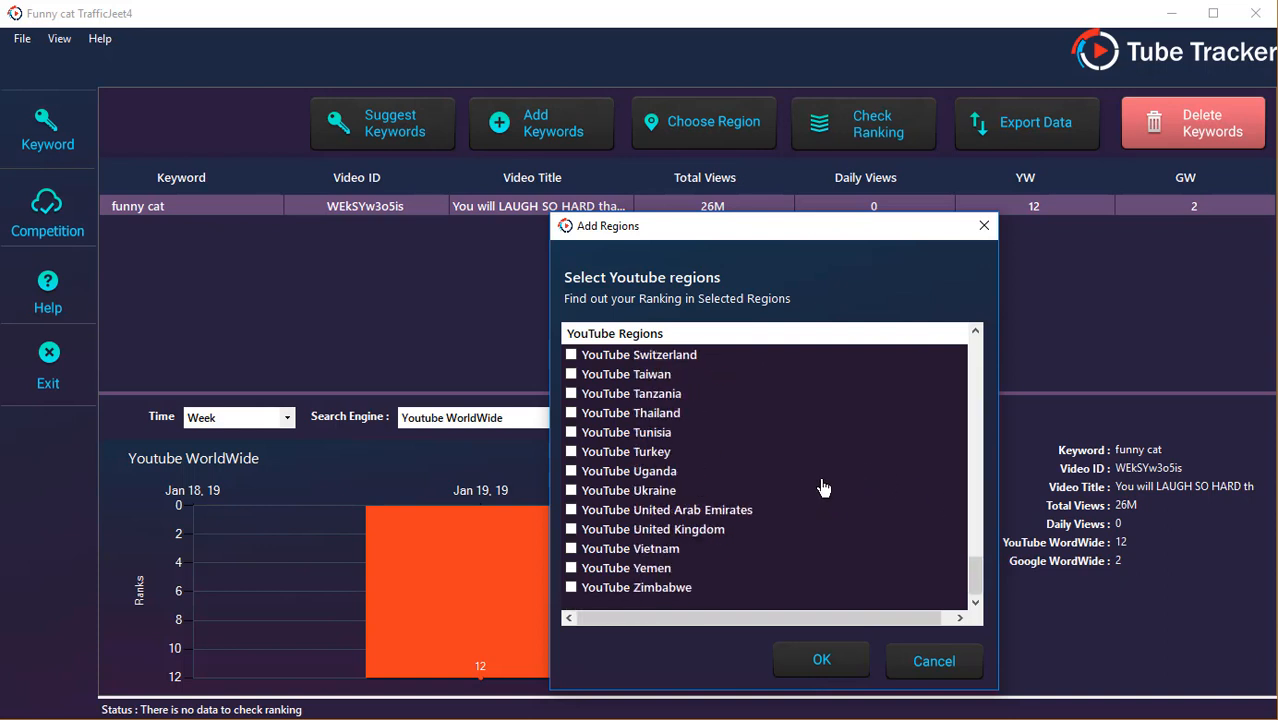
{"action": "scroll", "scroll_direction": "up", "scroll_amount": 3}
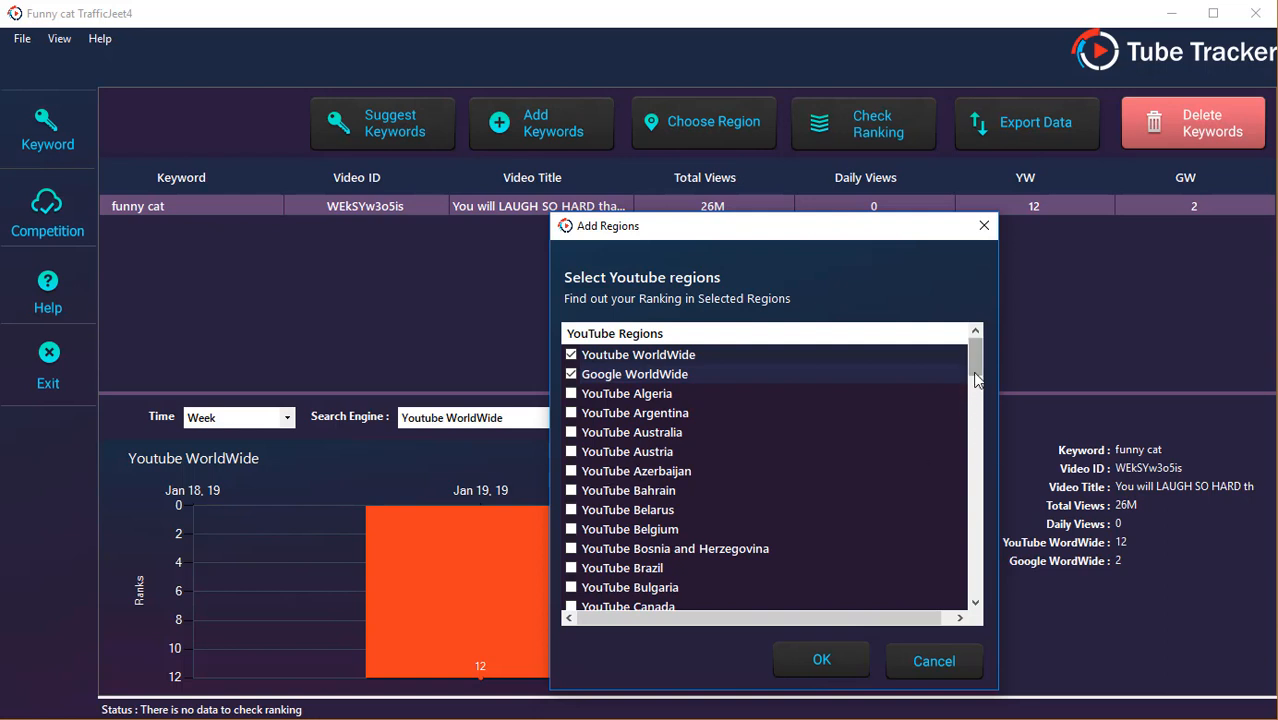
{"action": "scroll", "scroll_direction": "down", "scroll_amount": 3}
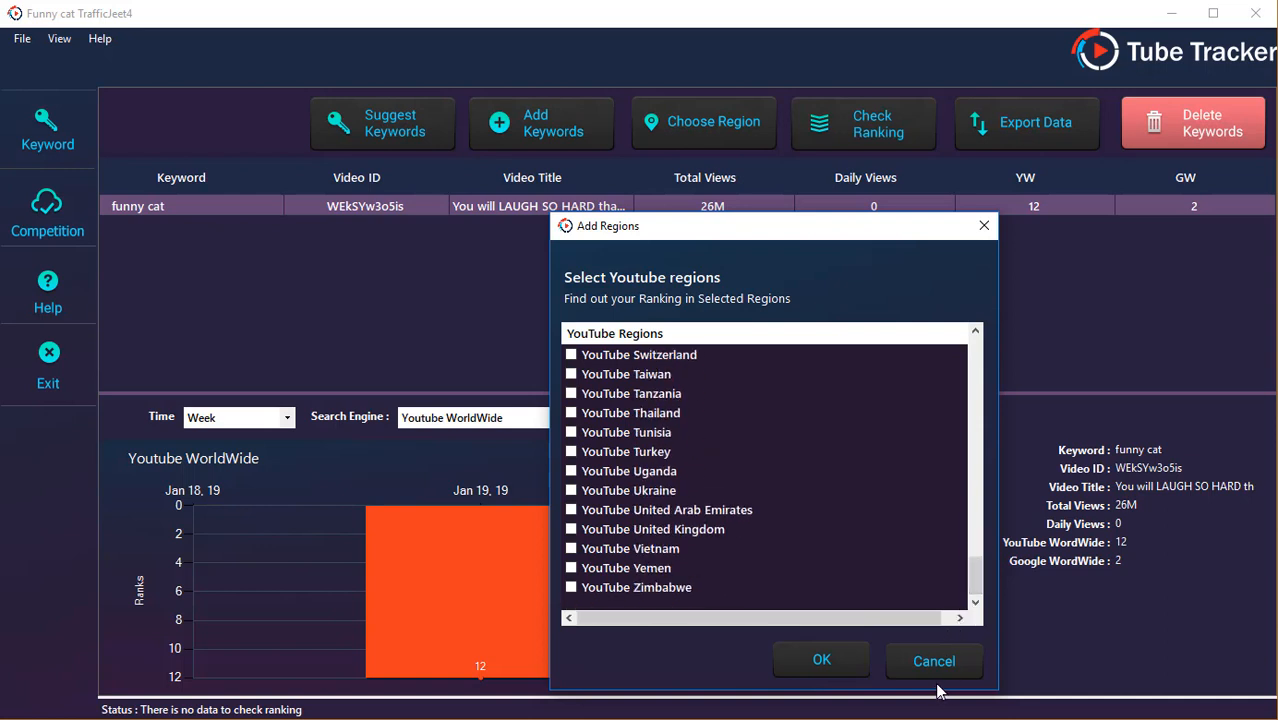
{"action": "mouse_move", "coordinate": [936, 688]}
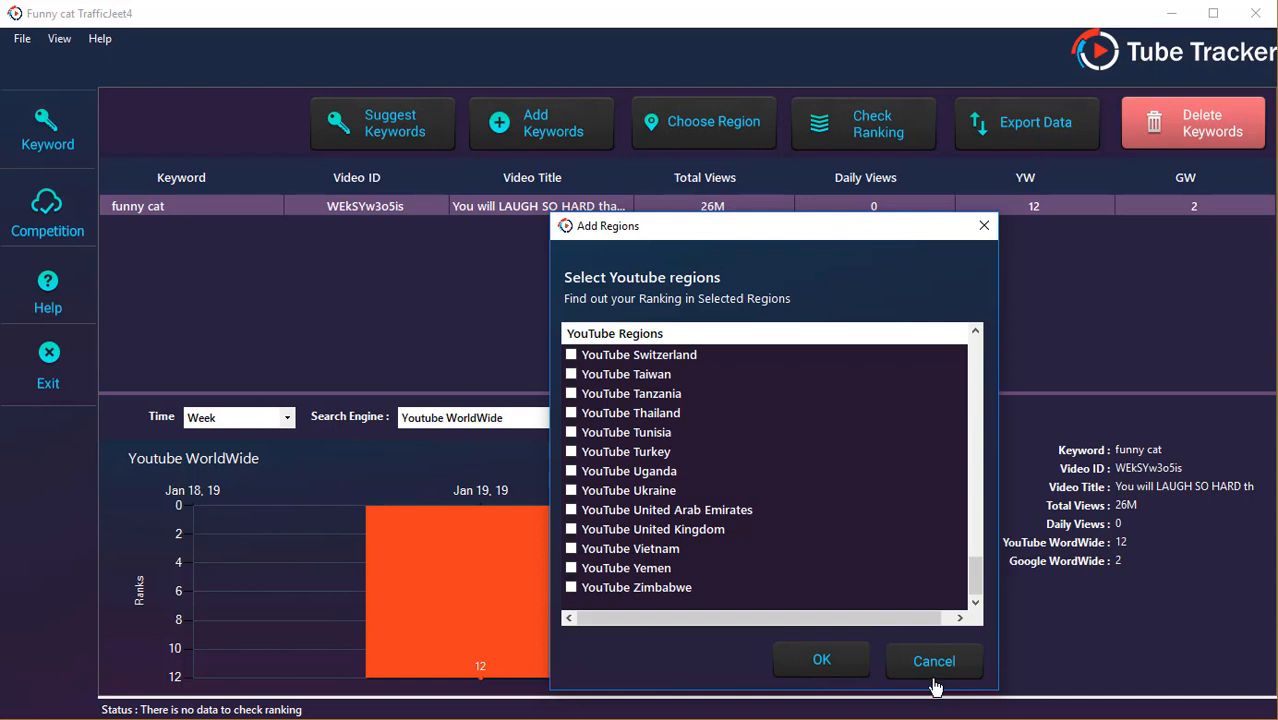
{"action": "left_click", "coordinate": [934, 660]}
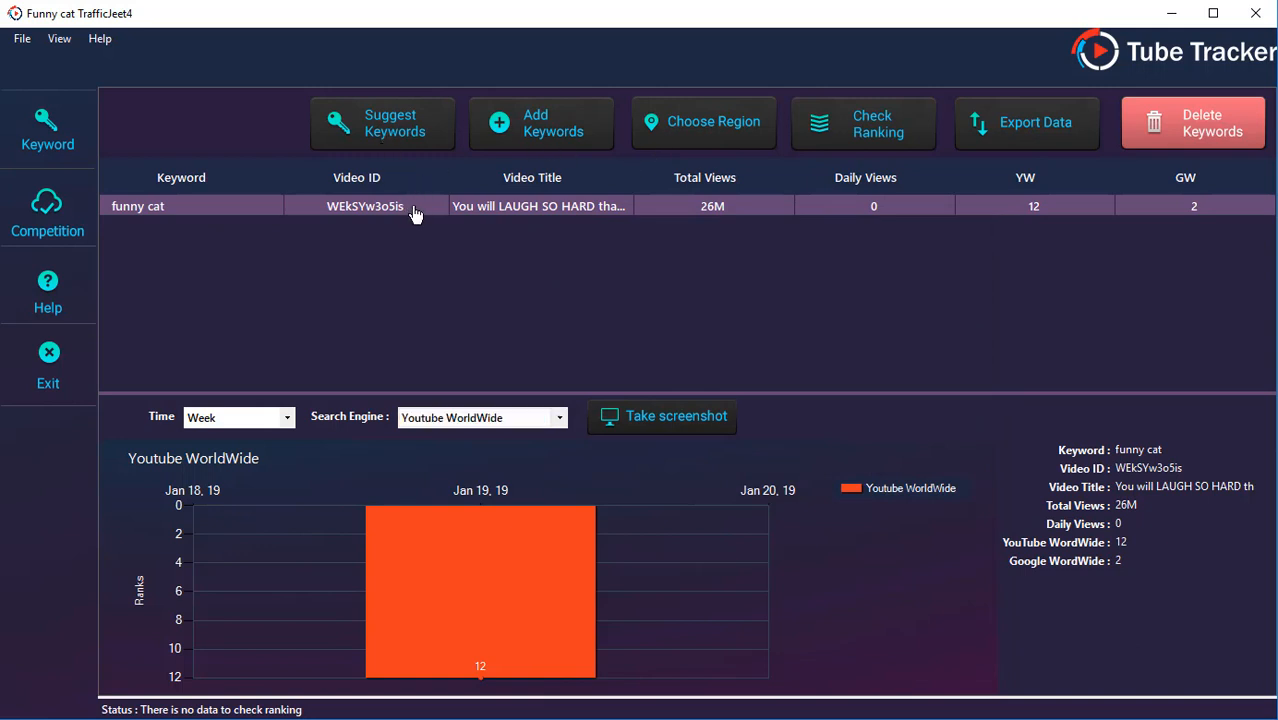
{"action": "left_click", "coordinate": [382, 122]}
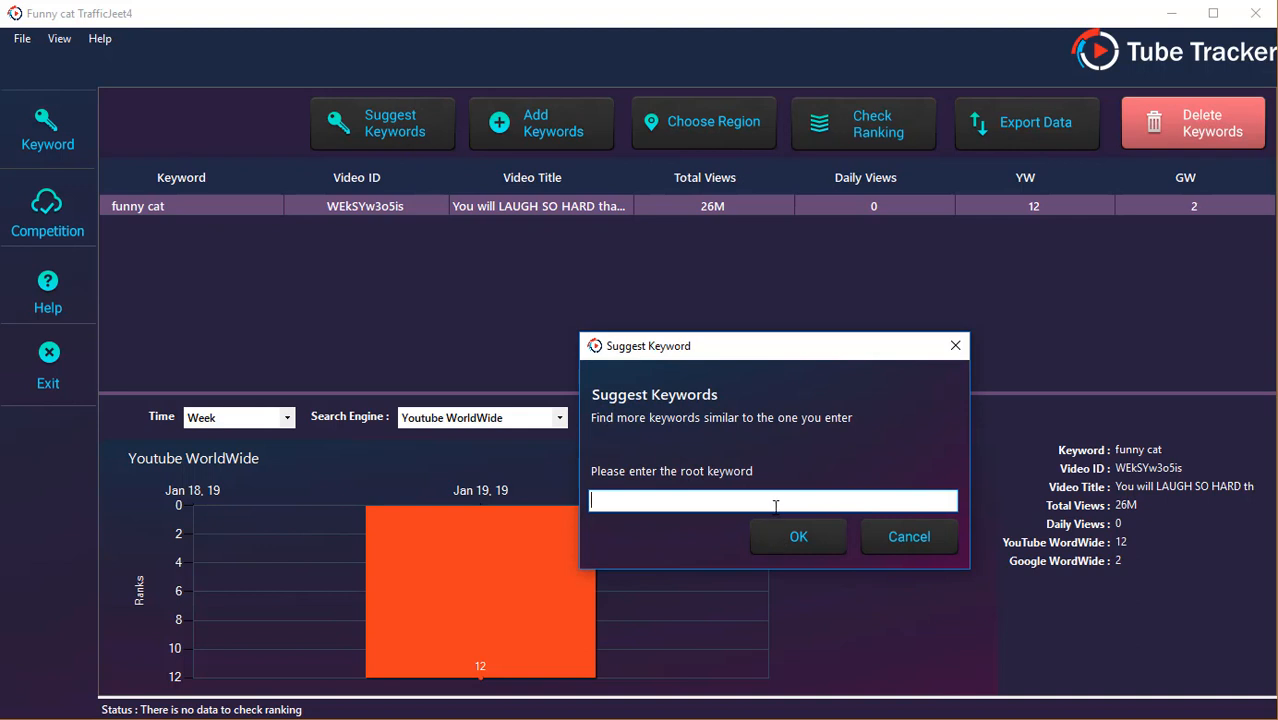
{"action": "mouse_move", "coordinate": [786, 508]}
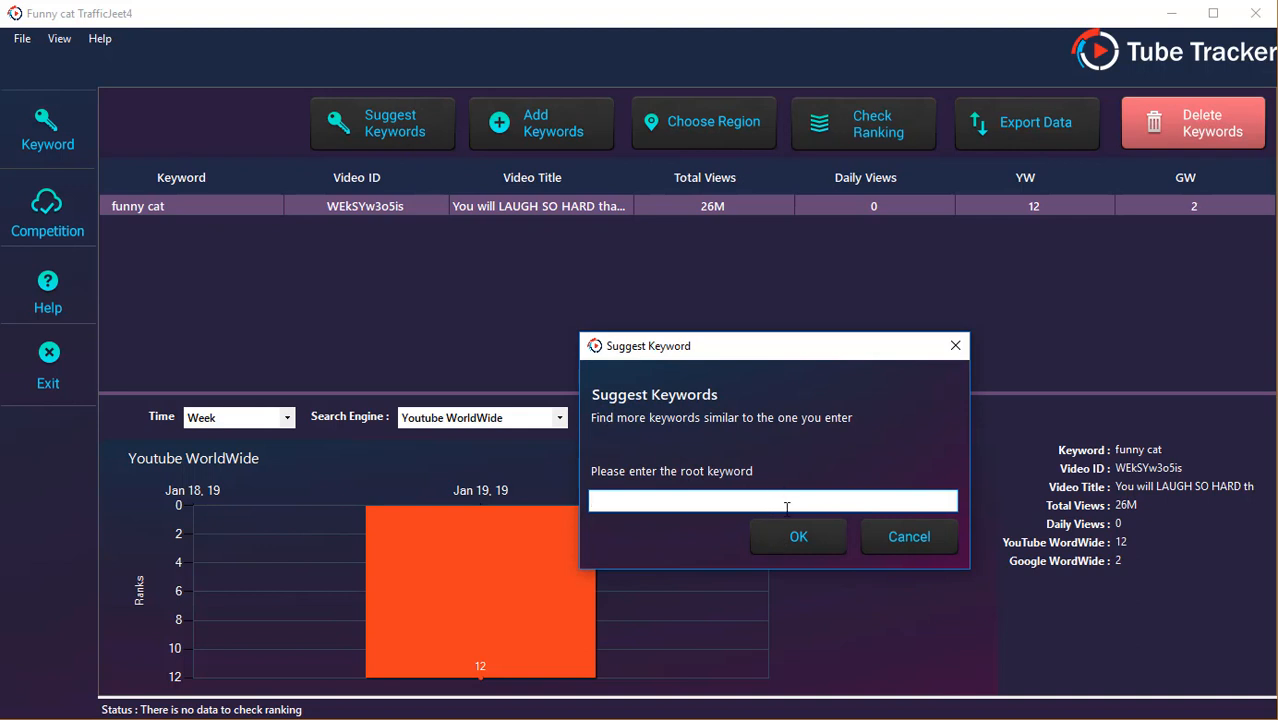
{"action": "type", "text": "funny"}
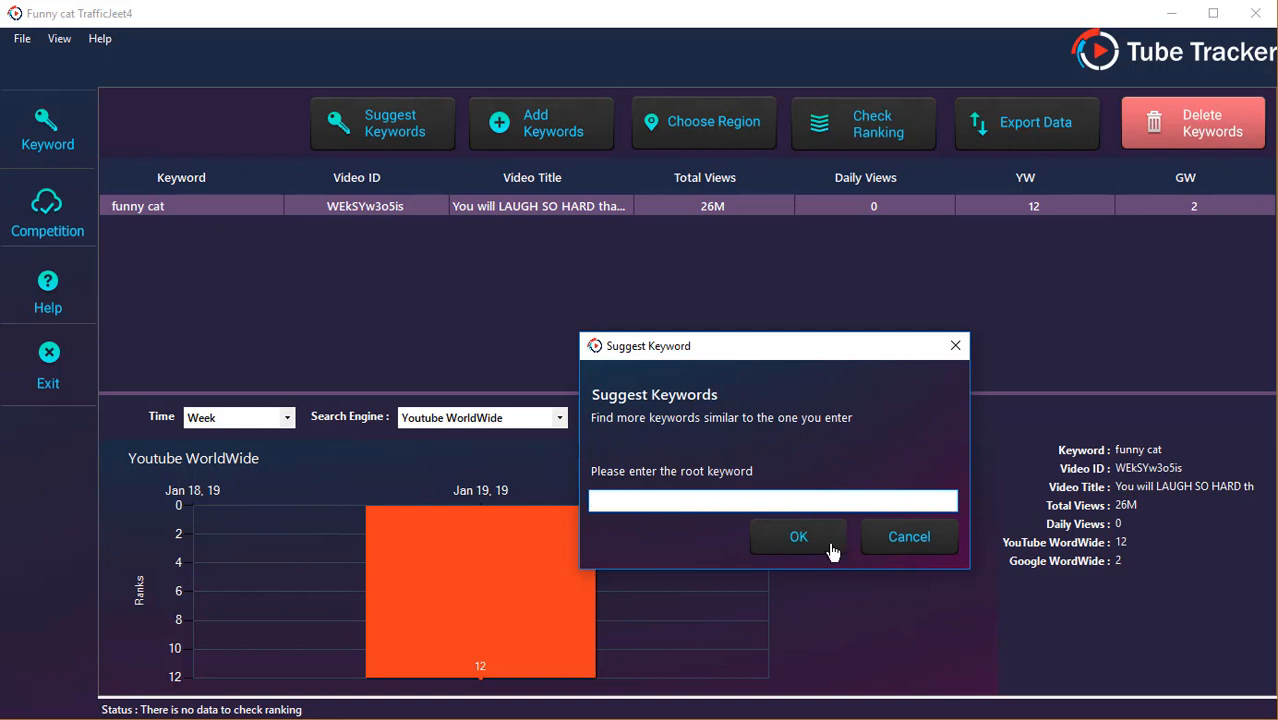
{"action": "type", "text": "funny cat"}
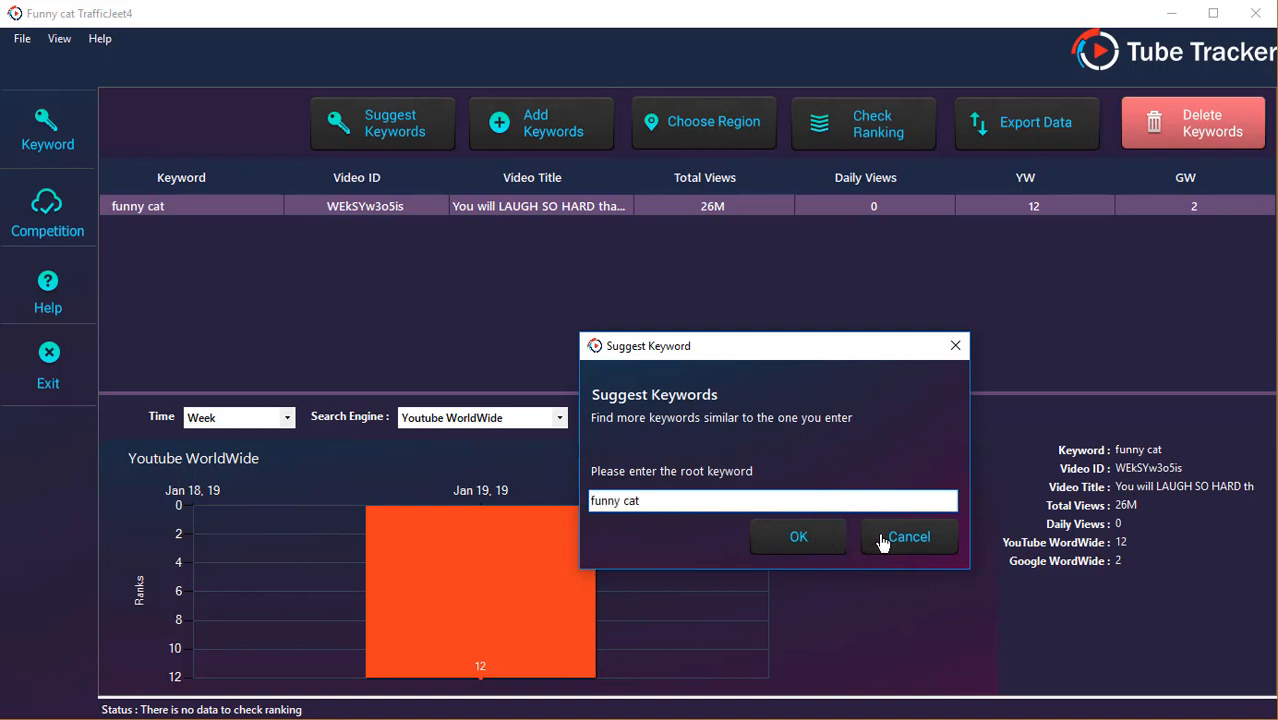
{"action": "mouse_move", "coordinate": [312, 272]}
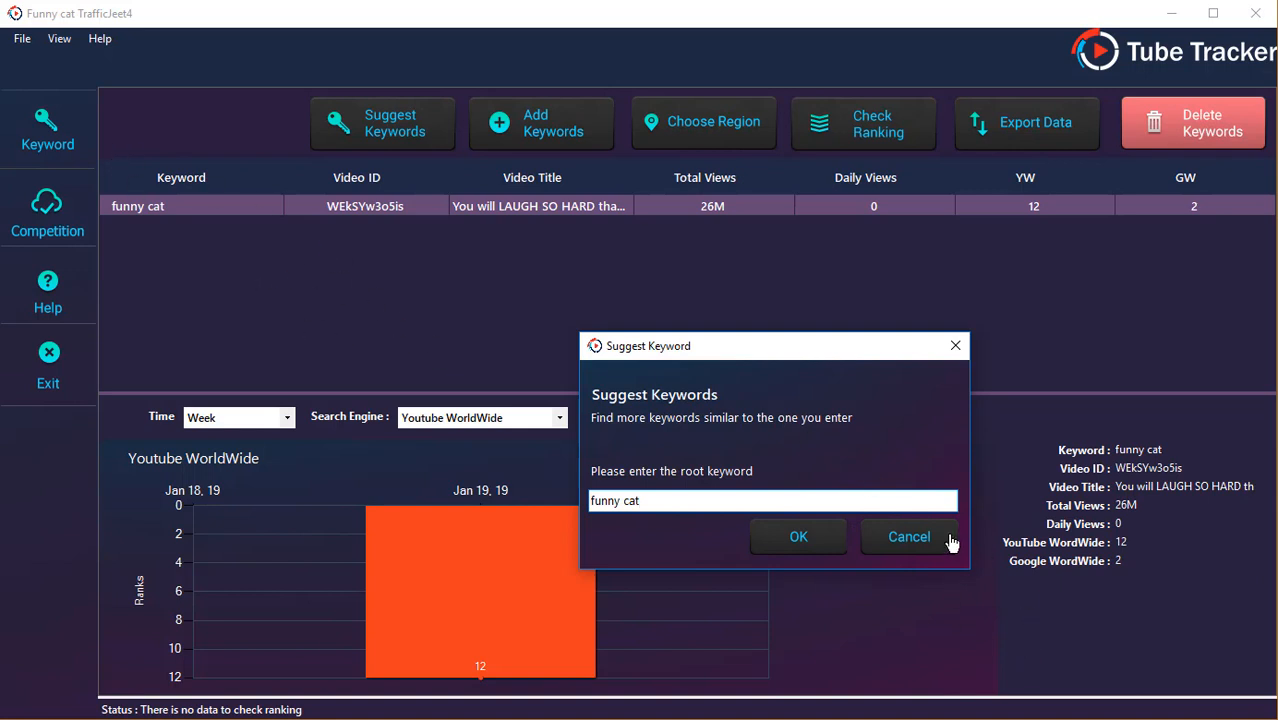
{"action": "left_click", "coordinate": [908, 536]}
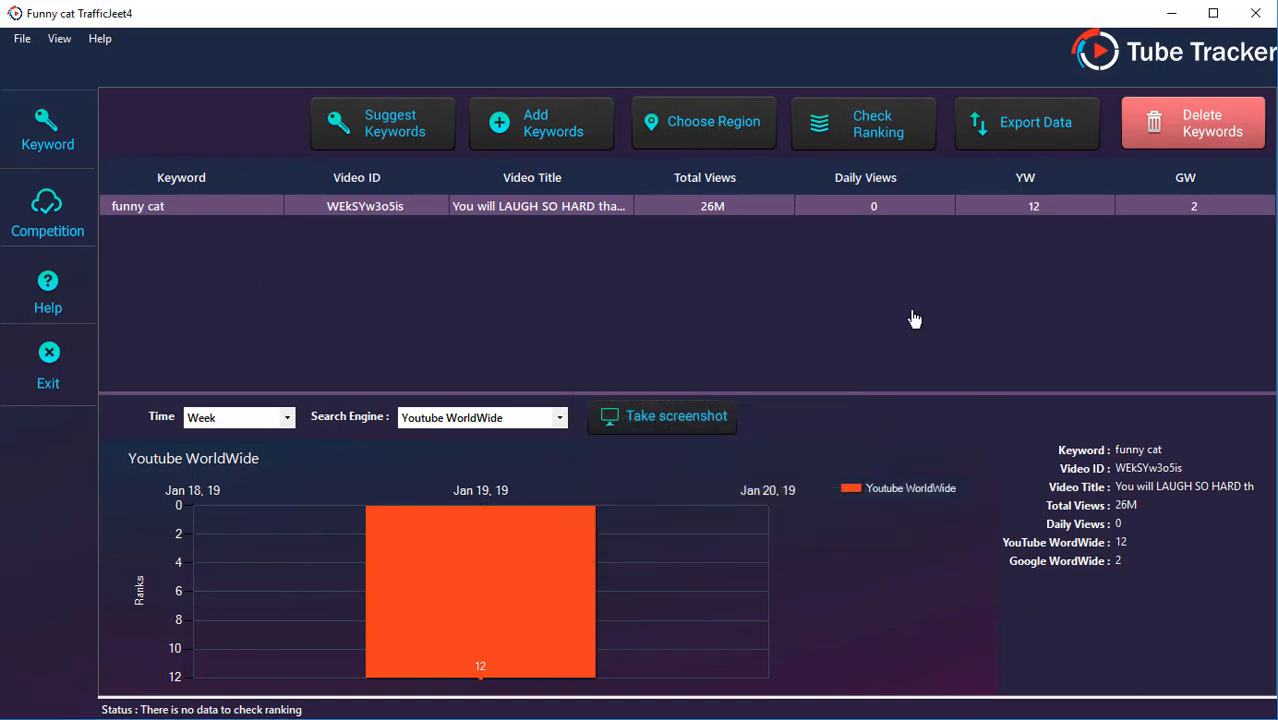
{"action": "mouse_move", "coordinate": [852, 144]}
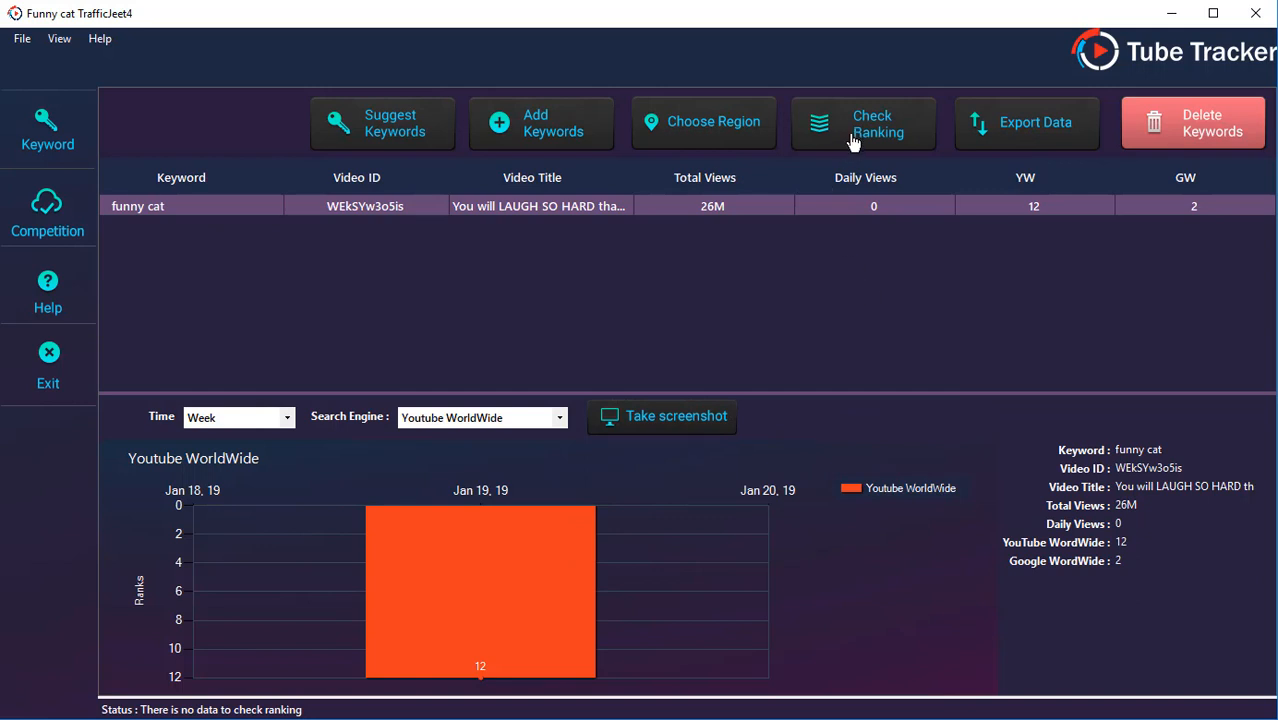
{"action": "mouse_move", "coordinate": [876, 394]}
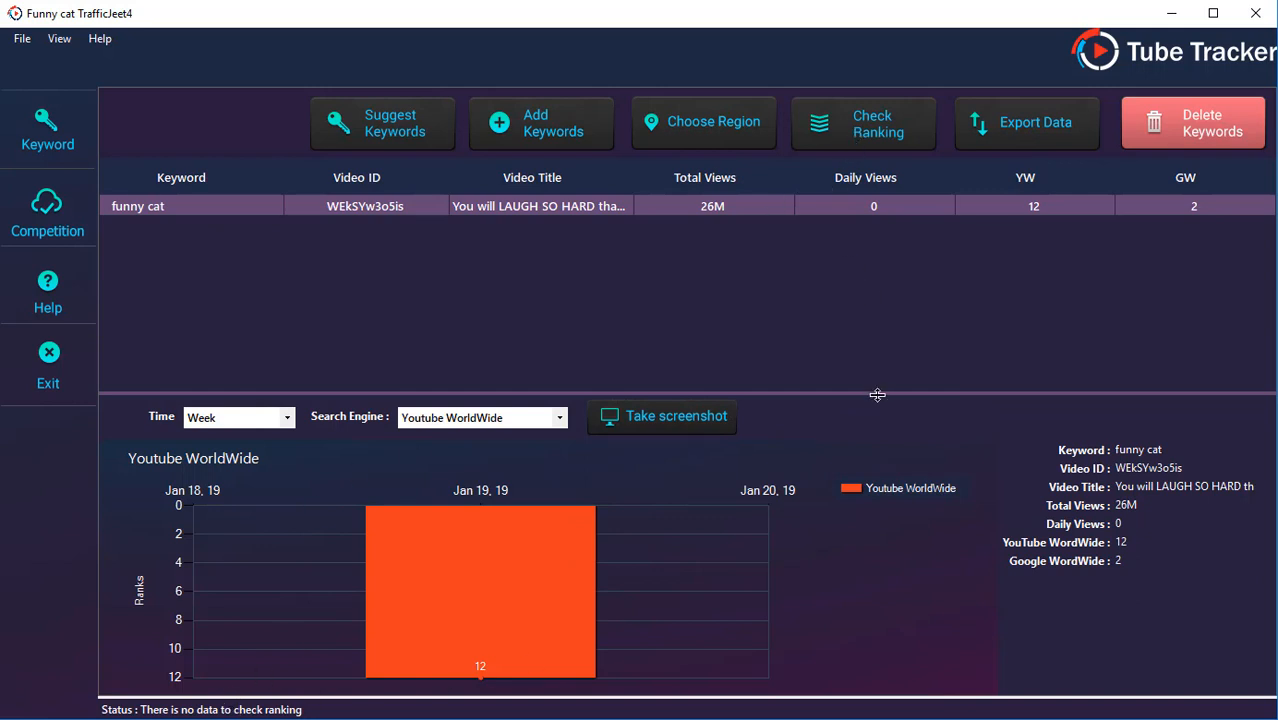
{"action": "mouse_move", "coordinate": [742, 424]}
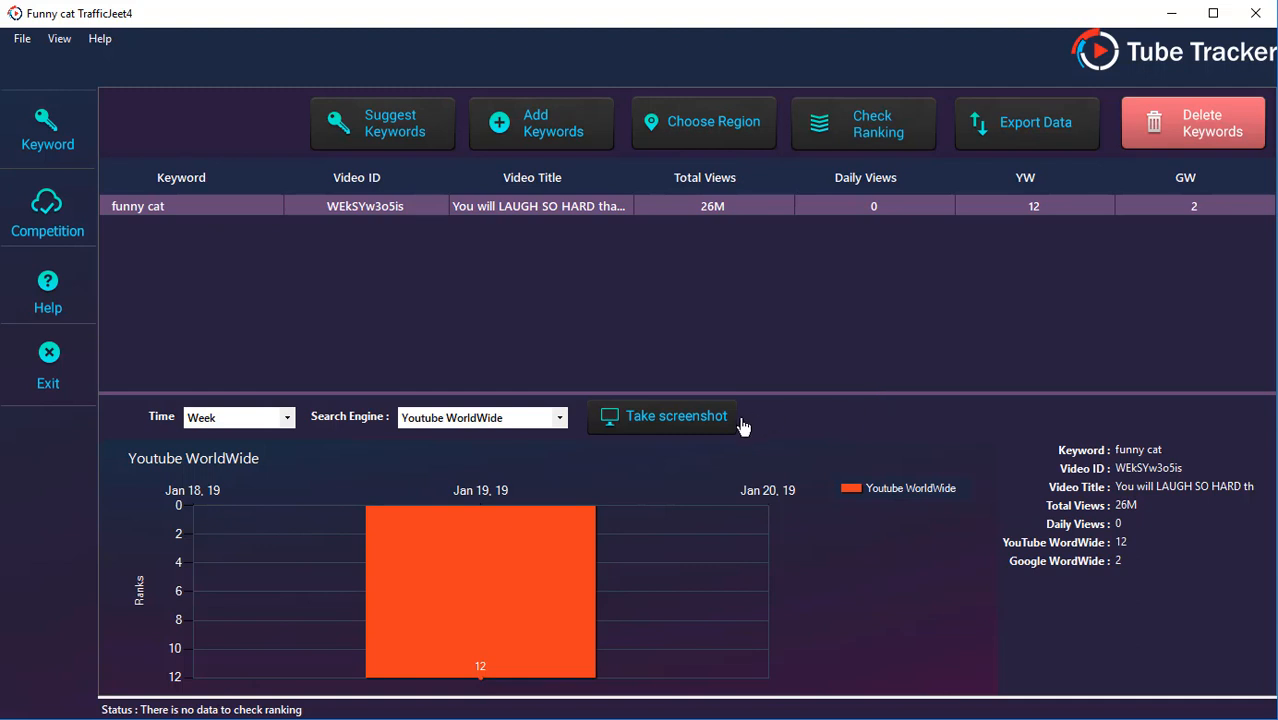
{"action": "mouse_move", "coordinate": [1066, 176]}
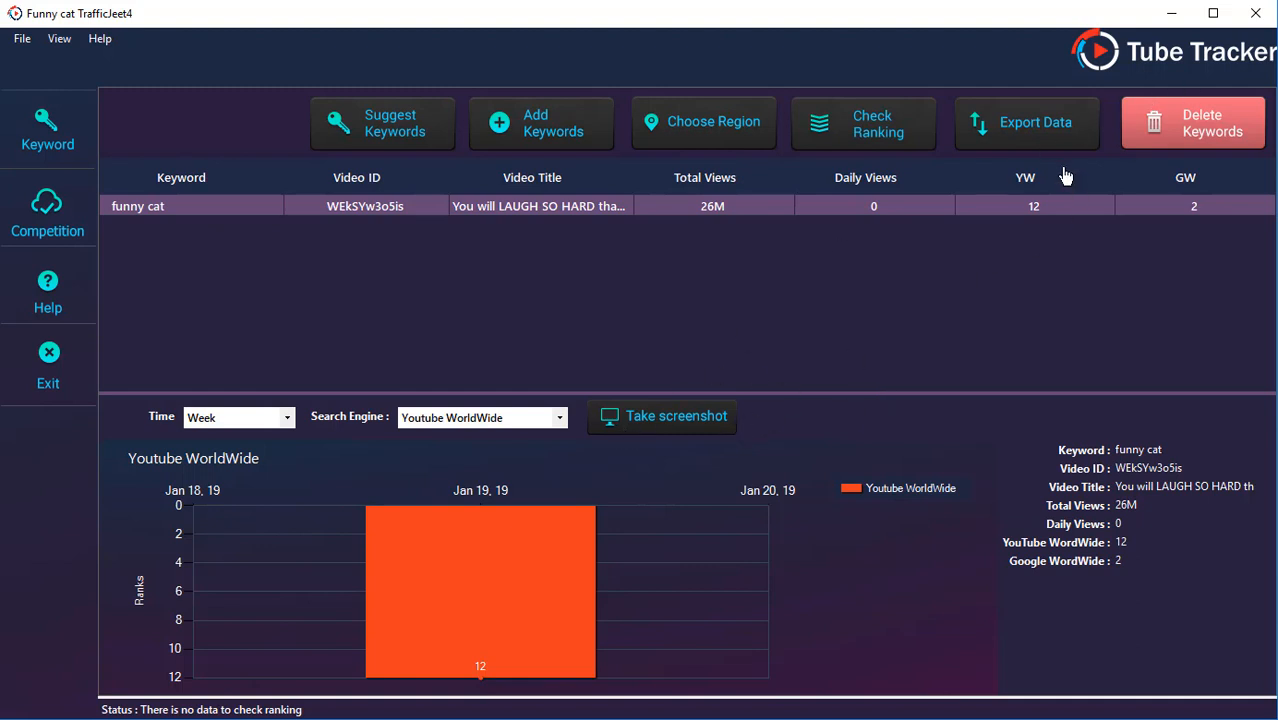
{"action": "mouse_move", "coordinate": [544, 252]}
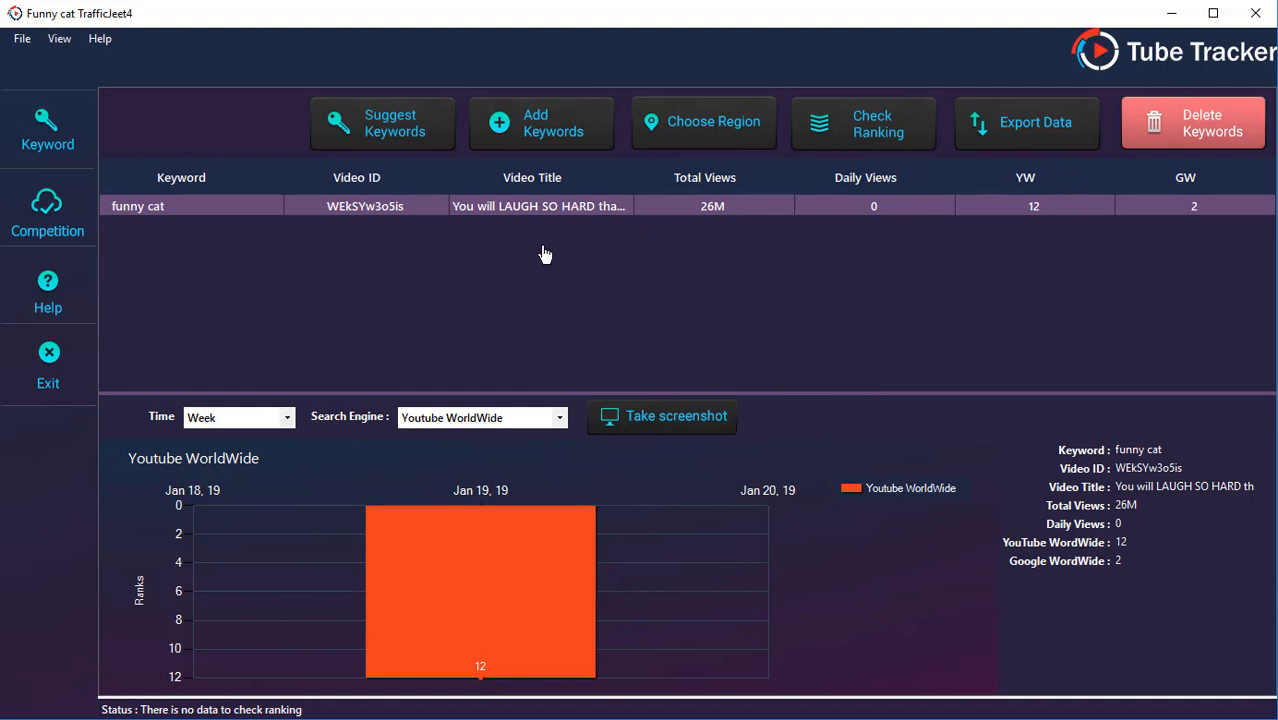
{"action": "mouse_move", "coordinate": [836, 262]}
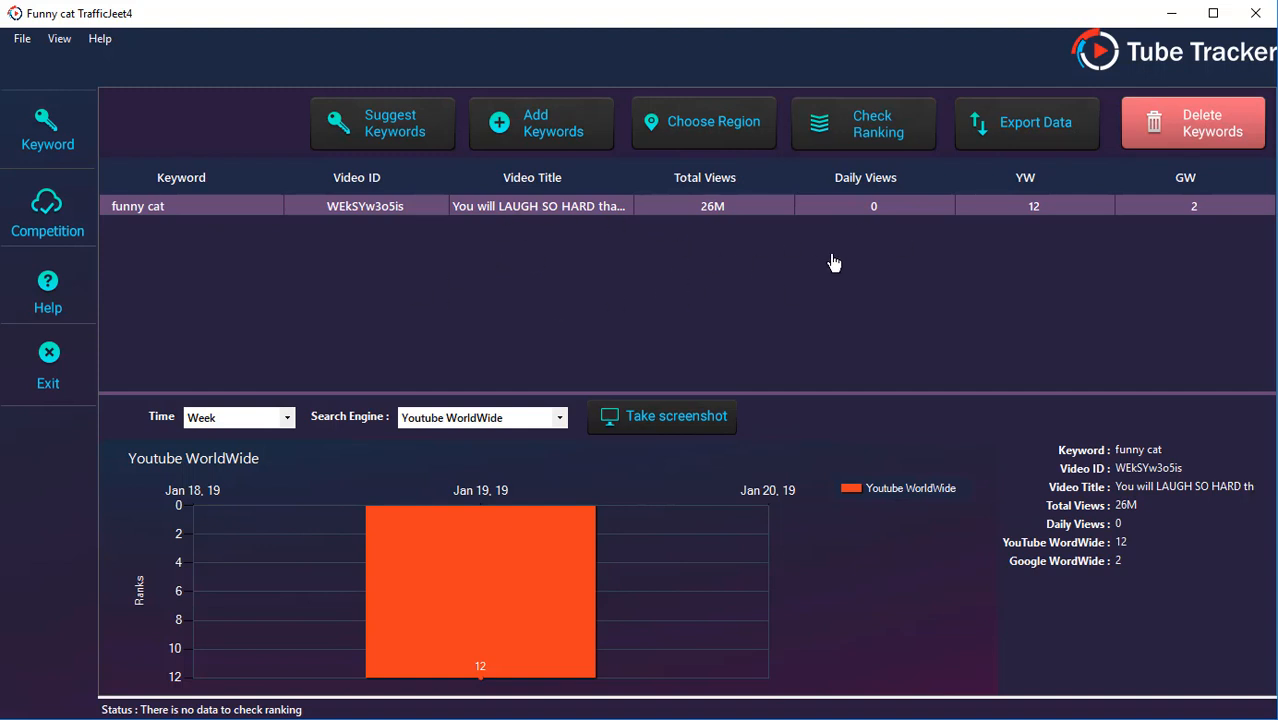
{"action": "mouse_move", "coordinate": [790, 274]}
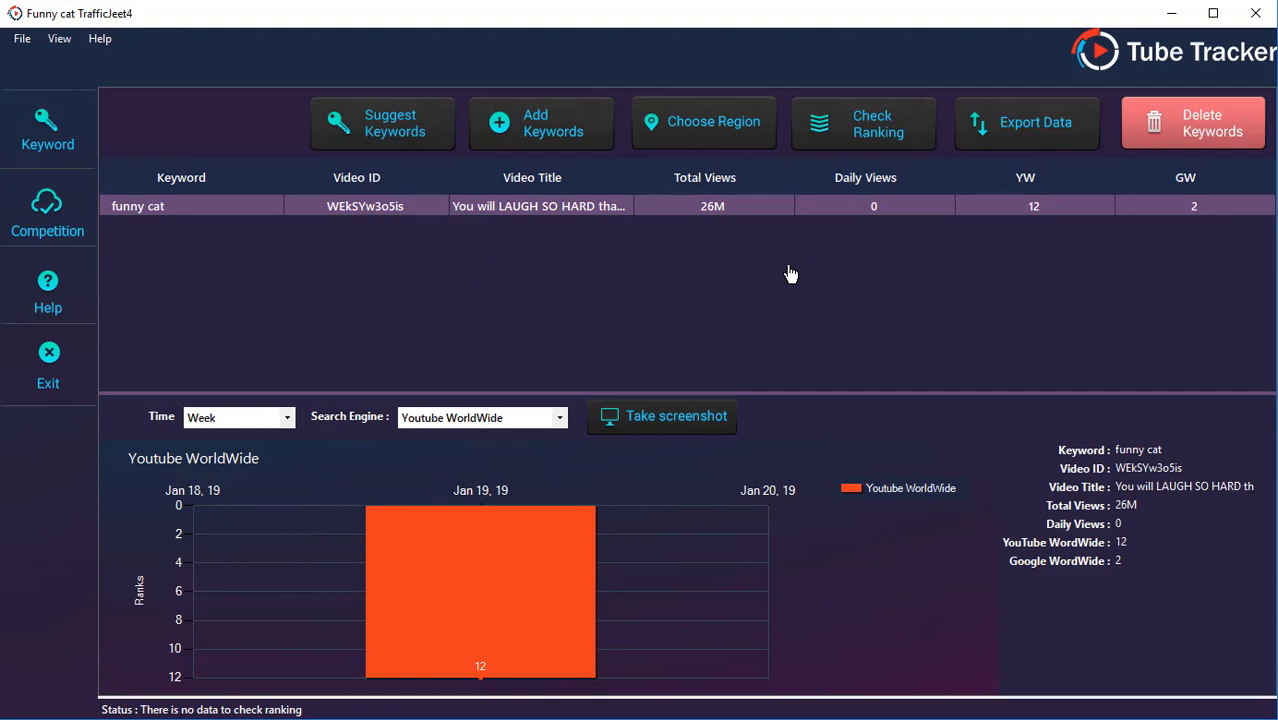
{"action": "mouse_move", "coordinate": [498, 258]}
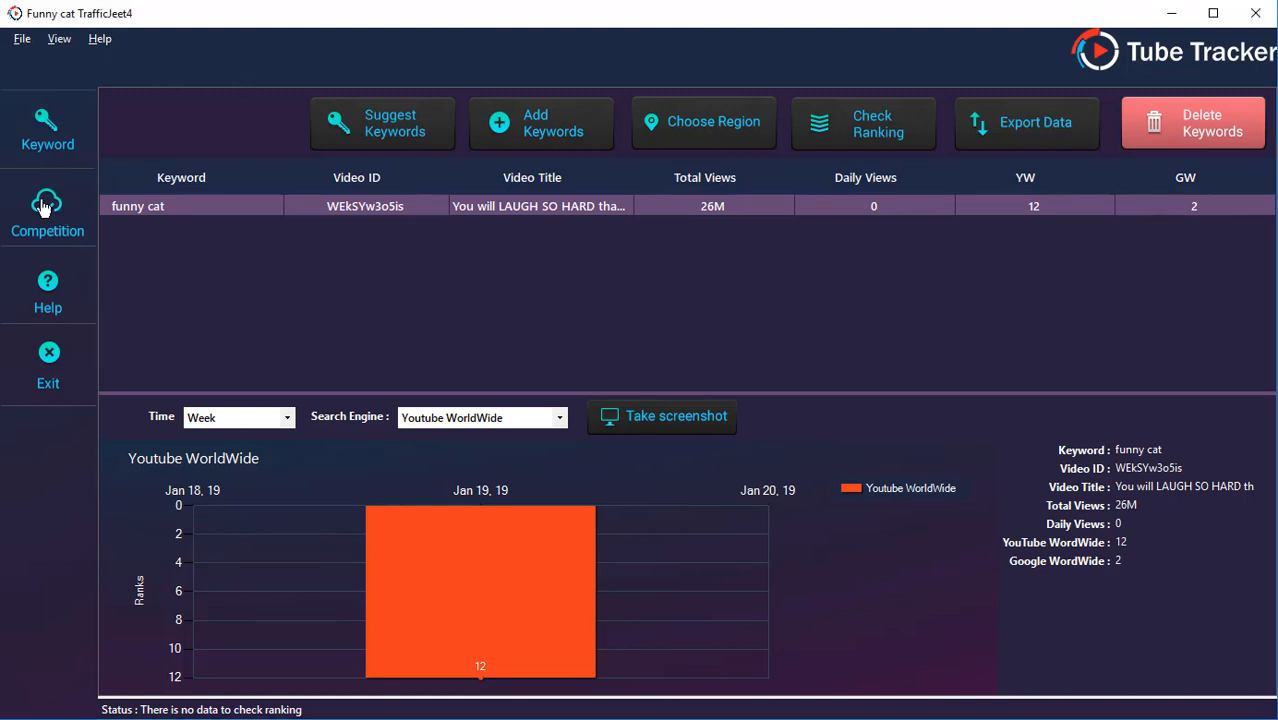
Step: In Competition view, add keyword 'funny cat' and your video youtube.com/watch?v=WEkSYw3o5is
{"action": "left_click", "coordinate": [48, 214]}
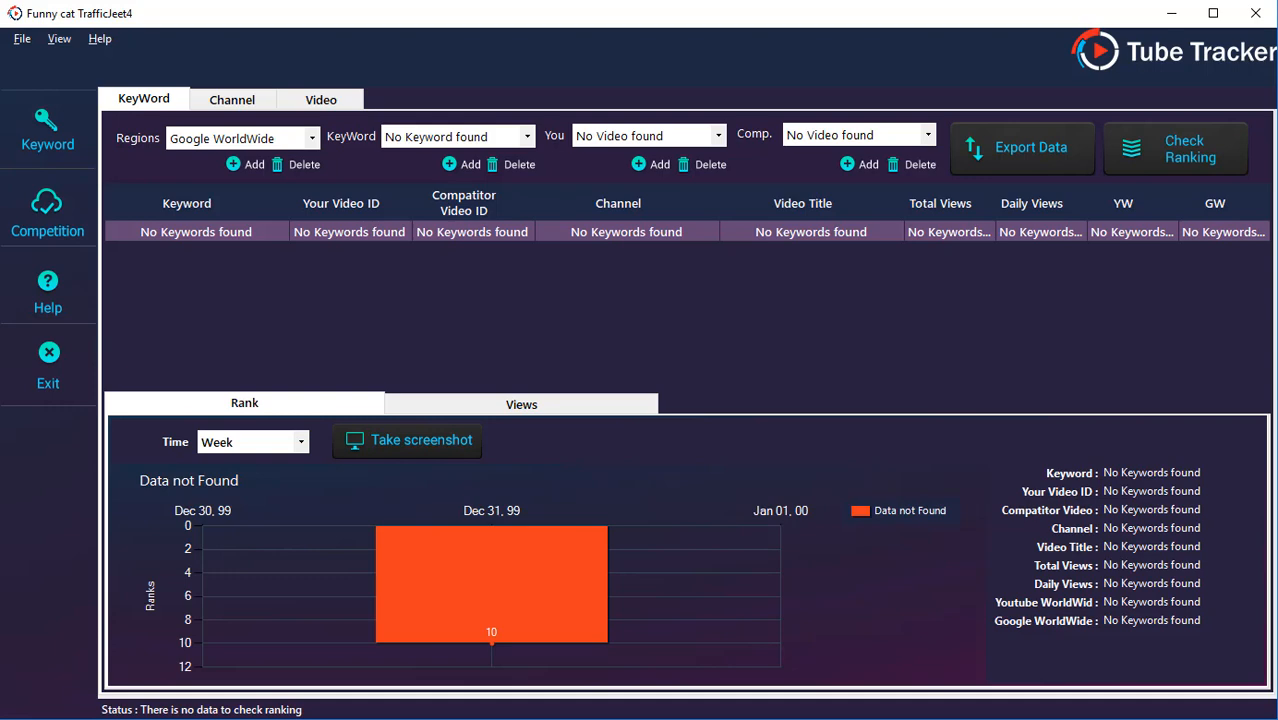
{"action": "left_click", "coordinate": [246, 164]}
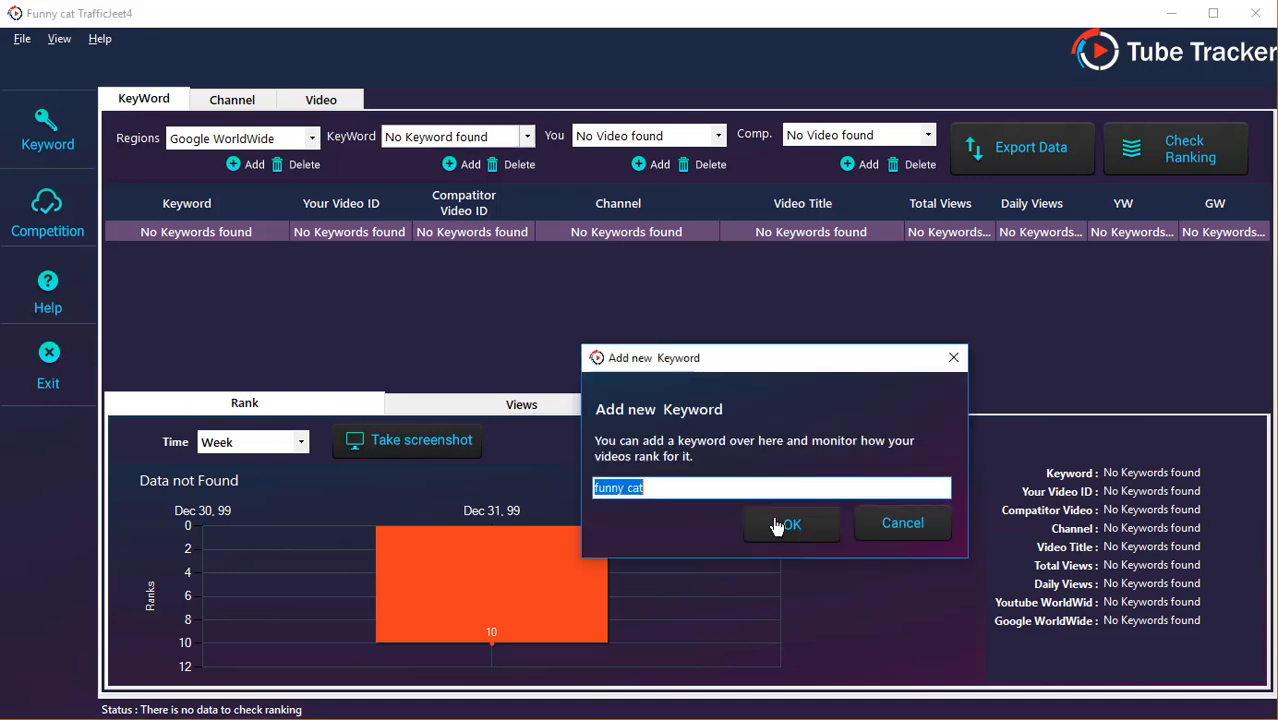
{"action": "left_click", "coordinate": [790, 524]}
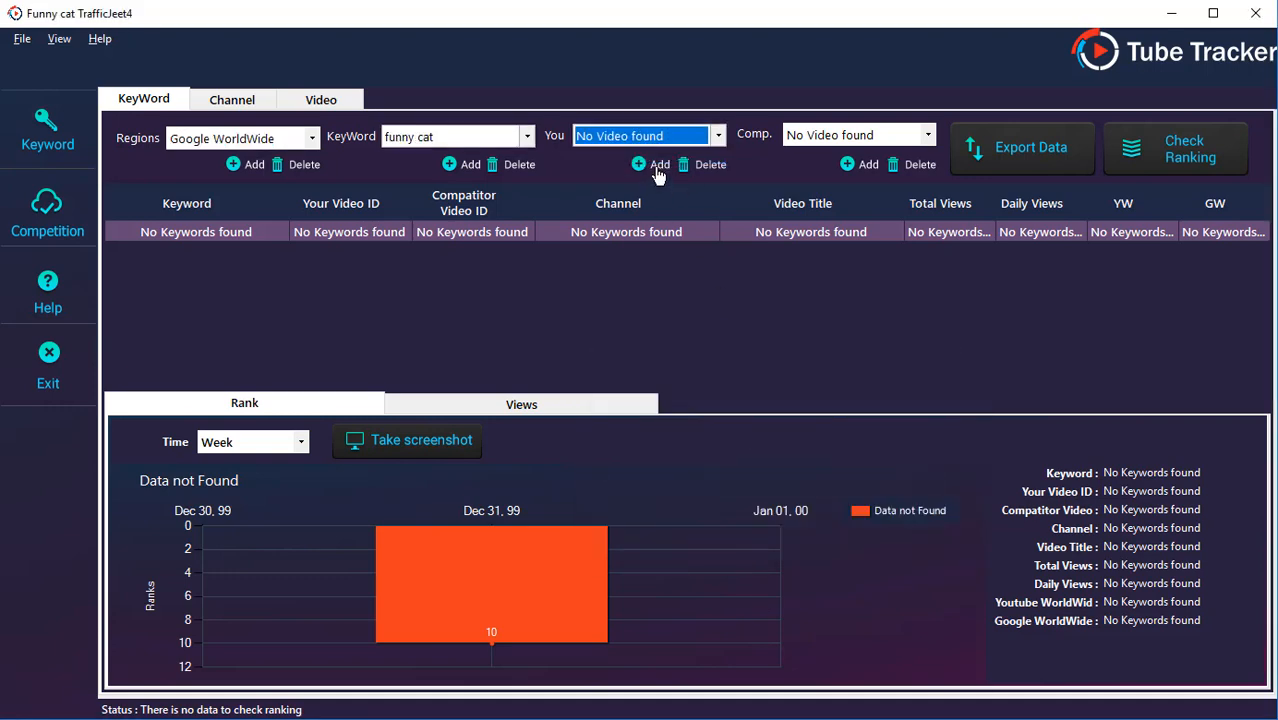
{"action": "left_click", "coordinate": [652, 164]}
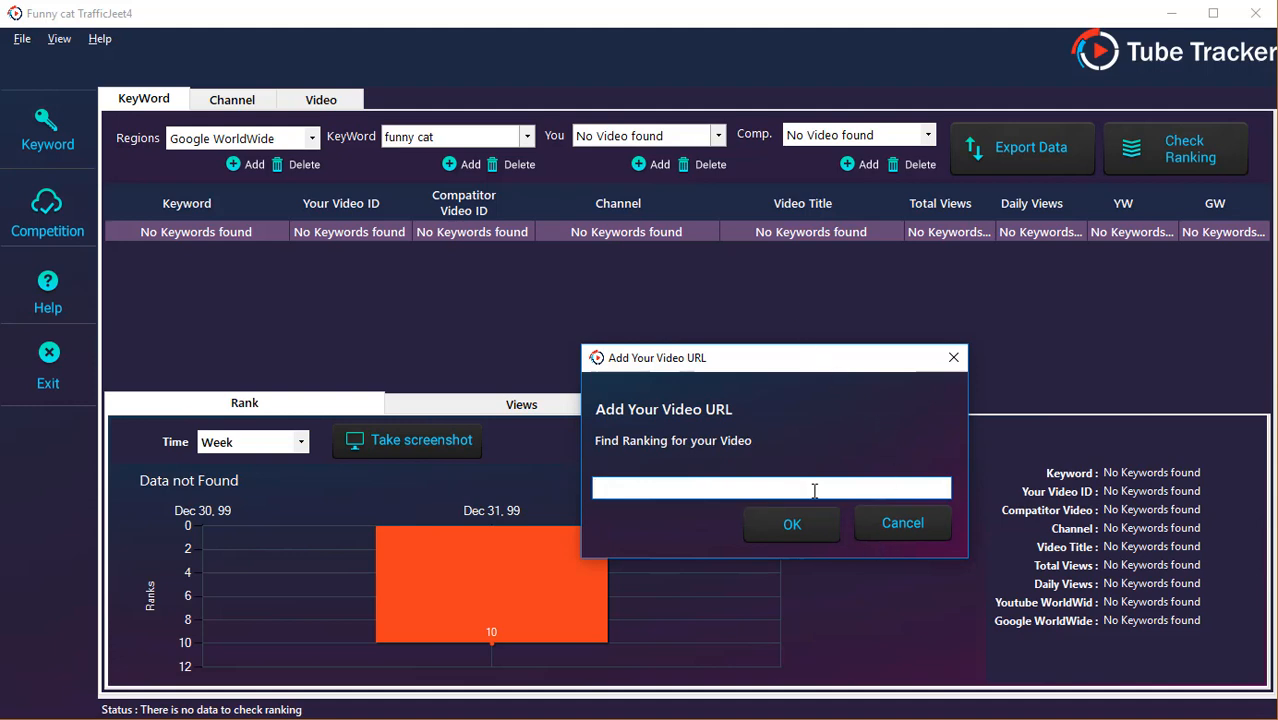
{"action": "type", "text": "funny cat"}
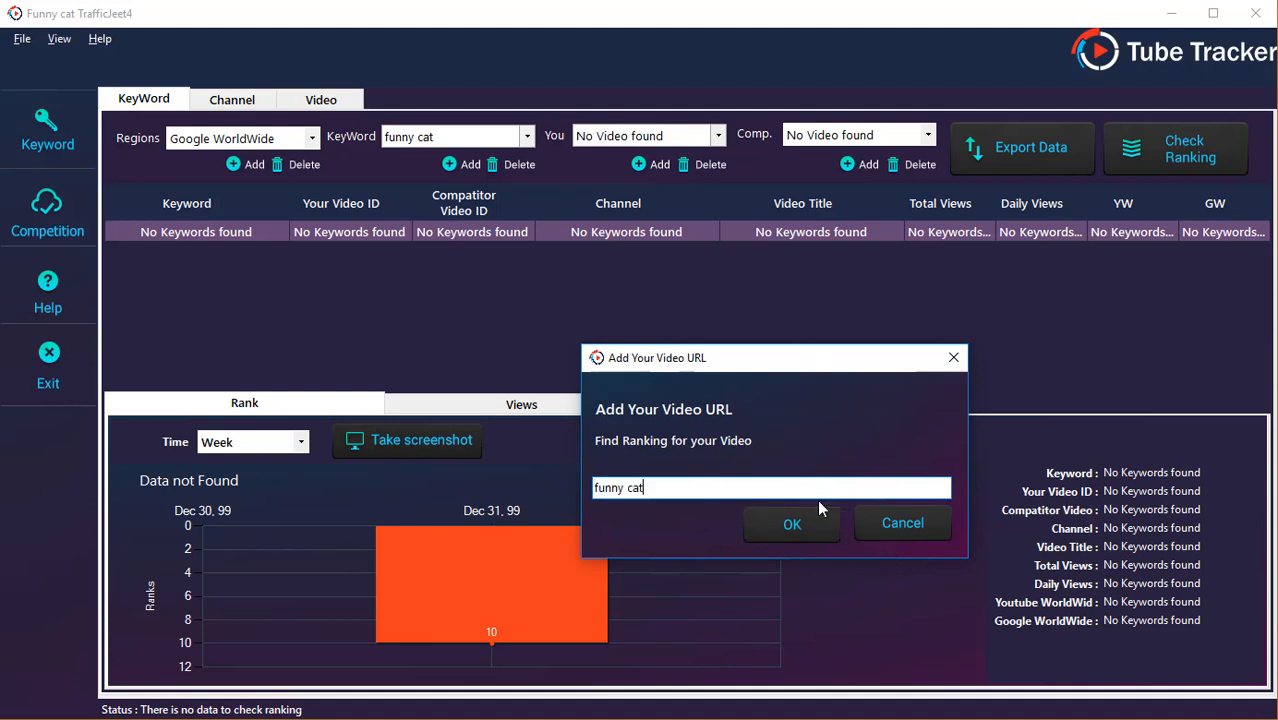
{"action": "type", "text": "https://www.youtube.com/watch?v=WEkSYw3o5is"}
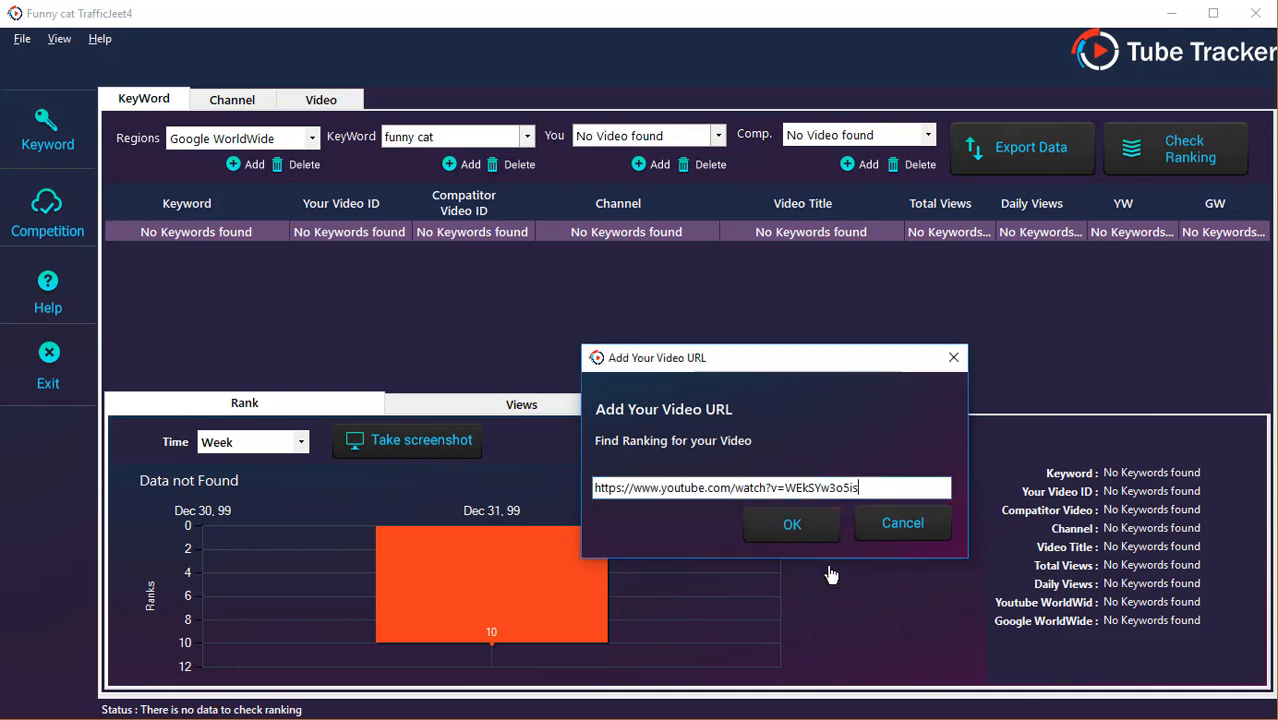
{"action": "left_click", "coordinate": [792, 524]}
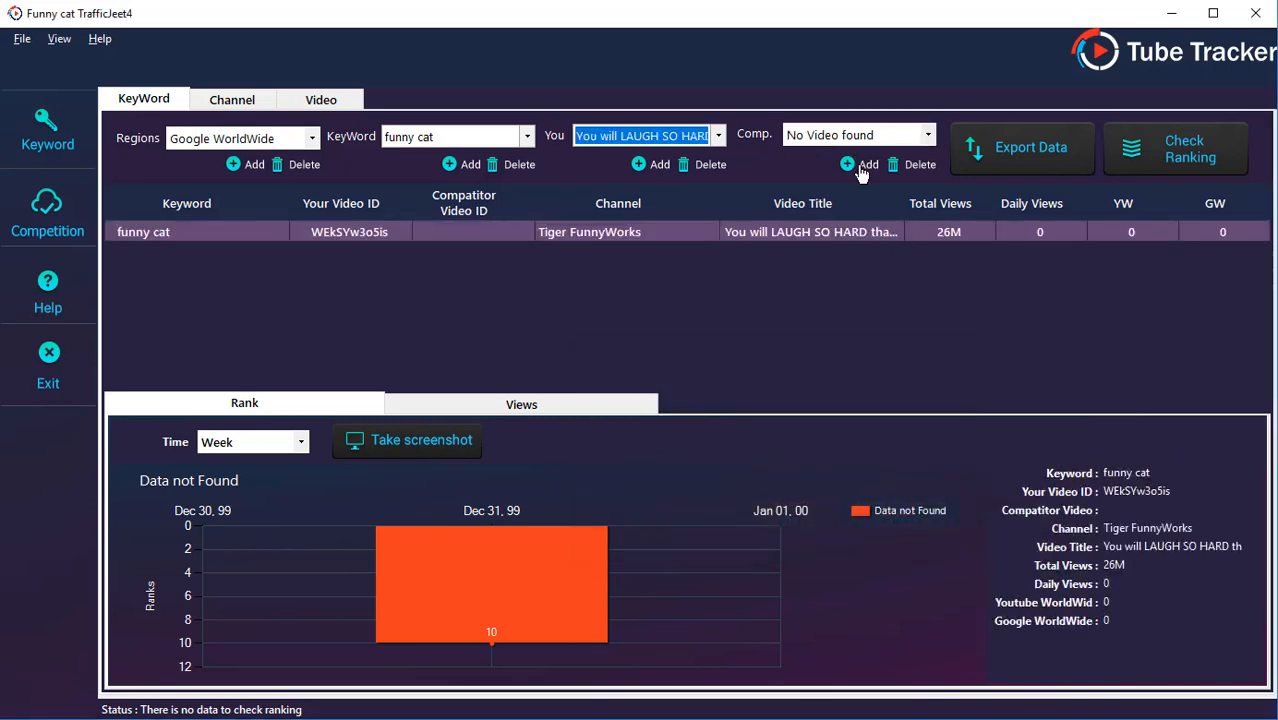
Step: Add the competitor video youtube.com/watch?v=pOmu0LtcI6Y for the same keyword
{"action": "left_click", "coordinate": [860, 164]}
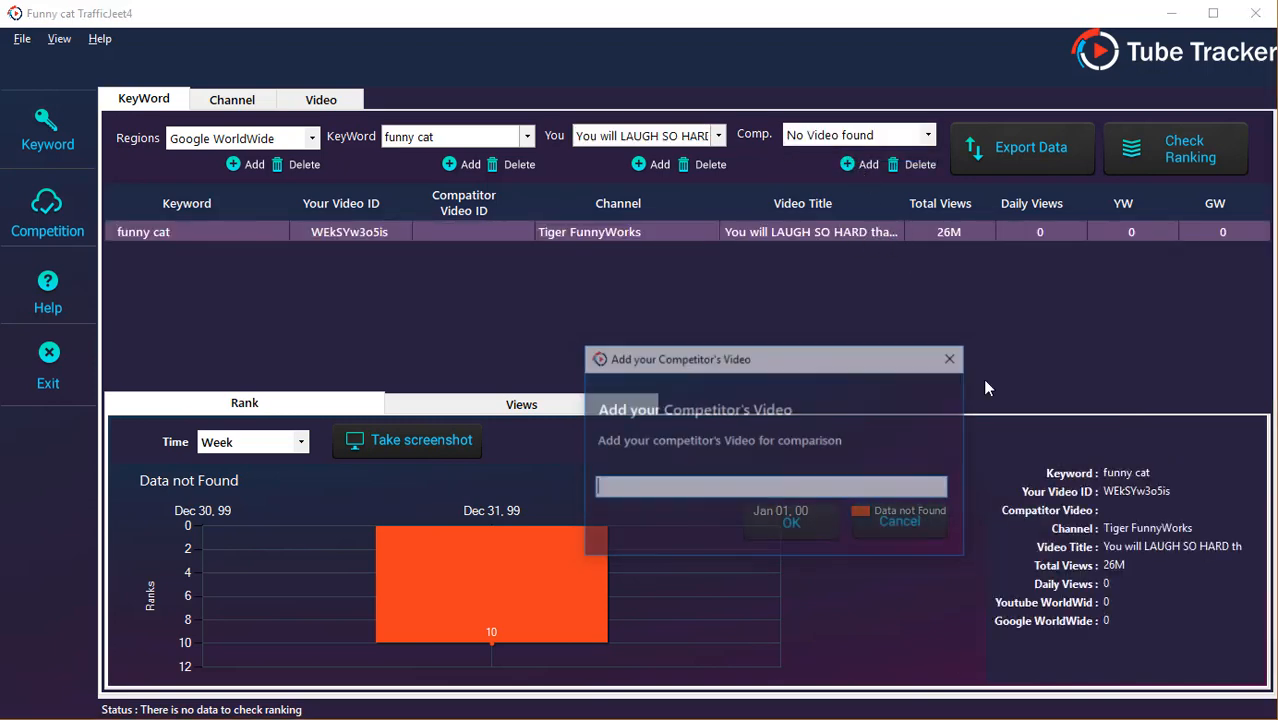
{"action": "type", "text": "https://www.youtube.com/watch?v=pOmu0LtcI6Y"}
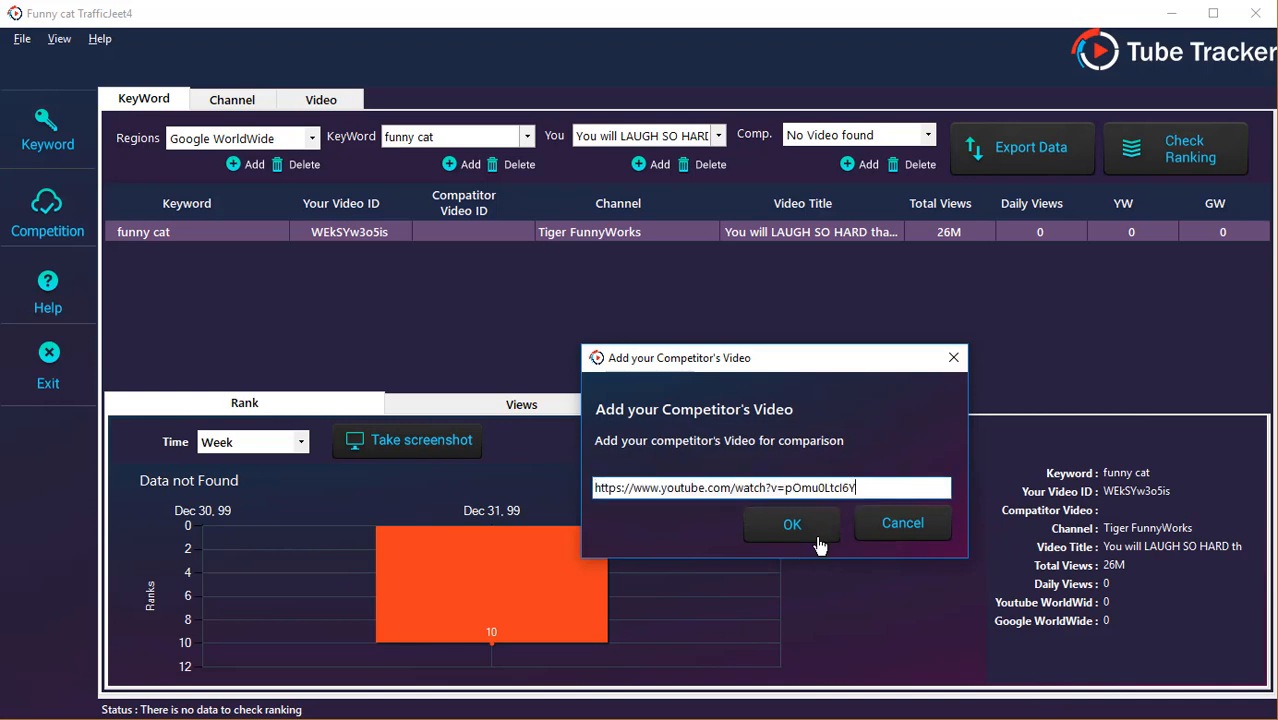
{"action": "left_click", "coordinate": [792, 524]}
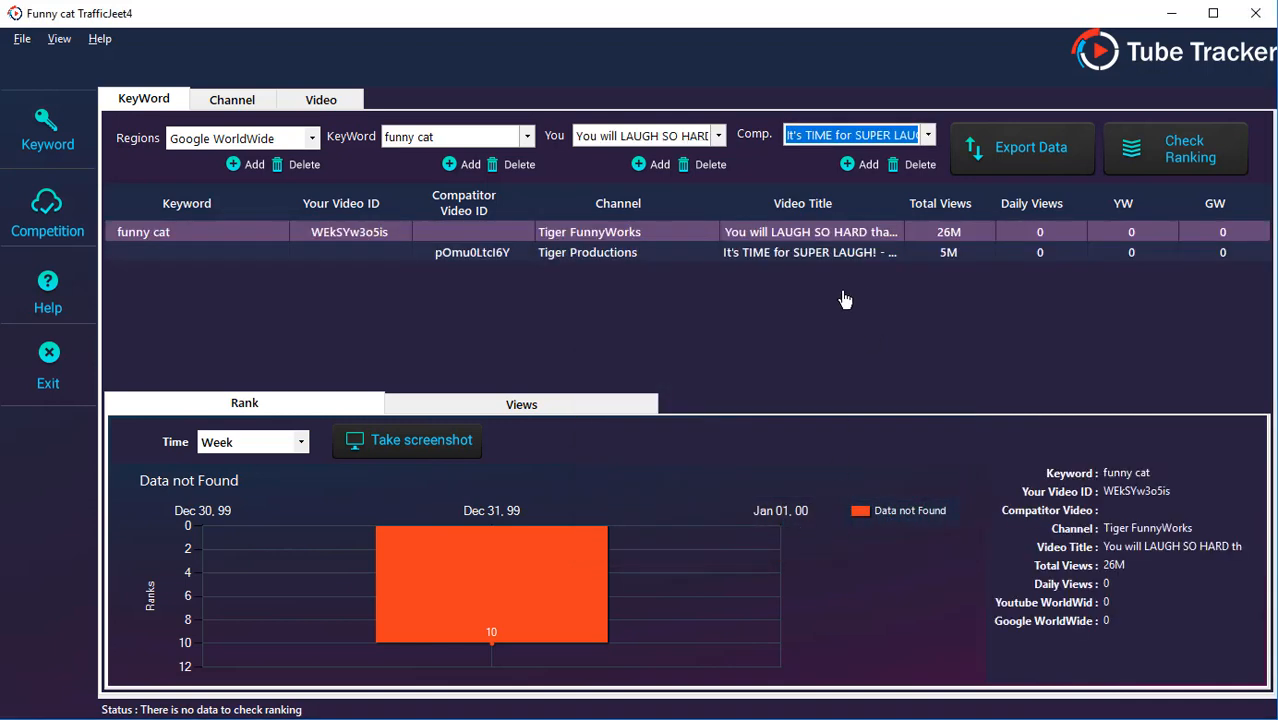
{"action": "mouse_move", "coordinate": [856, 258]}
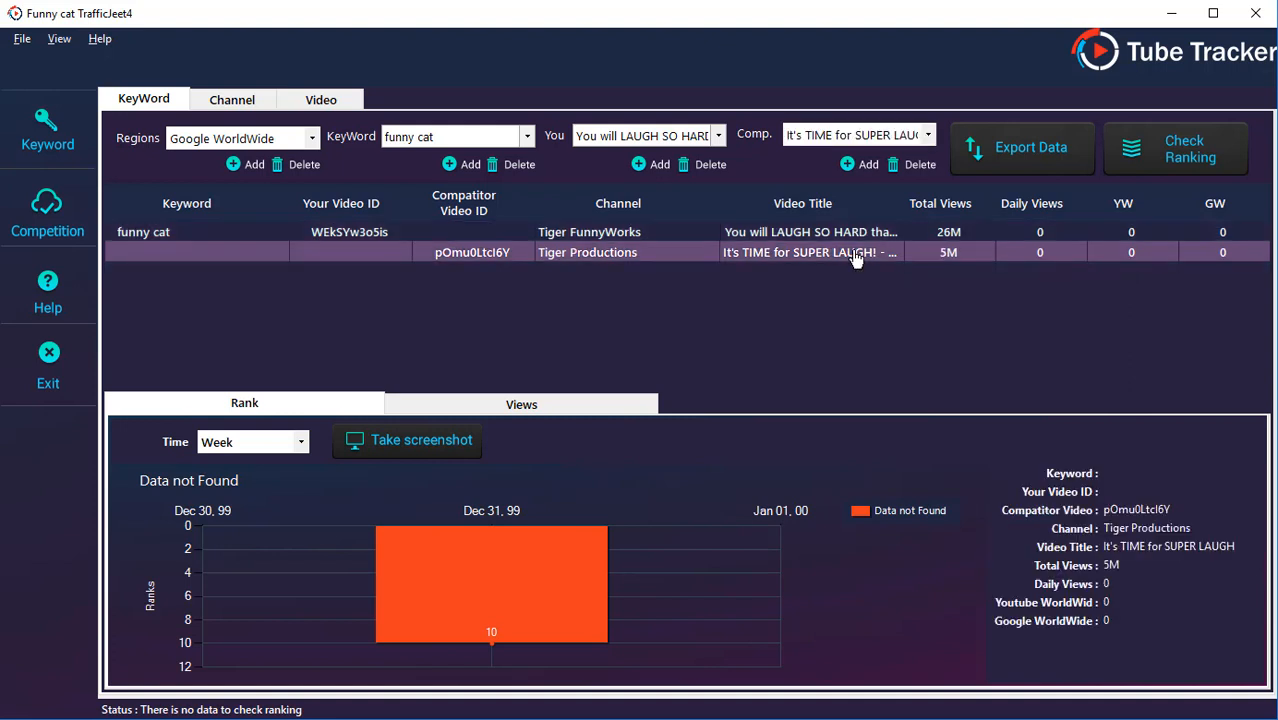
{"action": "mouse_move", "coordinate": [1056, 262]}
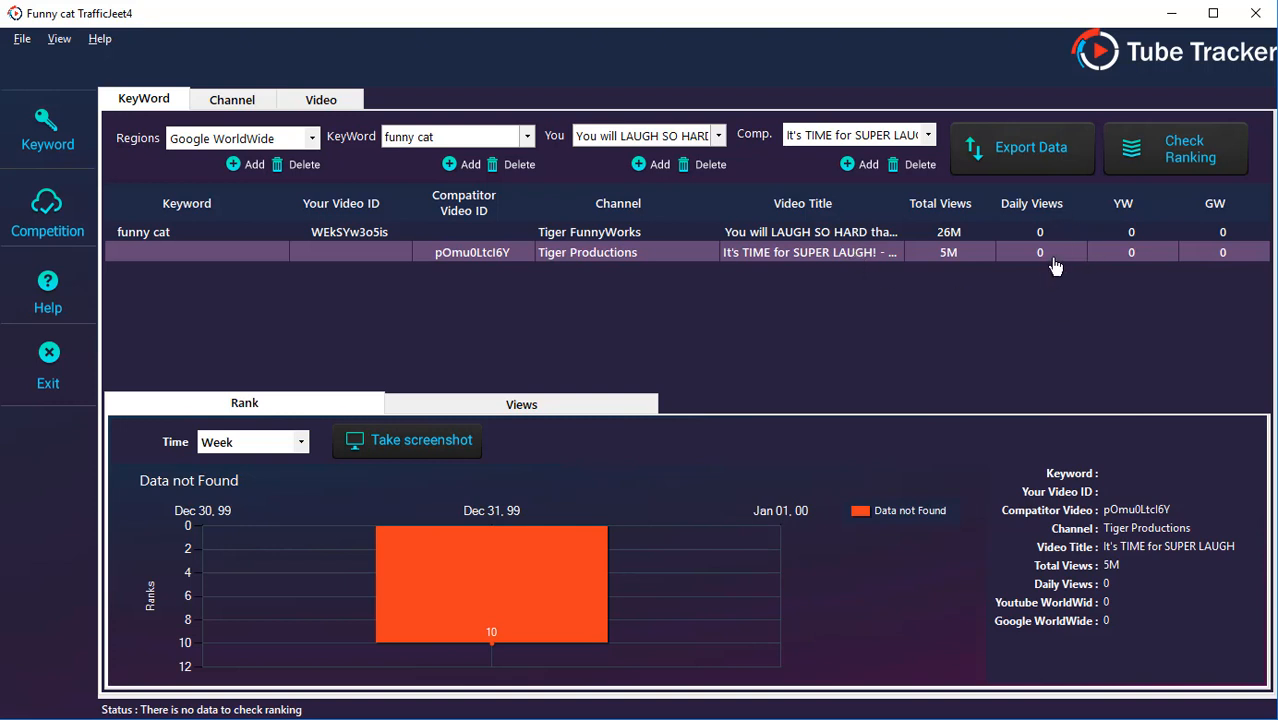
{"action": "mouse_move", "coordinate": [1056, 264]}
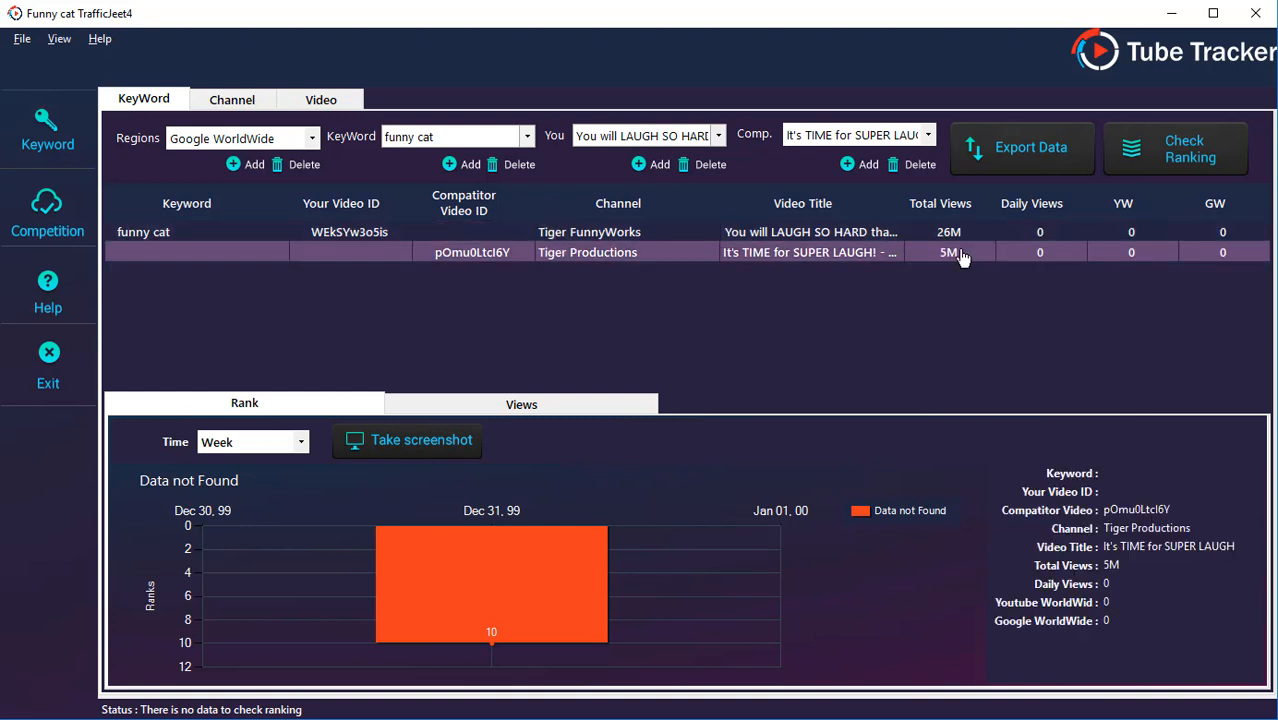
{"action": "mouse_move", "coordinate": [948, 252]}
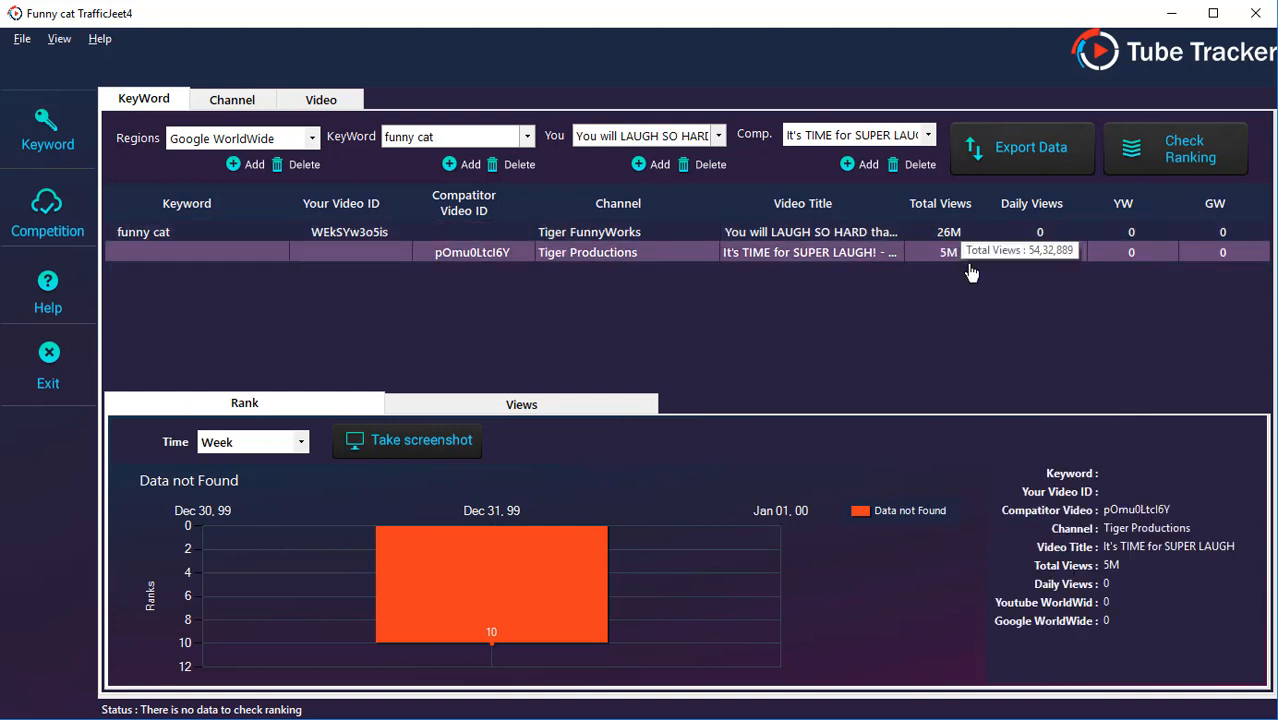
{"action": "mouse_move", "coordinate": [1076, 490]}
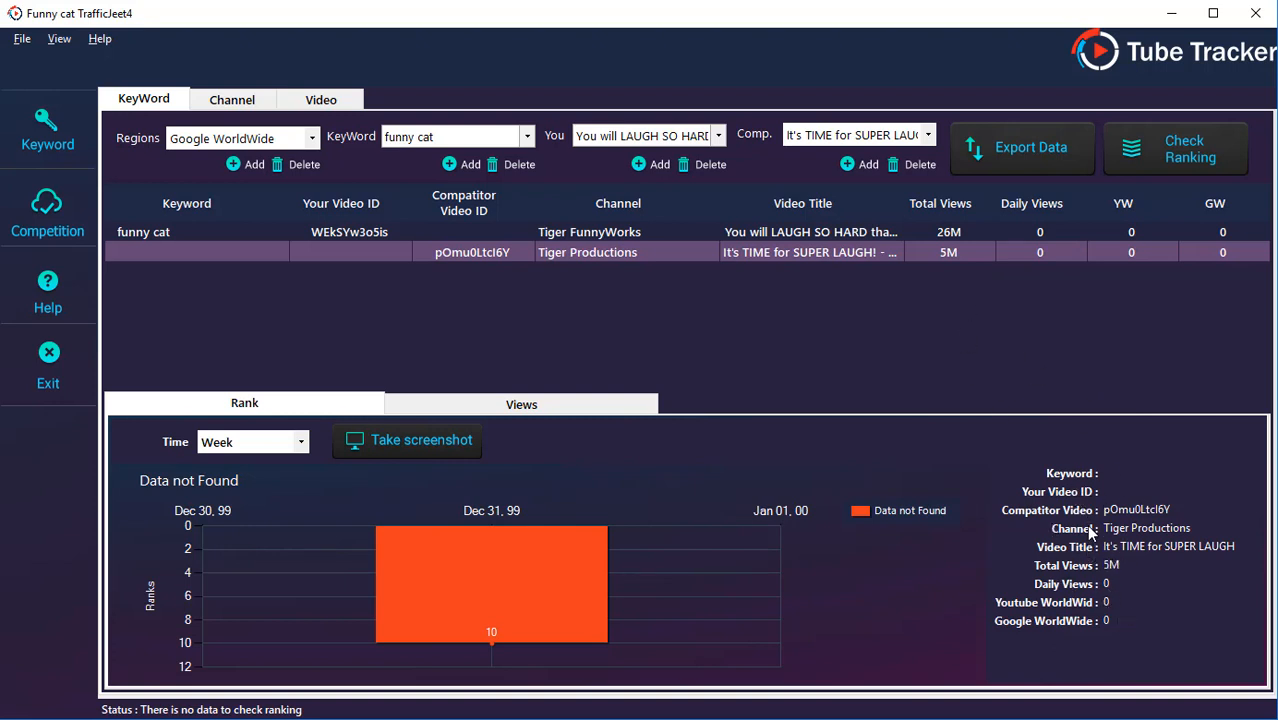
{"action": "mouse_move", "coordinate": [670, 288]}
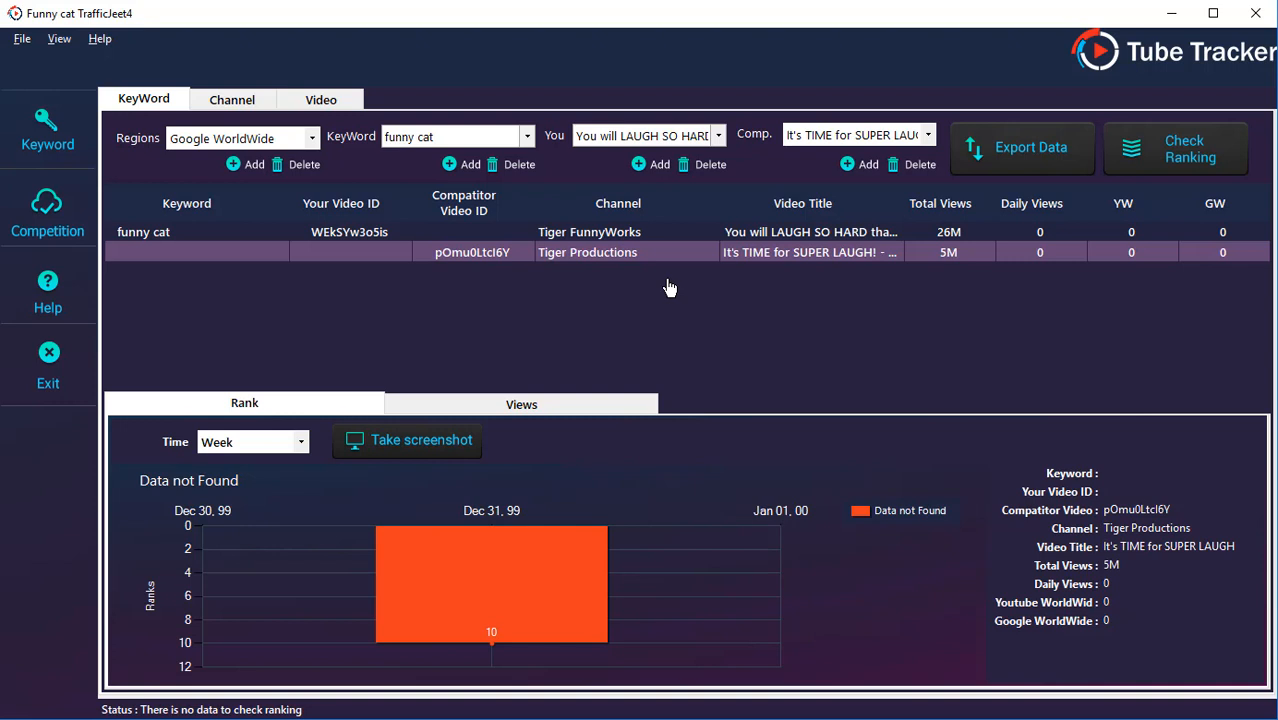
{"action": "mouse_move", "coordinate": [270, 398]}
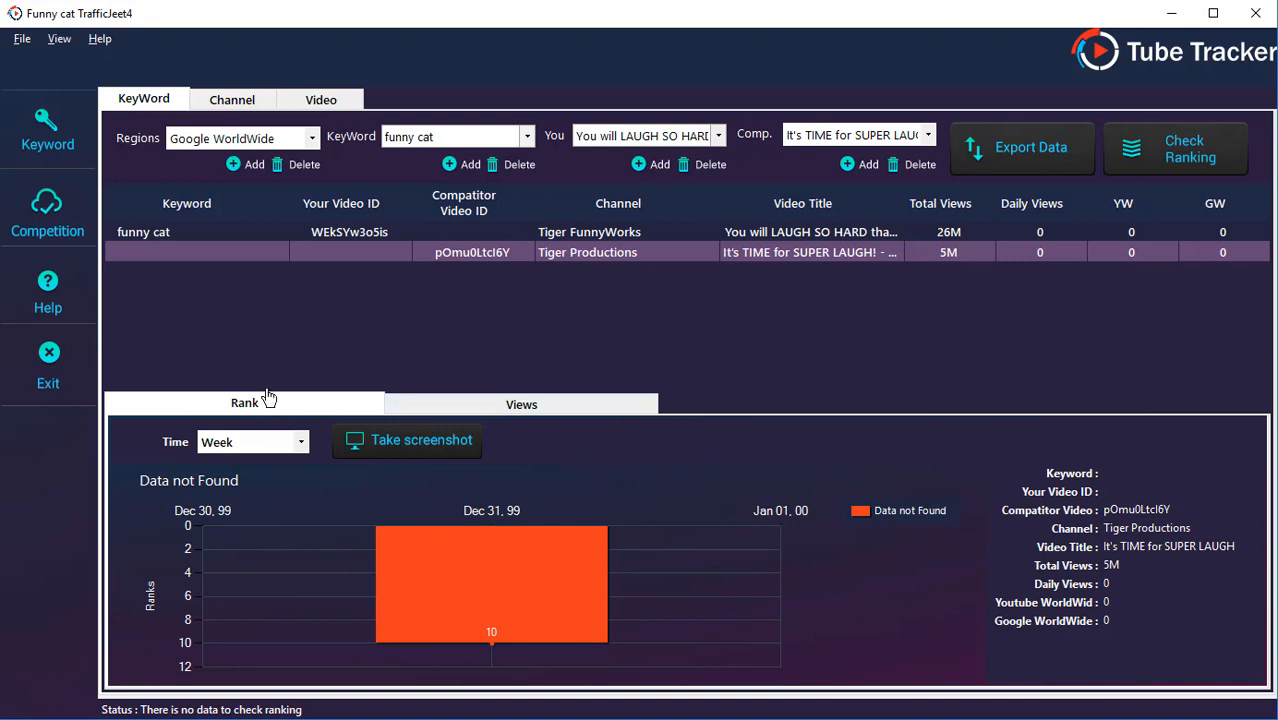
Step: Show the Views chart for the two funny cat videos instead of rank
{"action": "left_click", "coordinate": [520, 404]}
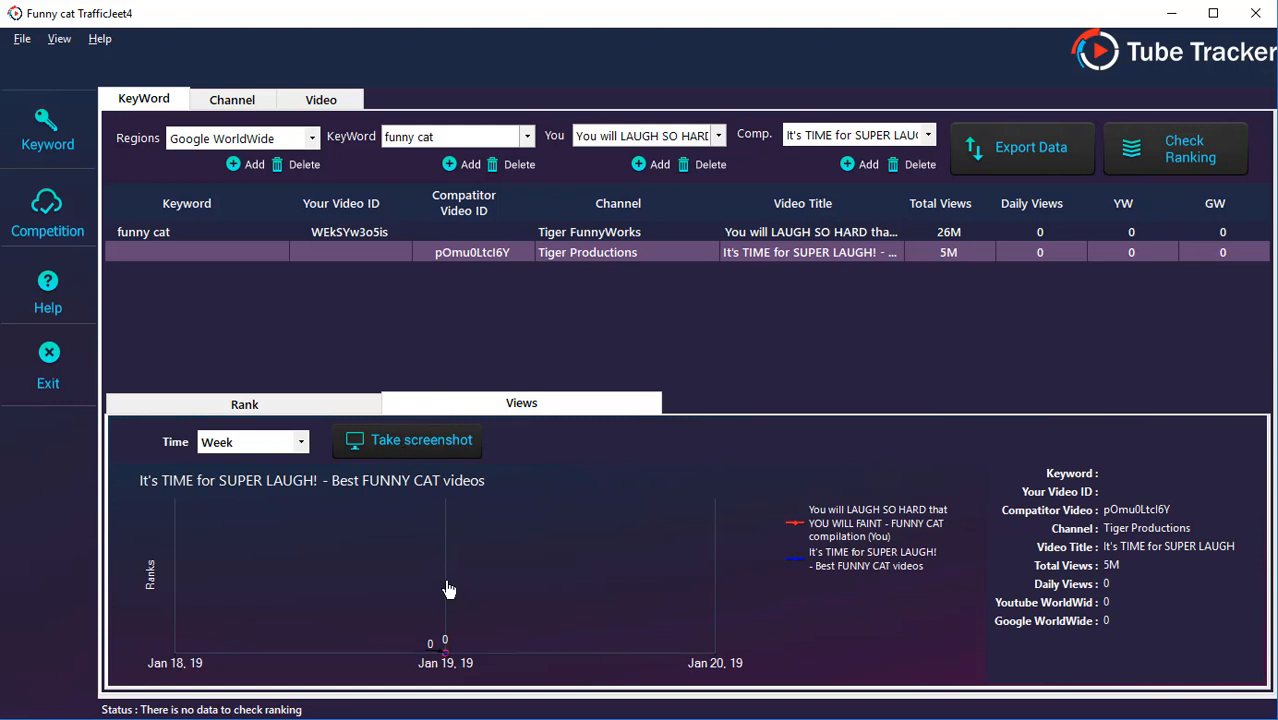
{"action": "mouse_move", "coordinate": [362, 422]}
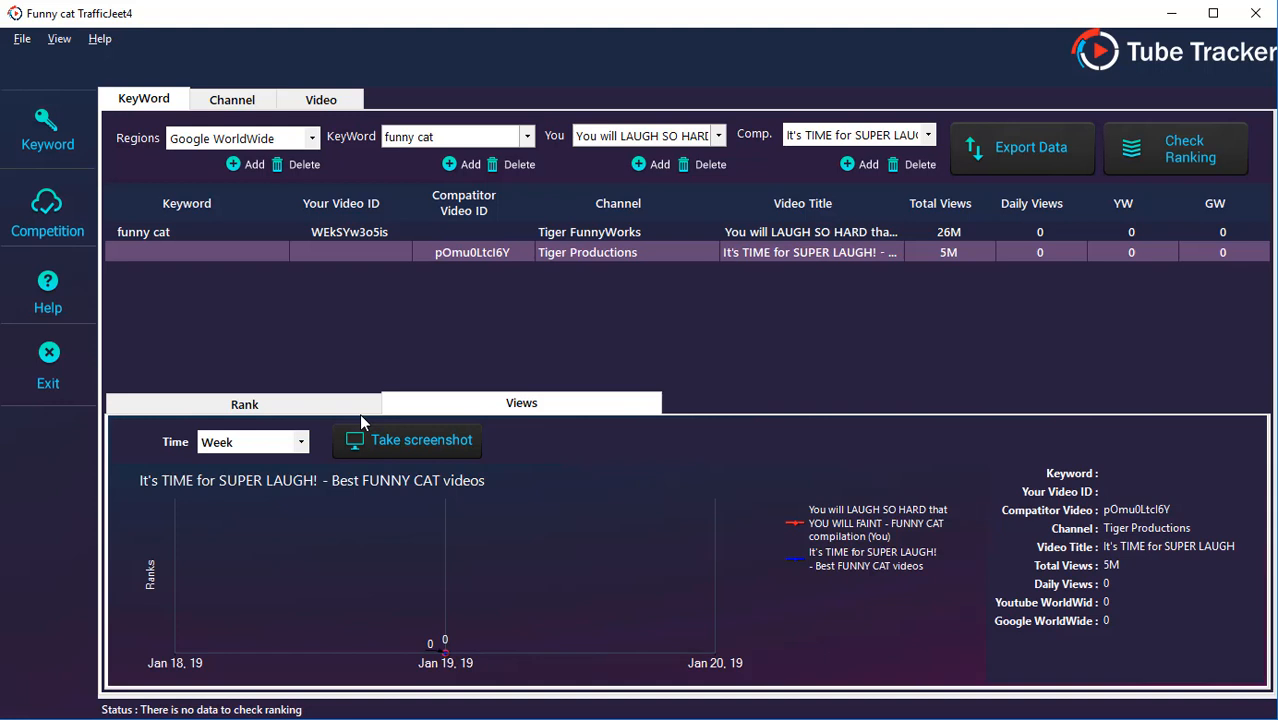
{"action": "mouse_move", "coordinate": [244, 284]}
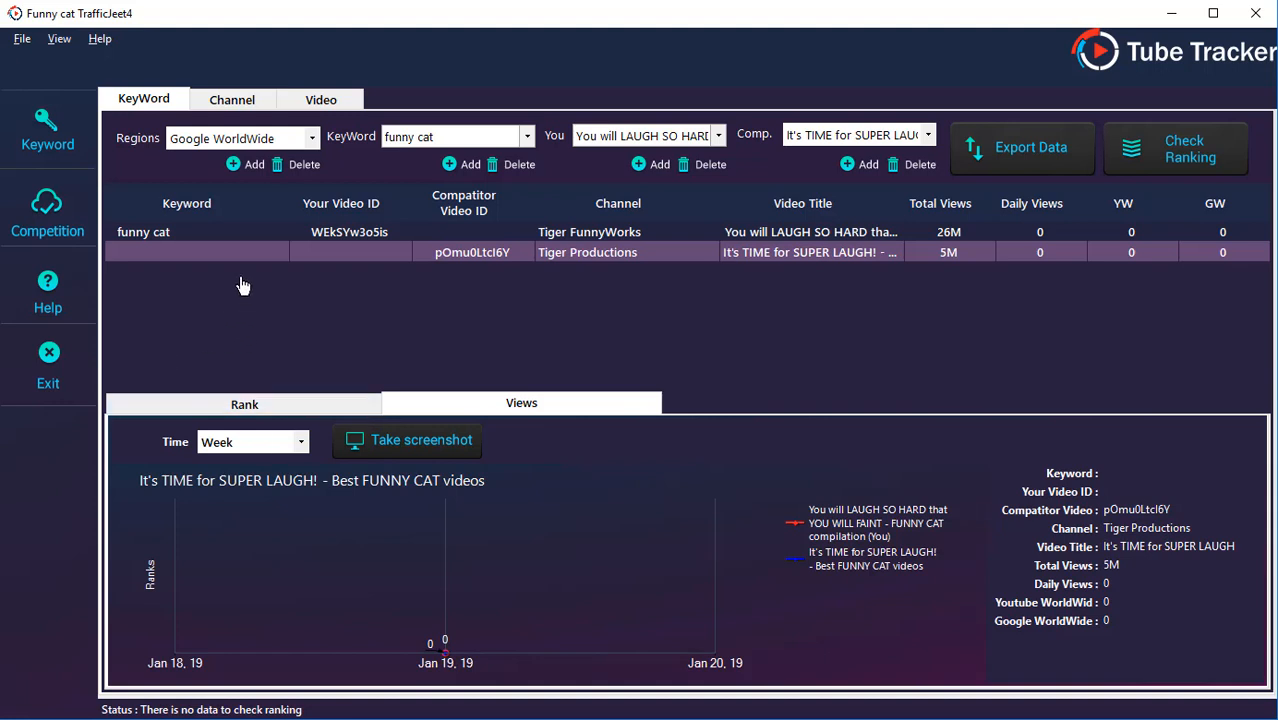
Step: Add Tiger Productions as a competitor channel to Tiger FunnyWorks in the Channel comparison
{"action": "left_click", "coordinate": [232, 100]}
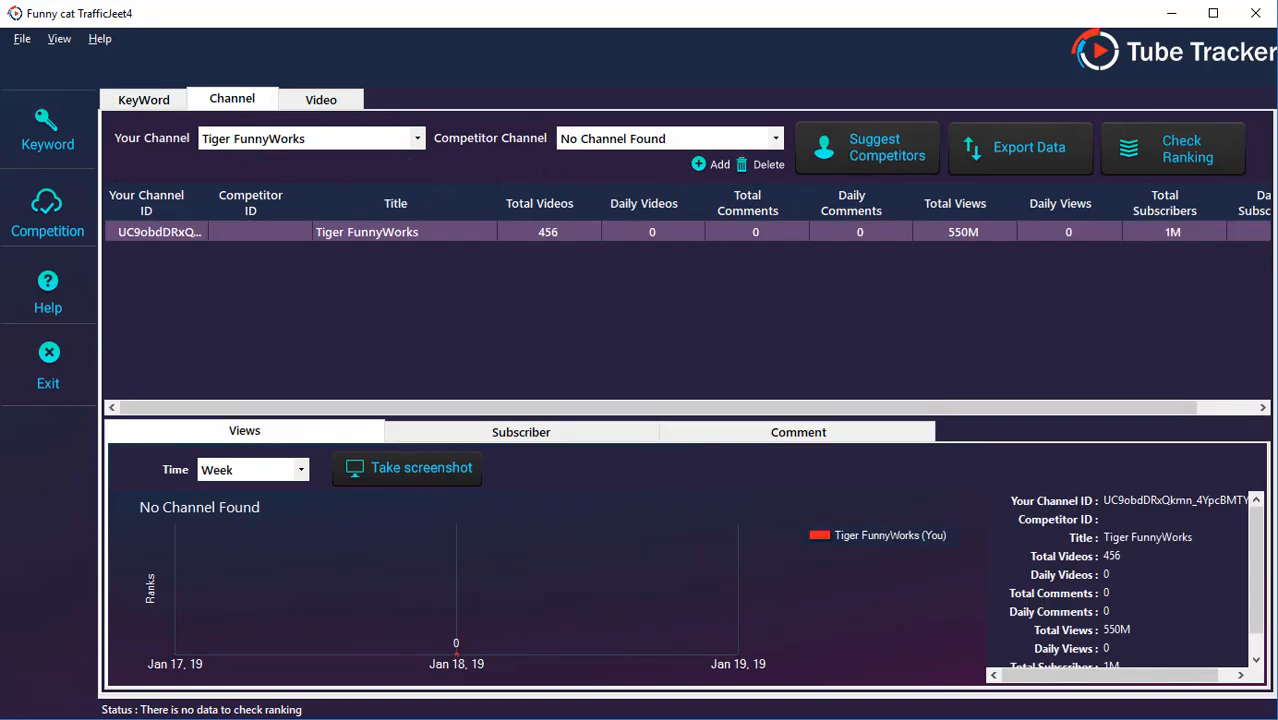
{"action": "left_click", "coordinate": [712, 164]}
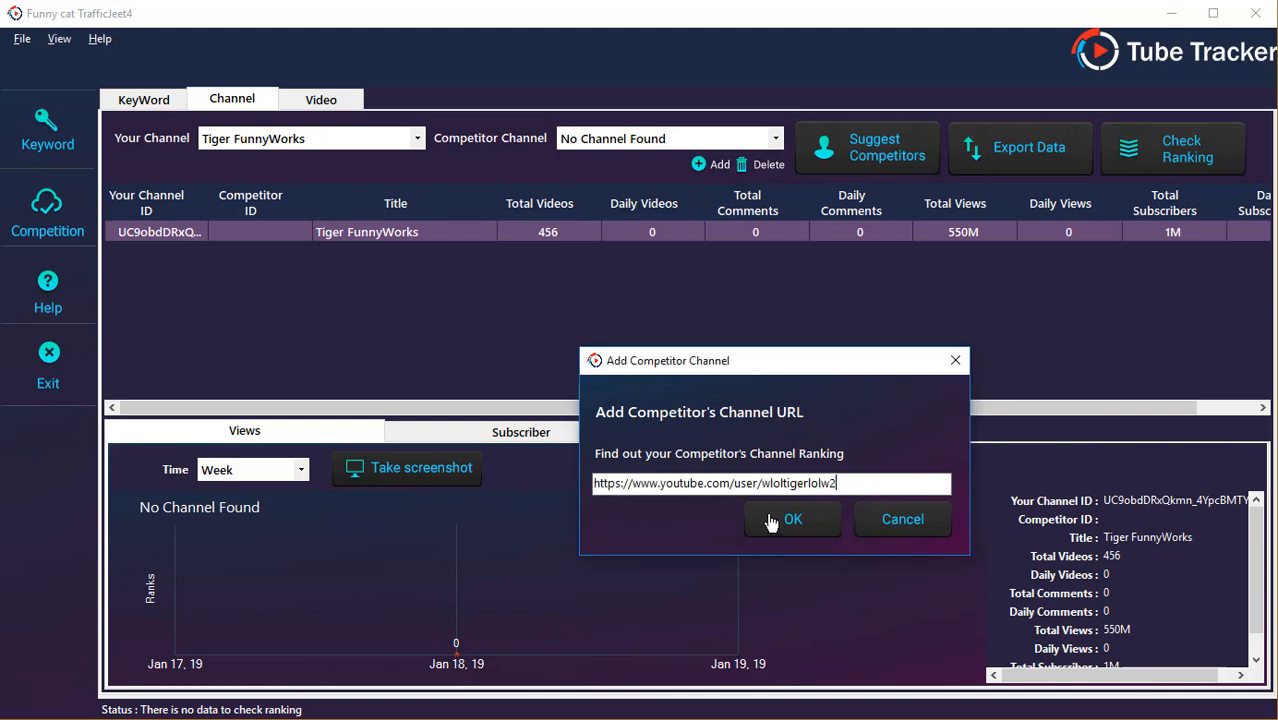
{"action": "left_click", "coordinate": [792, 518]}
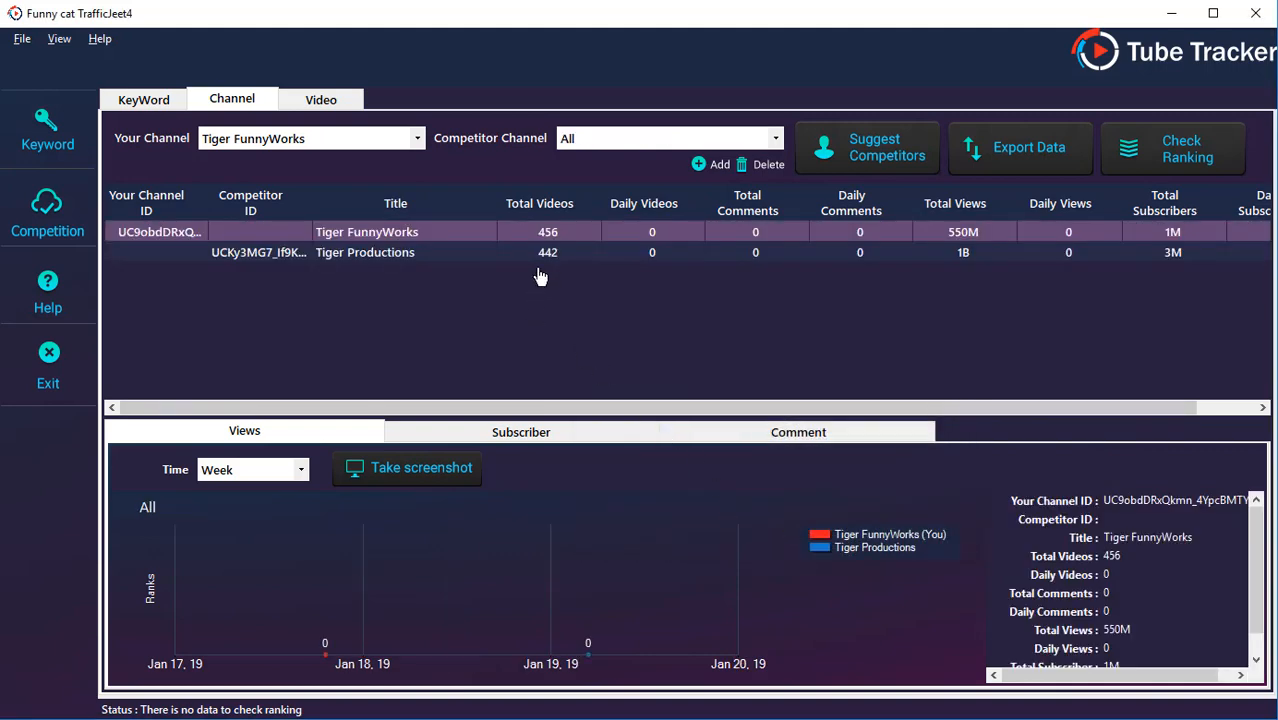
{"action": "mouse_move", "coordinate": [550, 252]}
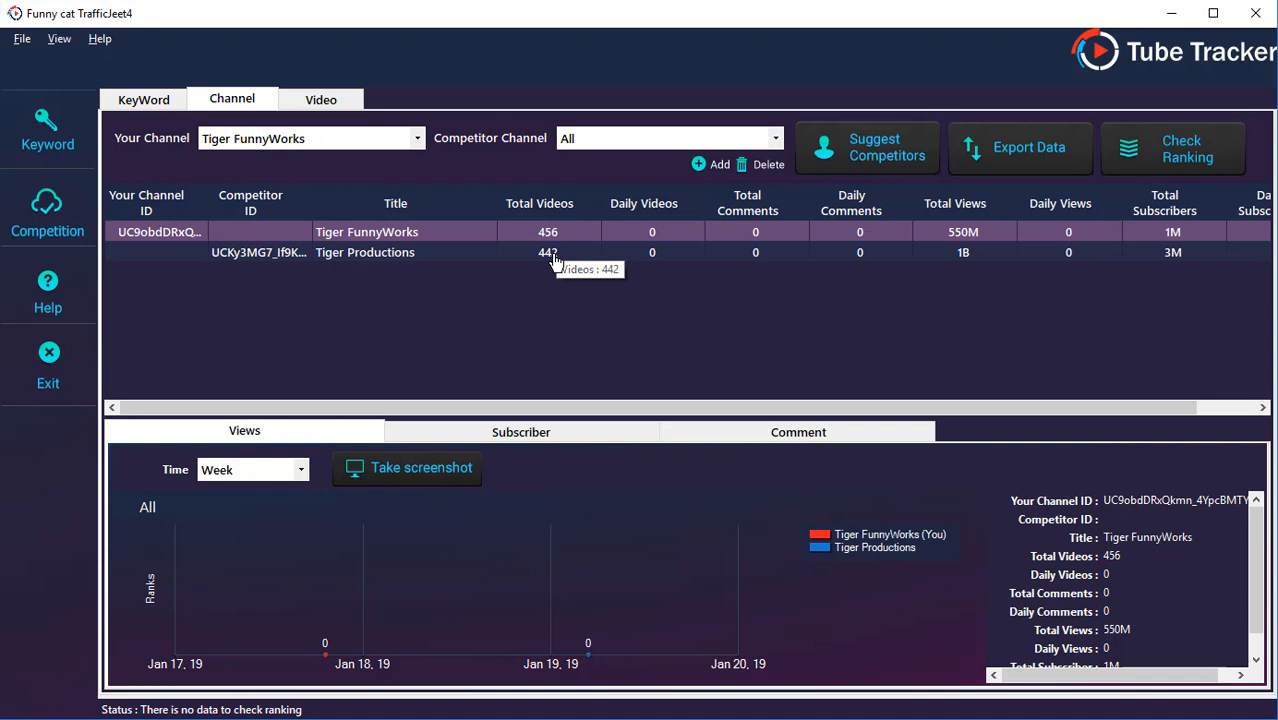
{"action": "mouse_move", "coordinate": [556, 260]}
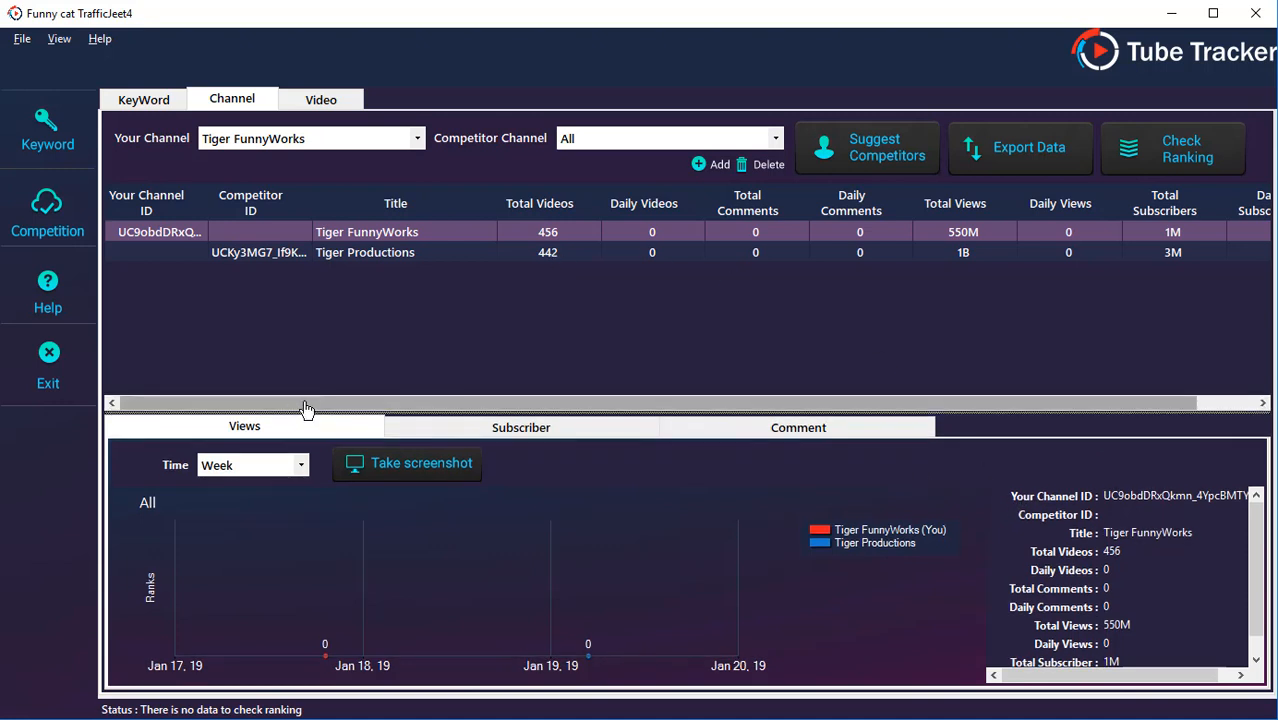
{"action": "mouse_move", "coordinate": [210, 426]}
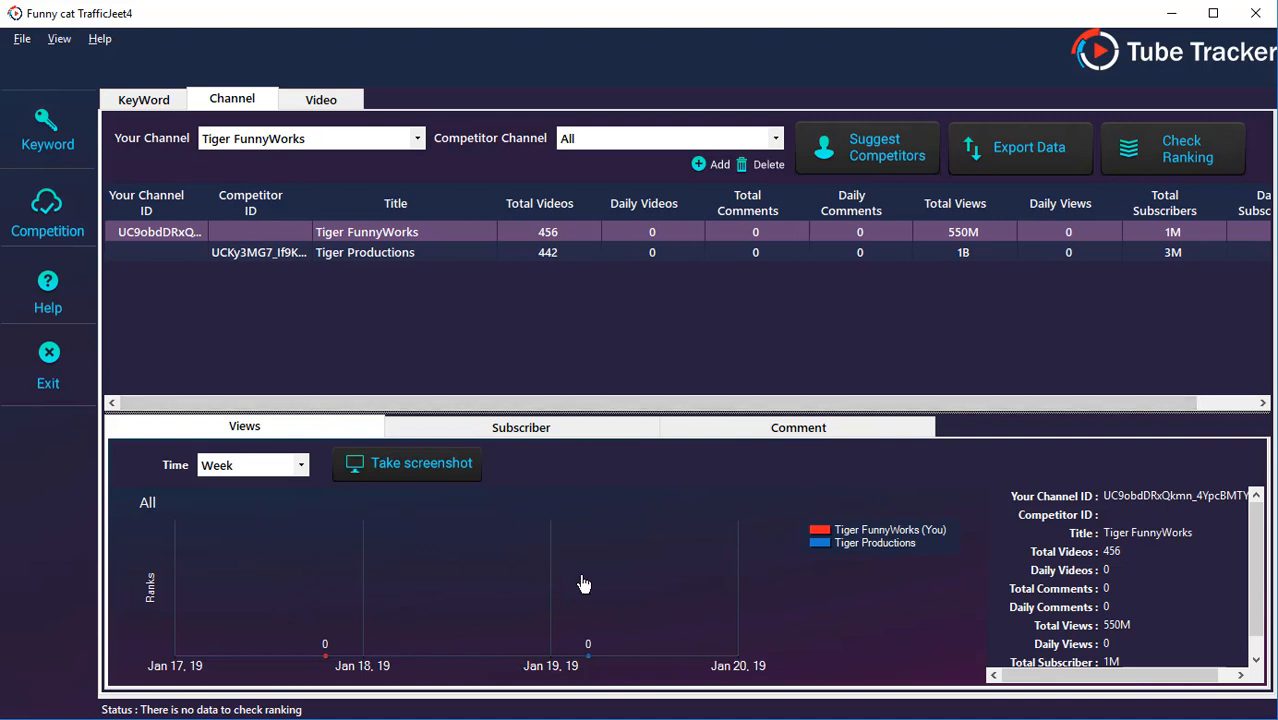
{"action": "mouse_move", "coordinate": [968, 616]}
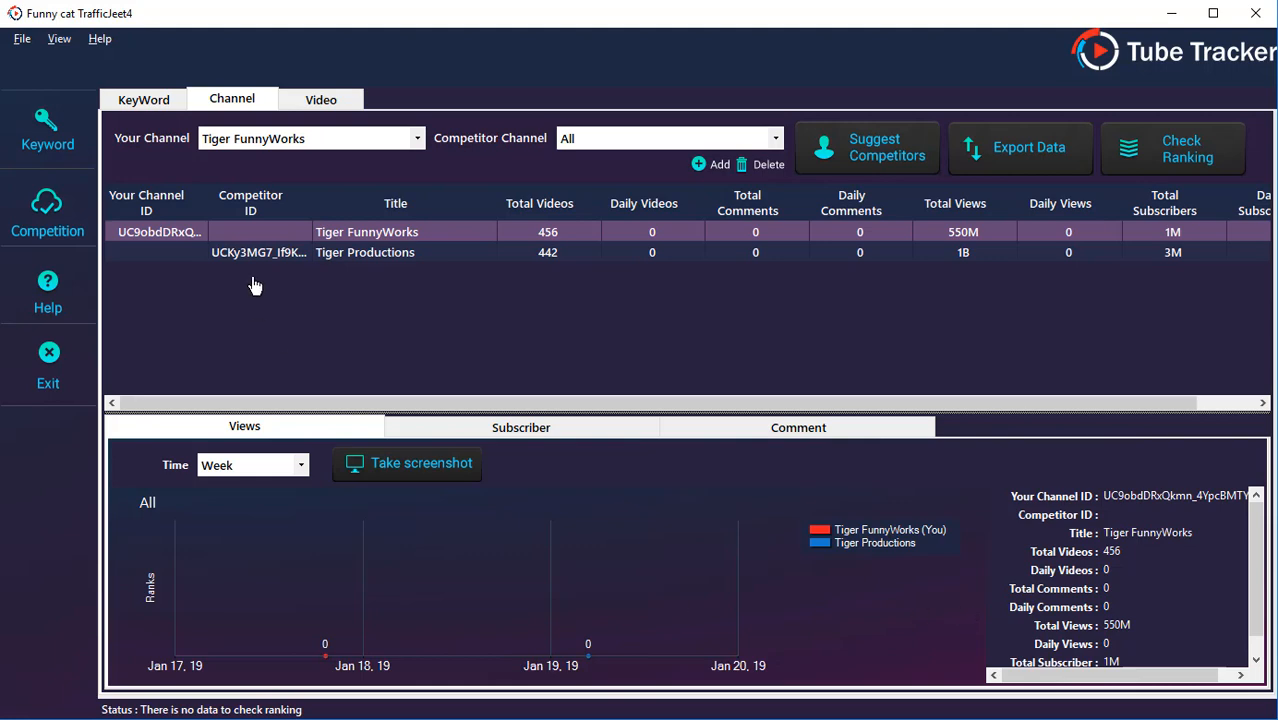
{"action": "left_click", "coordinate": [320, 100]}
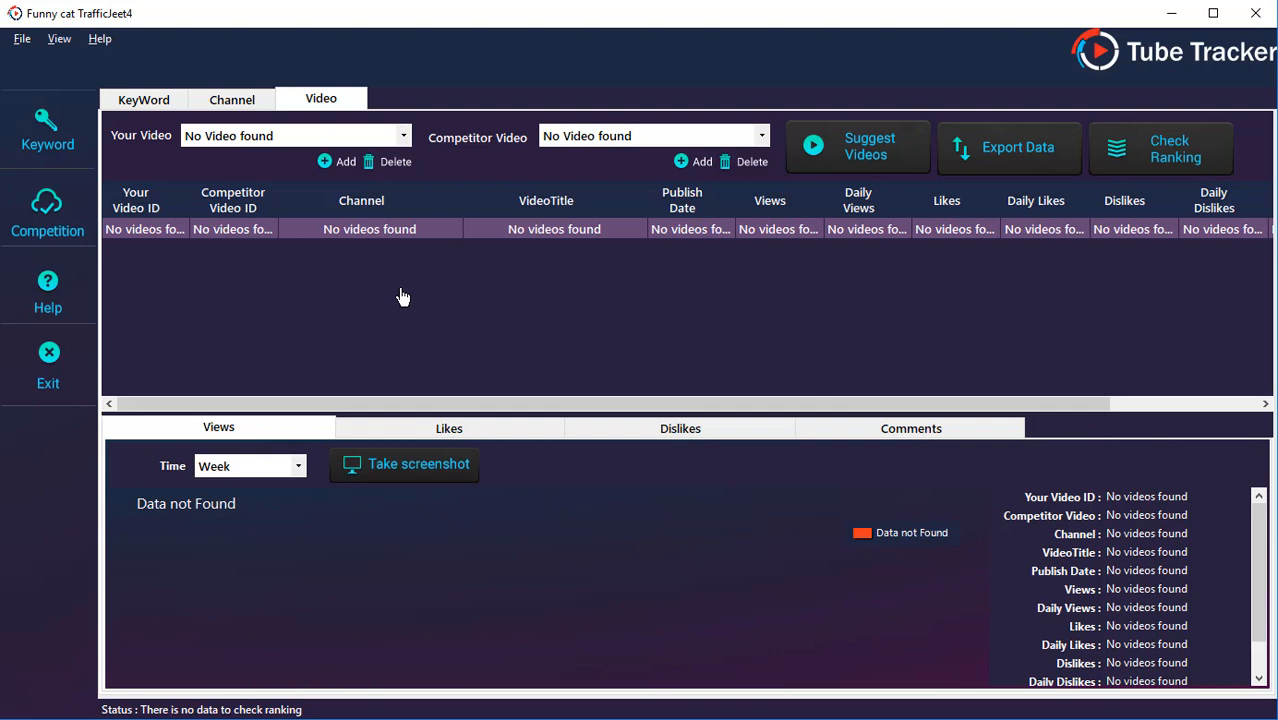
Step: Select the funny cat compilation as your video and add a competitor video to compare
{"action": "left_click", "coordinate": [290, 136]}
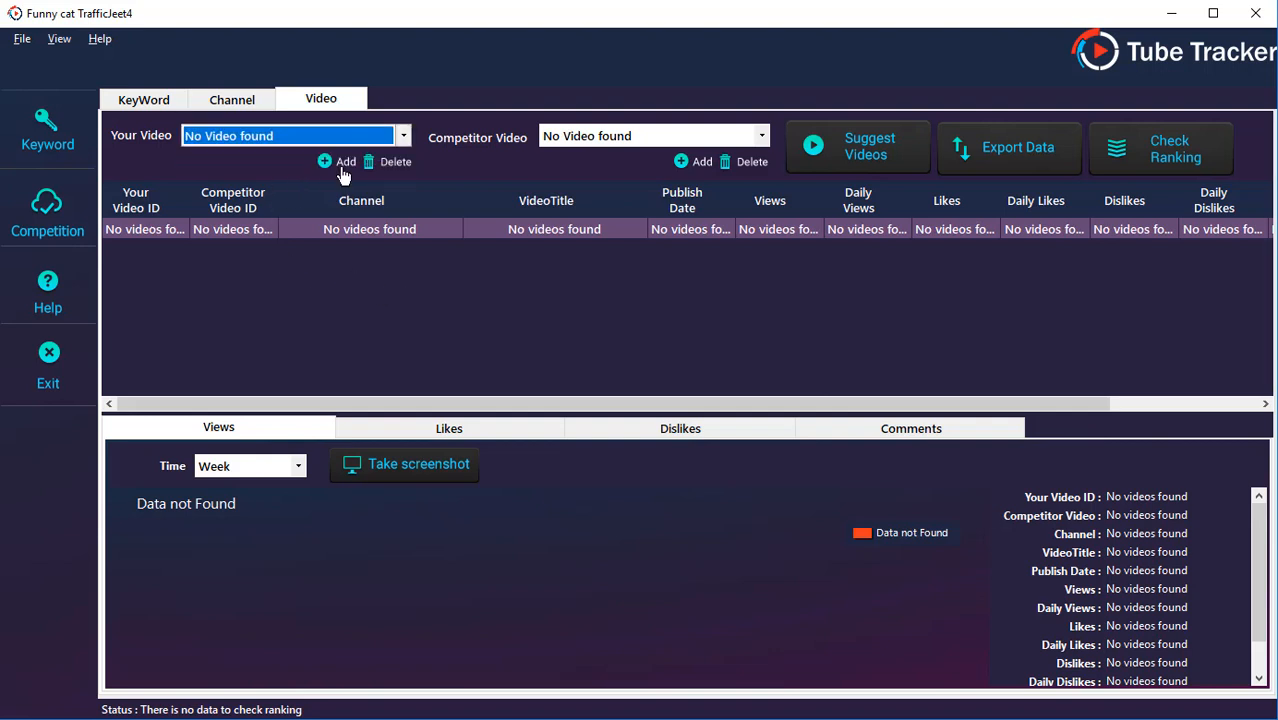
{"action": "mouse_move", "coordinate": [660, 184]}
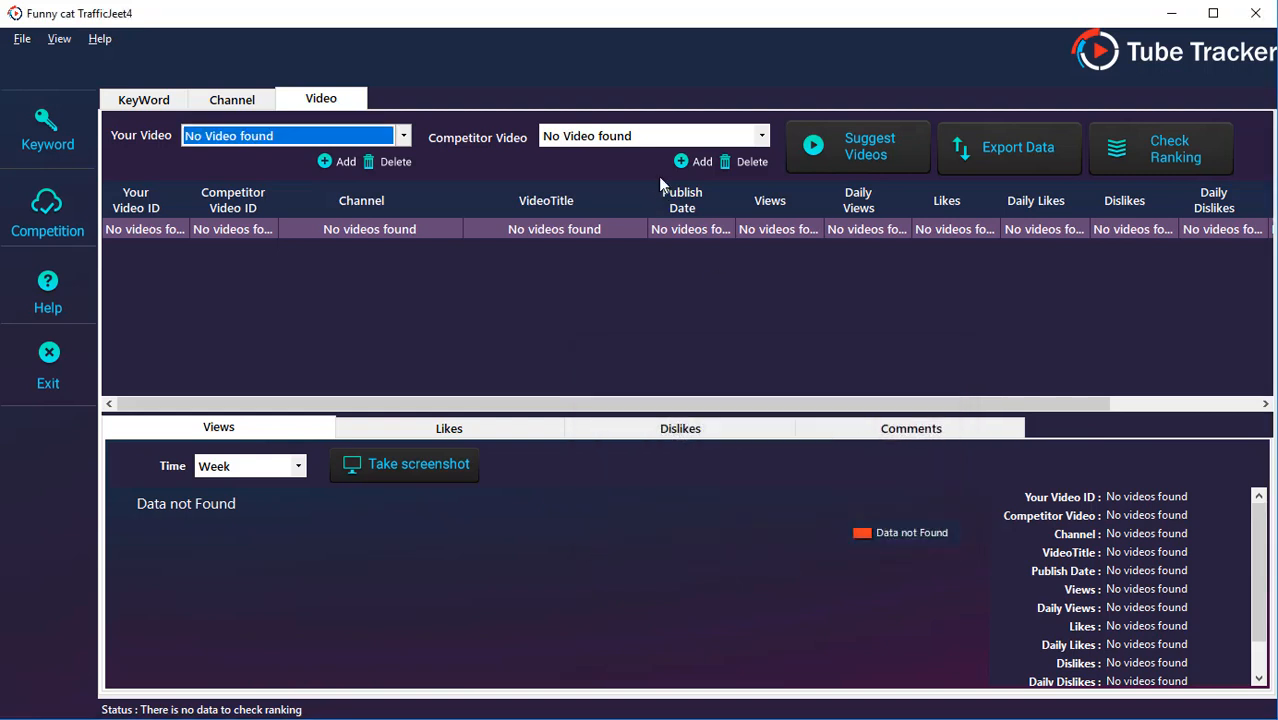
{"action": "left_click", "coordinate": [650, 136]}
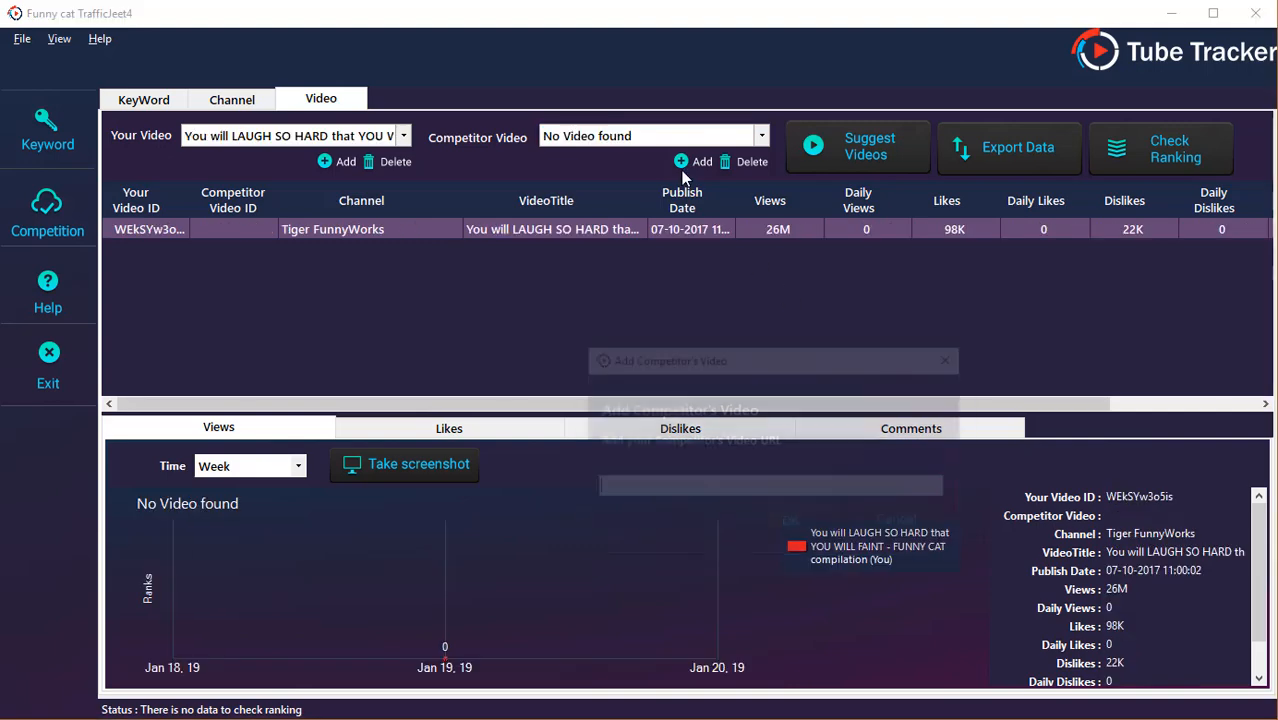
{"action": "left_click", "coordinate": [702, 160]}
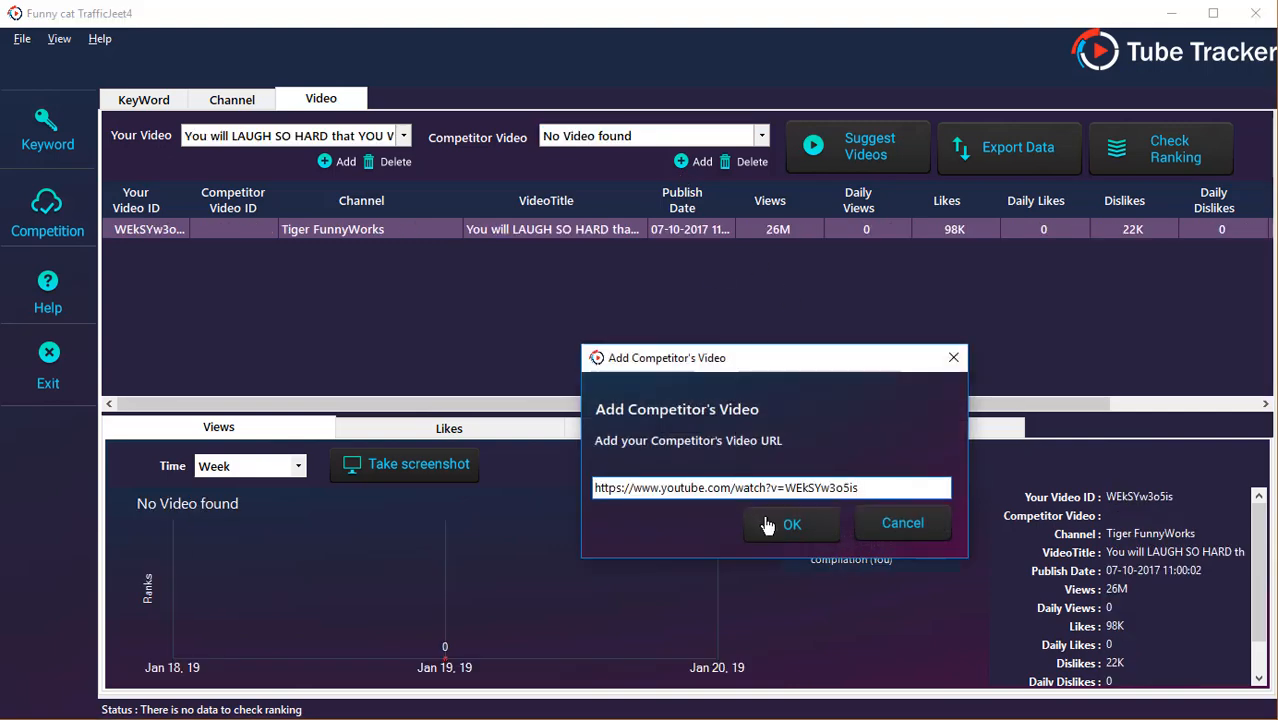
{"action": "left_click", "coordinate": [792, 524]}
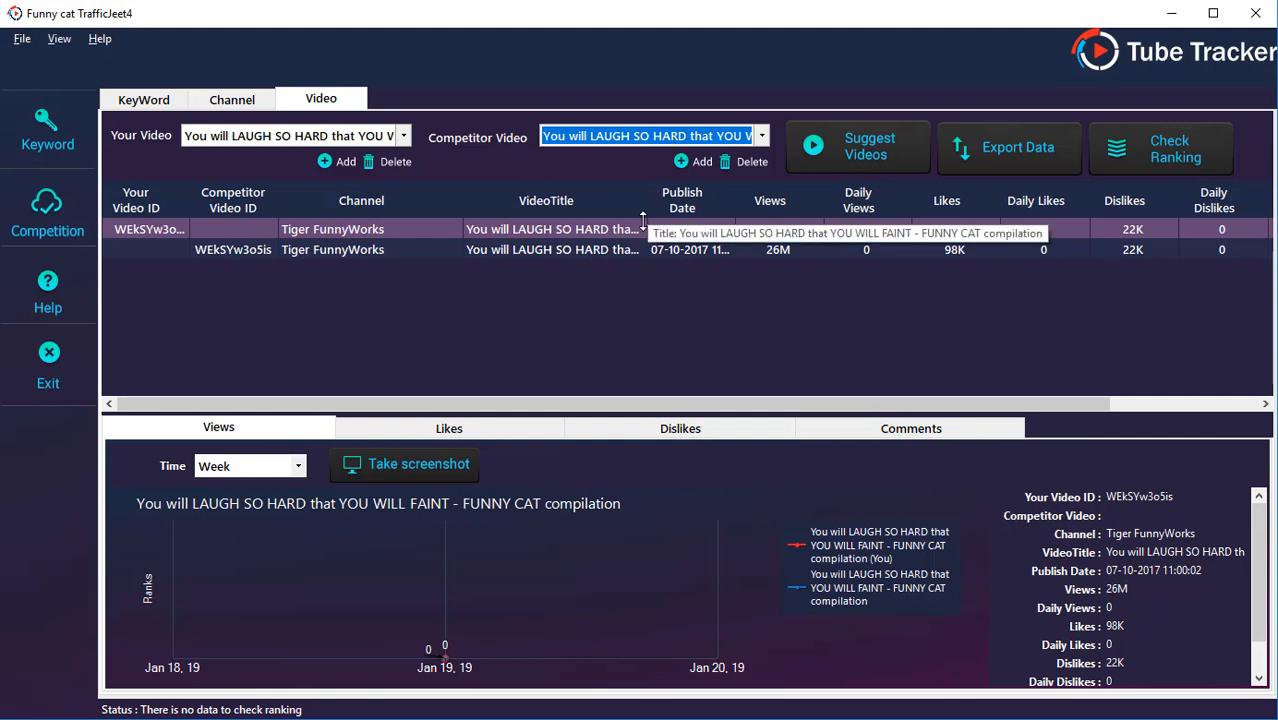
{"action": "mouse_move", "coordinate": [938, 292]}
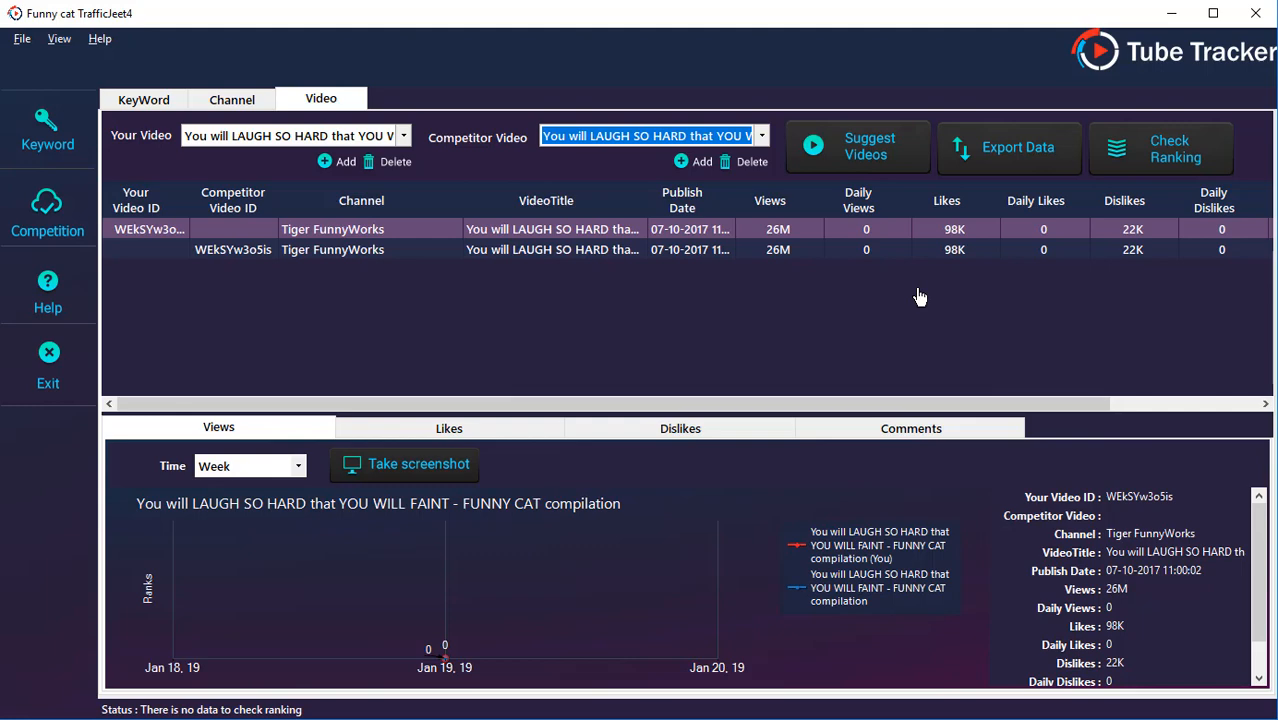
{"action": "mouse_move", "coordinate": [310, 486]}
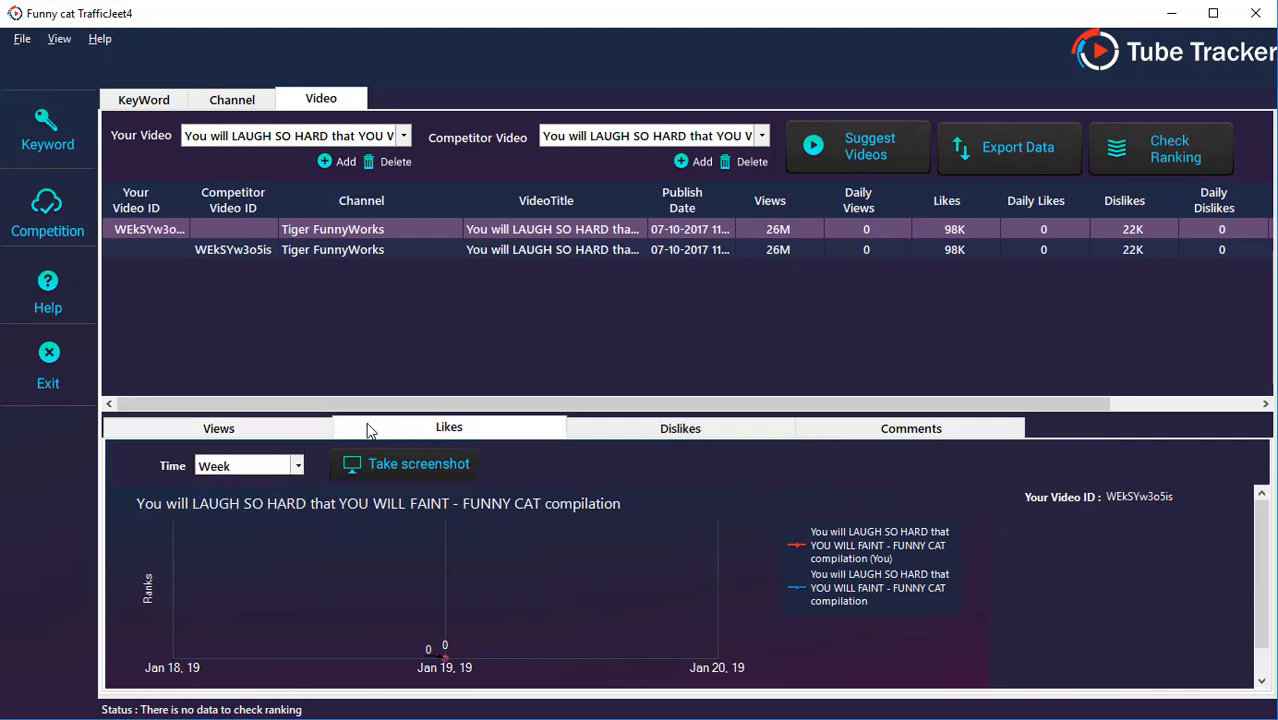
Step: Show the Comments chart for the compared funny cat videos
{"action": "left_click", "coordinate": [910, 428]}
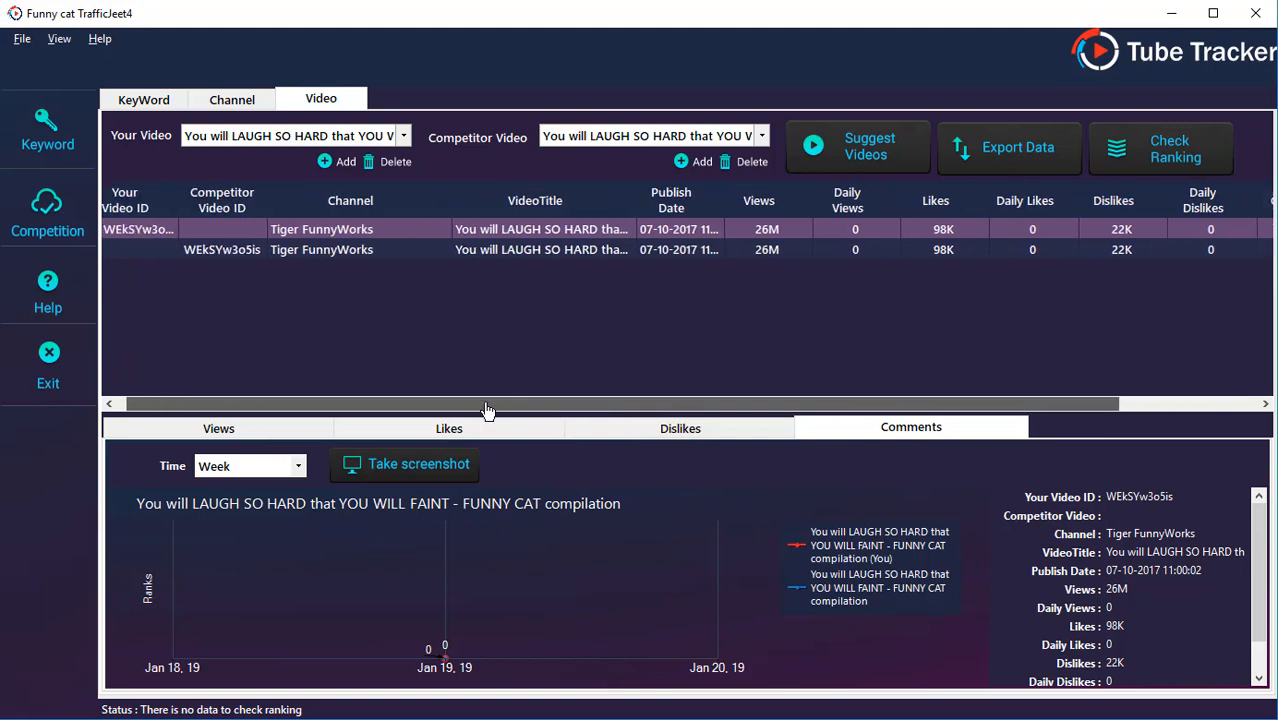
{"action": "left_click_drag", "start_coordinate": [490, 404], "coordinate": [410, 404]}
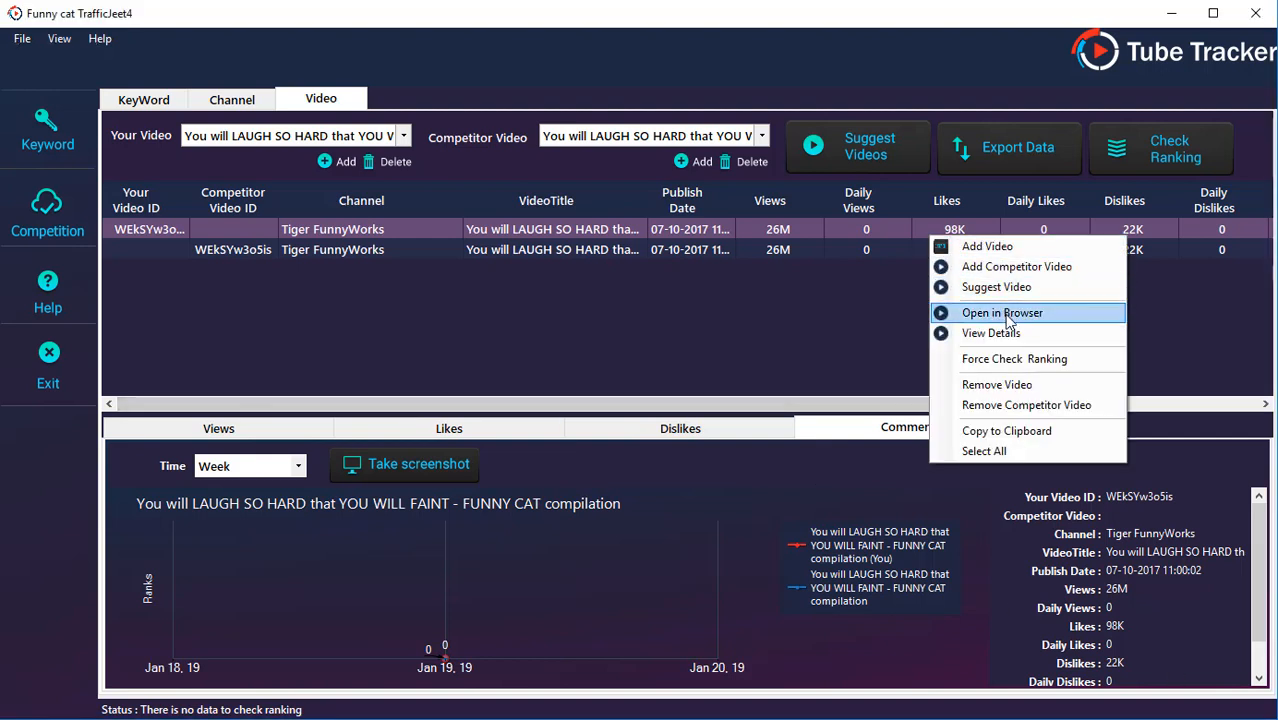
{"action": "mouse_move", "coordinate": [1018, 266]}
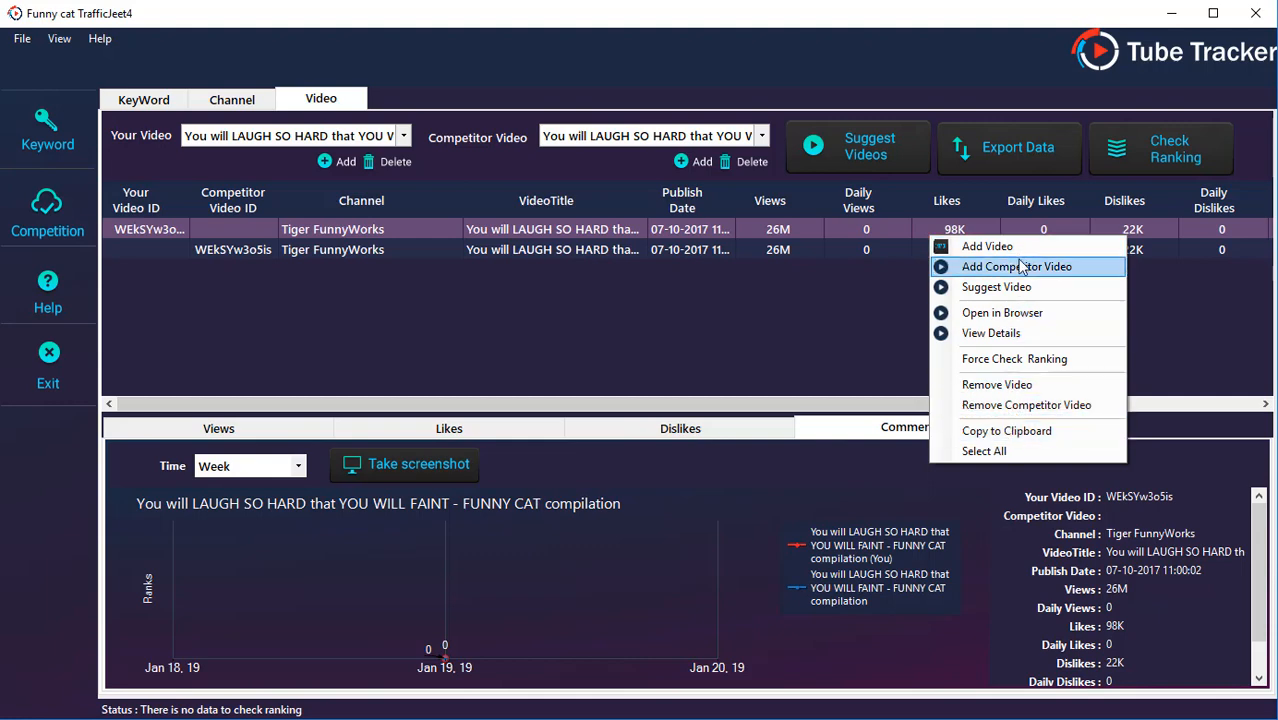
{"action": "mouse_move", "coordinate": [1024, 424]}
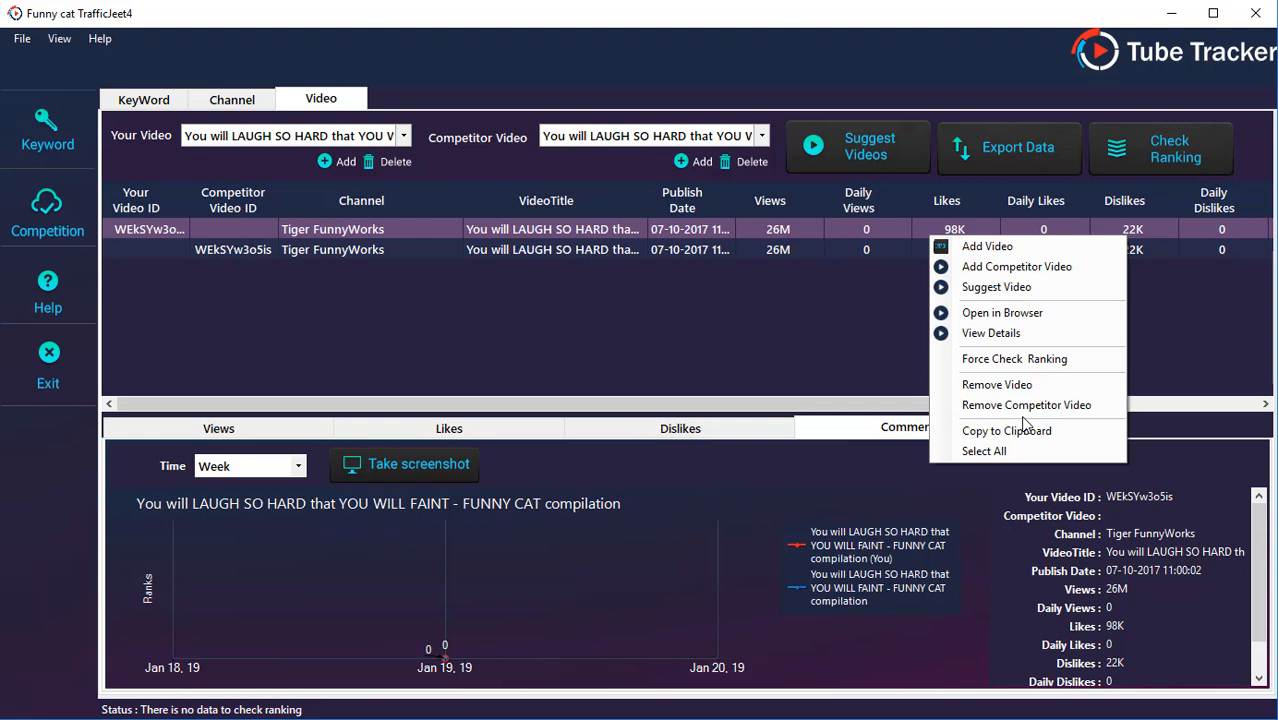
{"action": "mouse_move", "coordinate": [660, 280]}
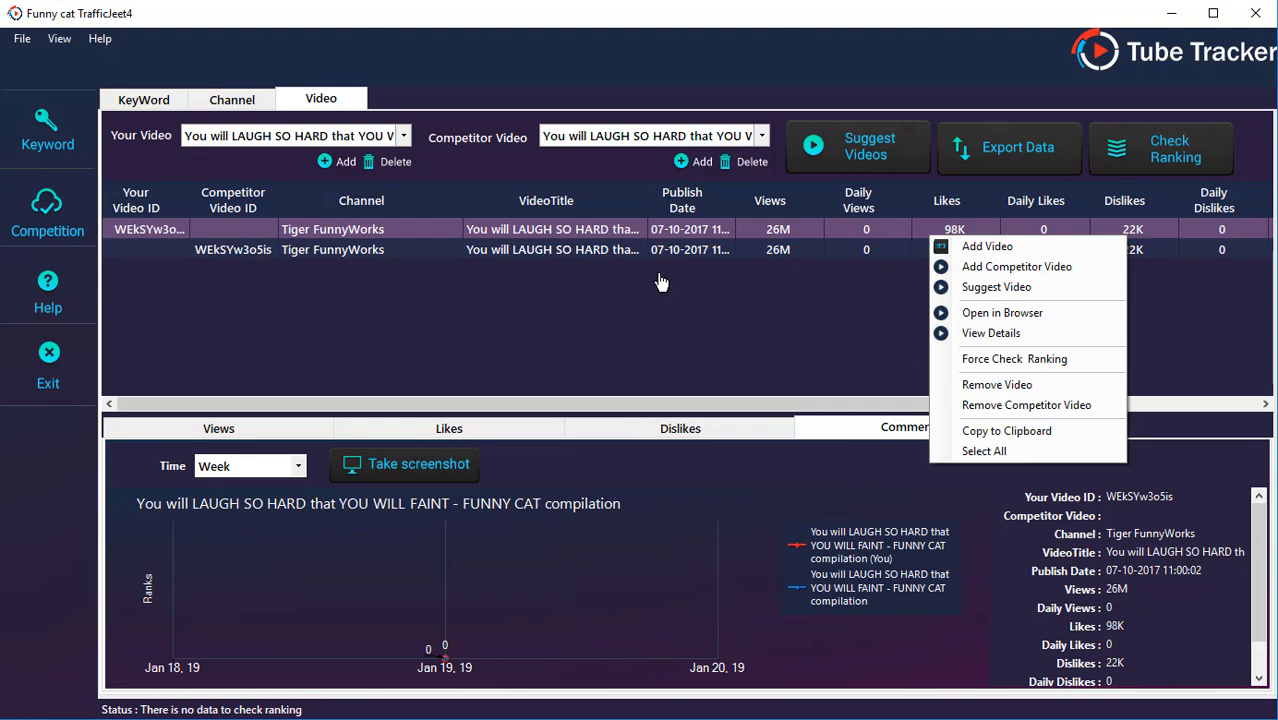
Step: Return to the Keyword section showing 'funny cat' with YouTube rank 12 and Google rank 2
{"action": "left_click", "coordinate": [48, 130]}
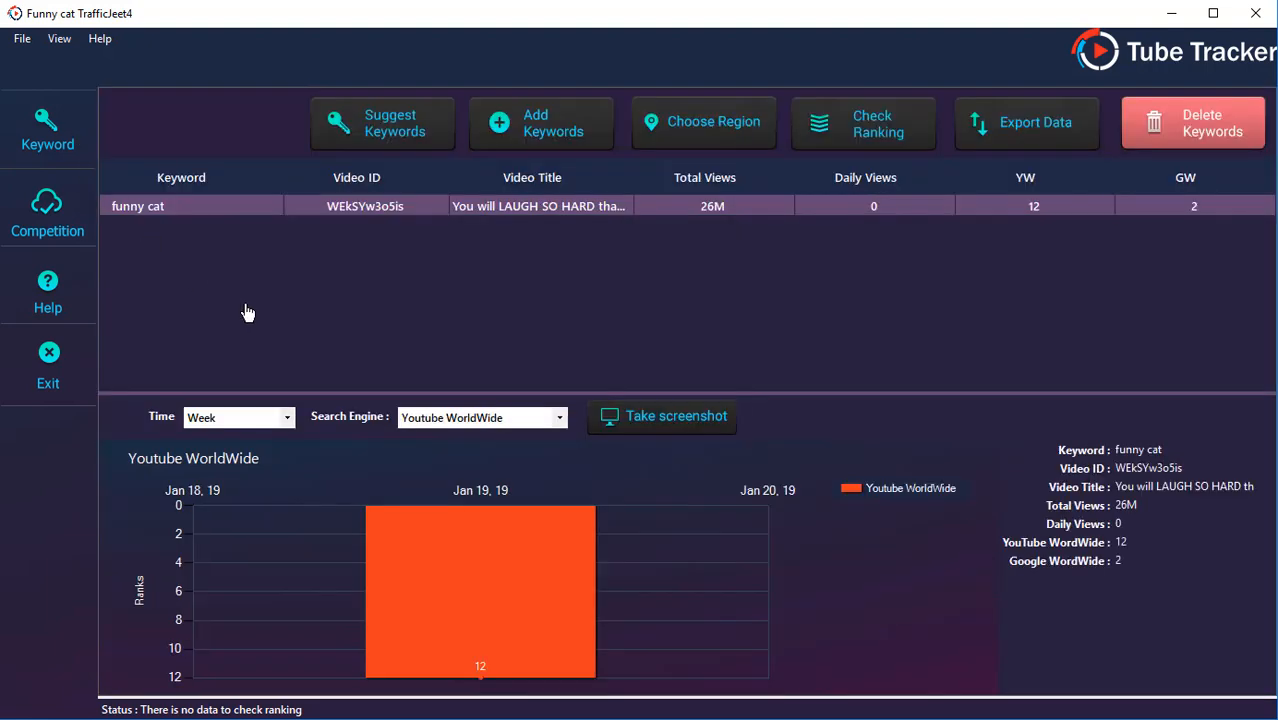
{"action": "mouse_move", "coordinate": [562, 444]}
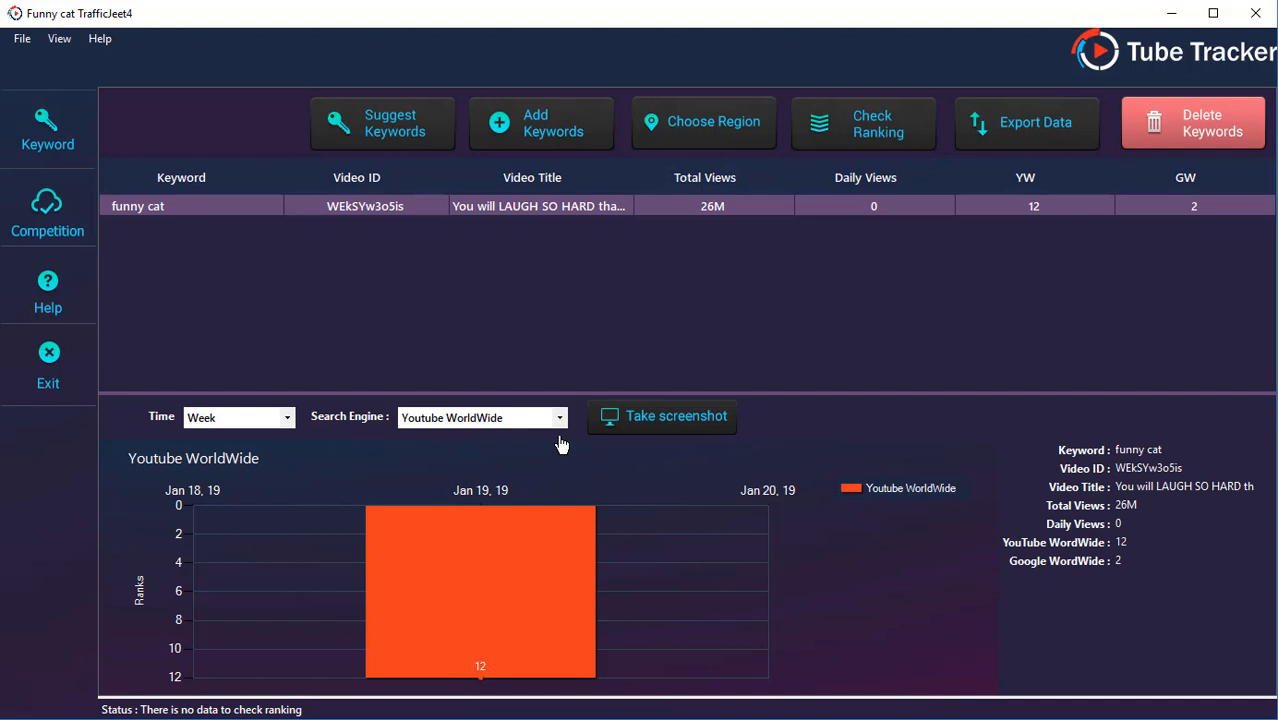